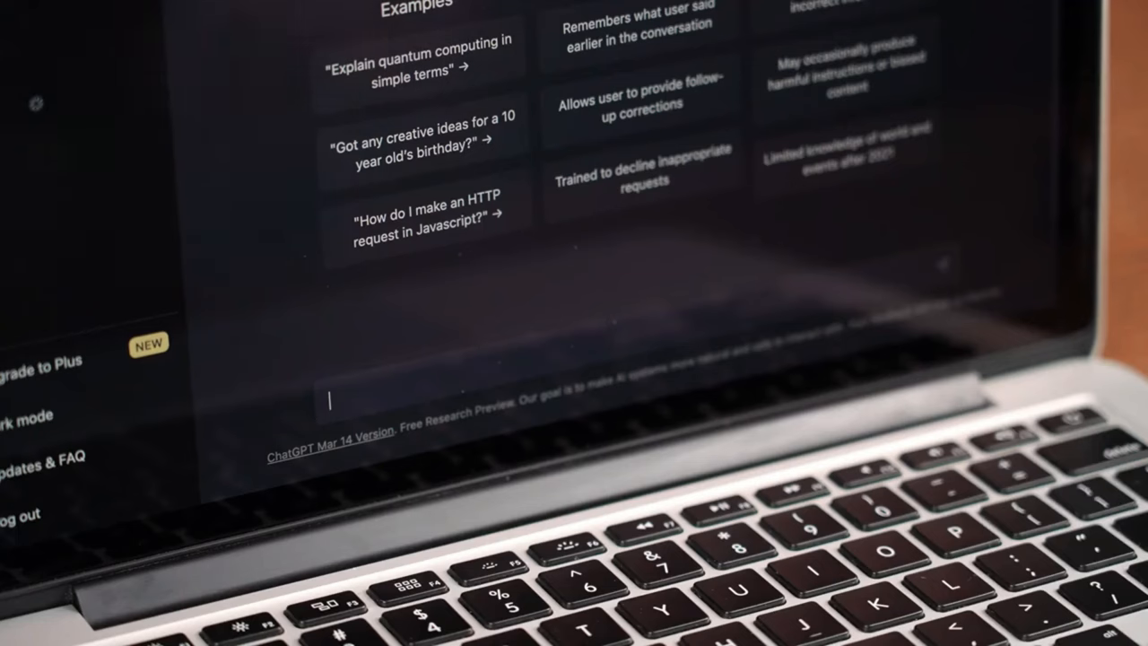
# Step: Abandon the 'Tell me' ChatGPT prompt and open a blank new browser tab
pyautogui.write('Tell me')
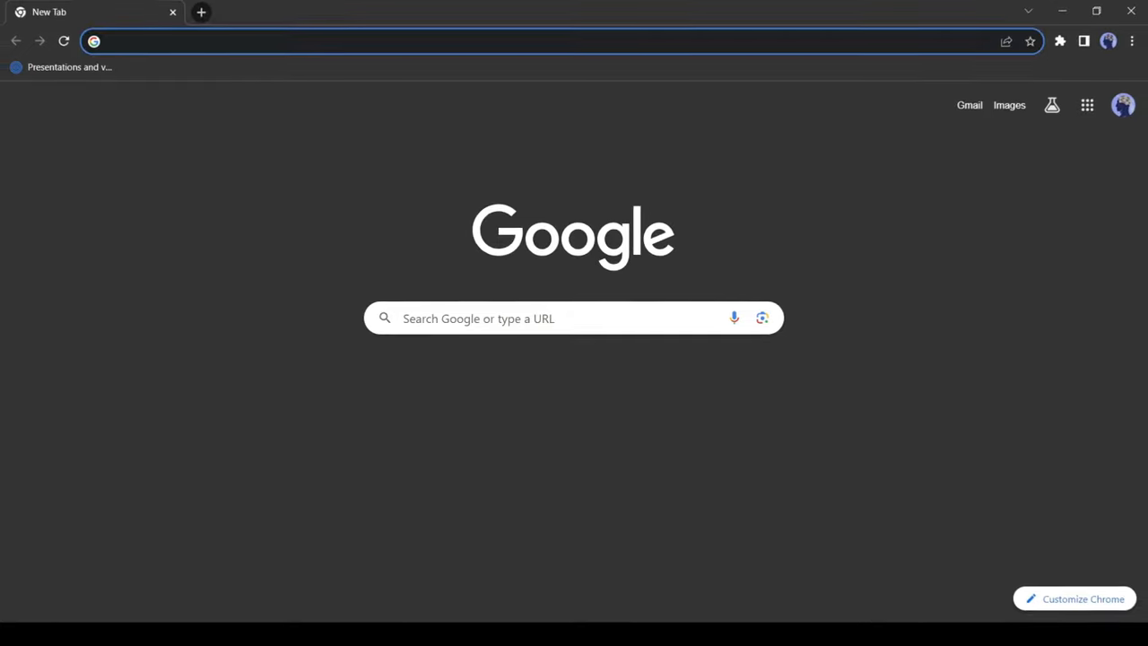
# Step: Visit gravitywrite.com and sign in with Google to reach the tool library dashboard
pyautogui.write('gravitywrite.com')
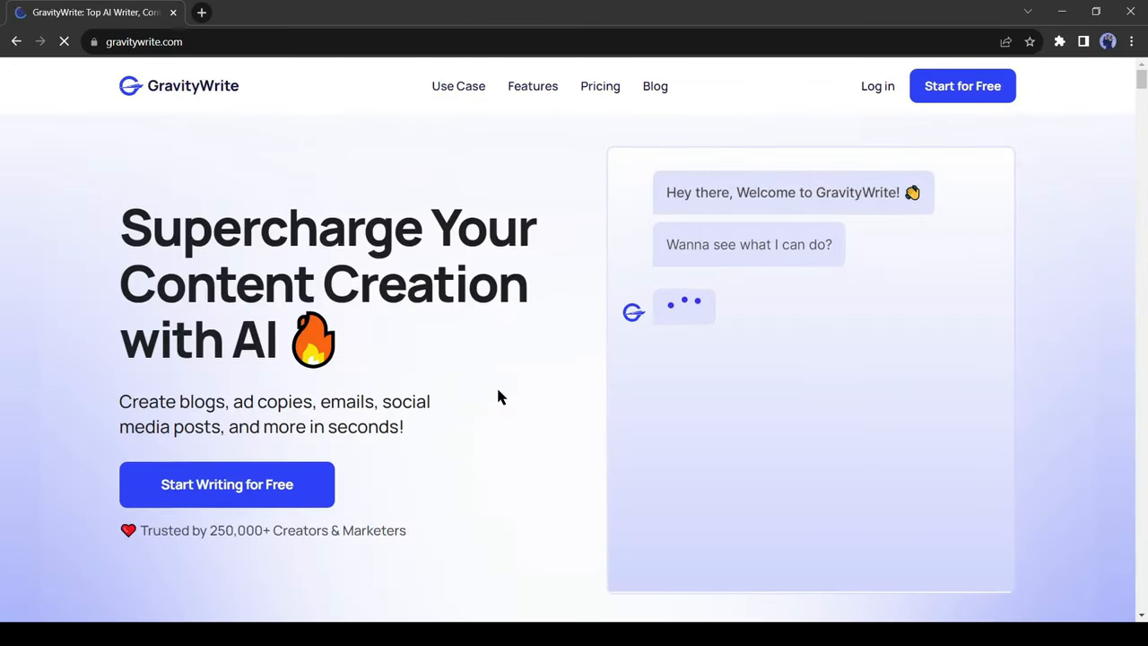
pyautogui.scroll(-3)
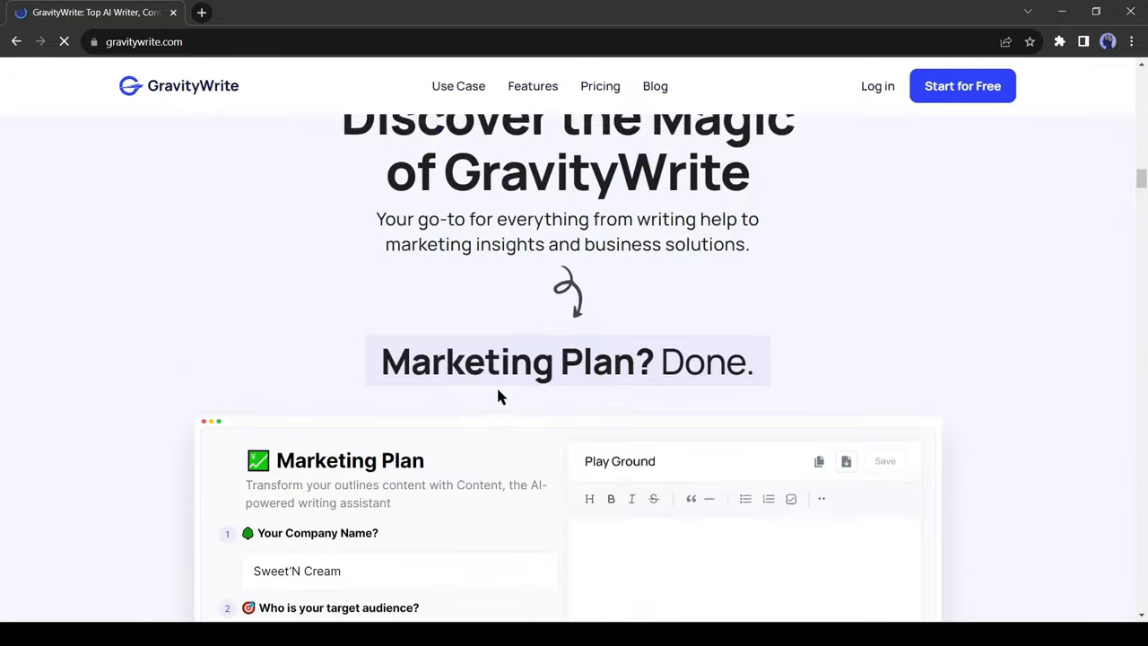
pyautogui.scroll(-3)
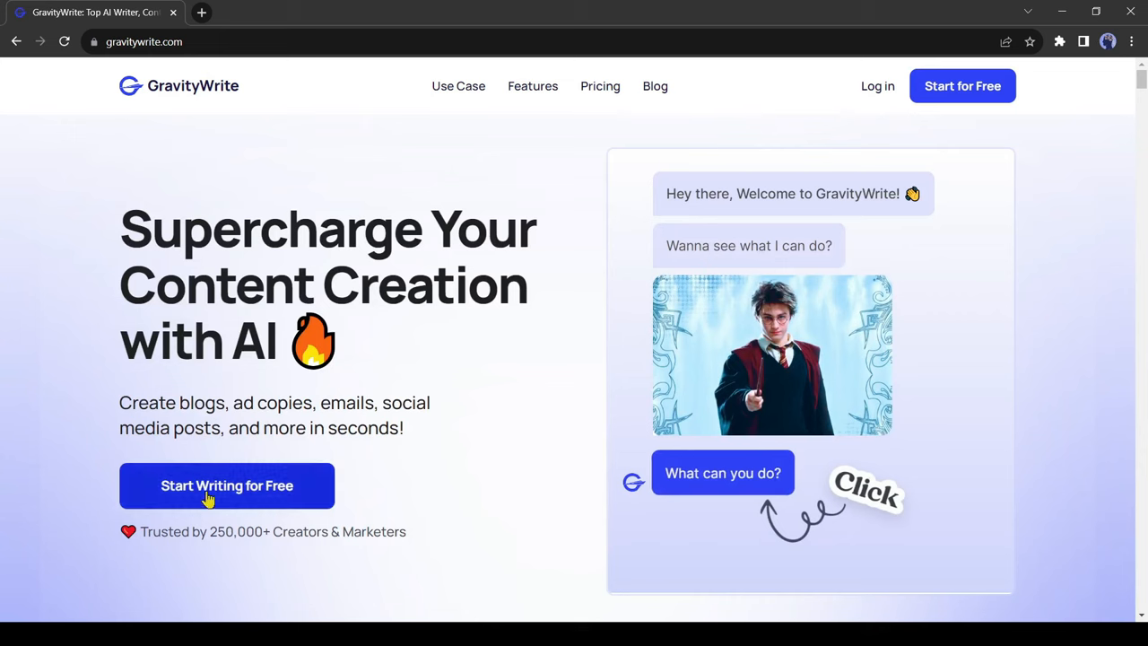
pyautogui.click(226, 486)
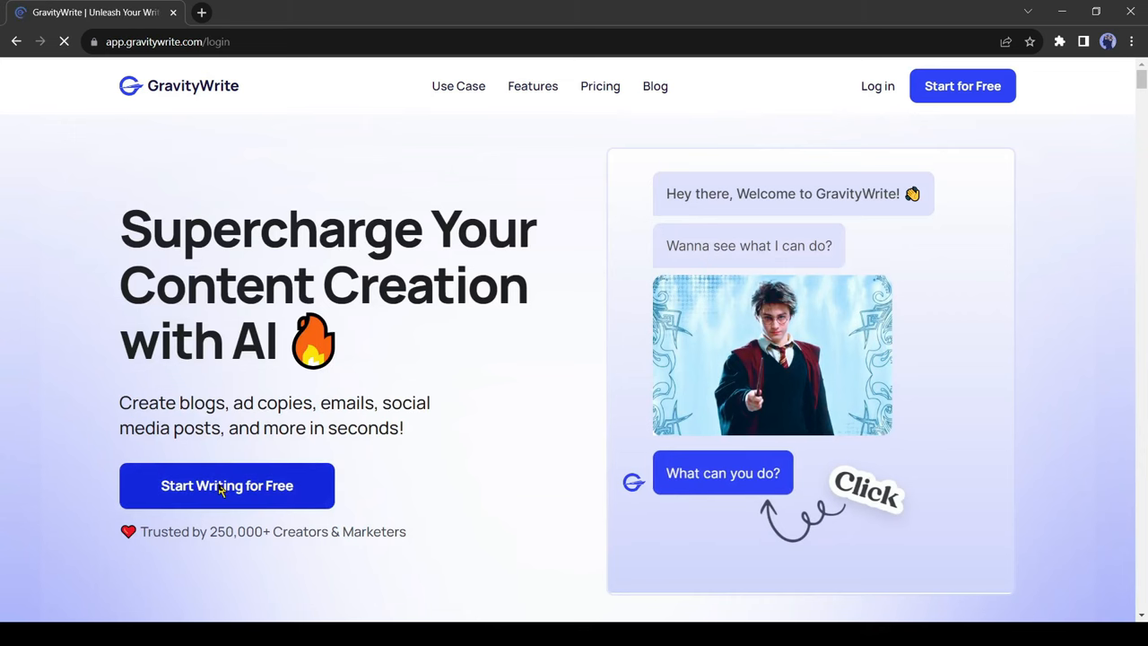
pyautogui.click(226, 485)
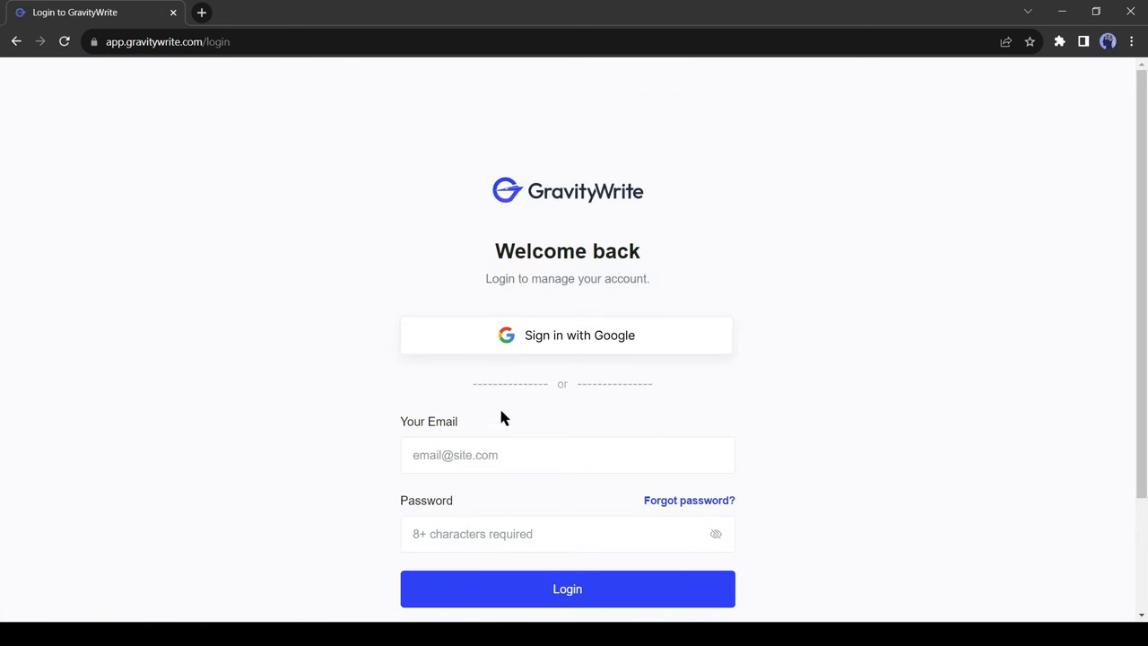
pyautogui.click(567, 588)
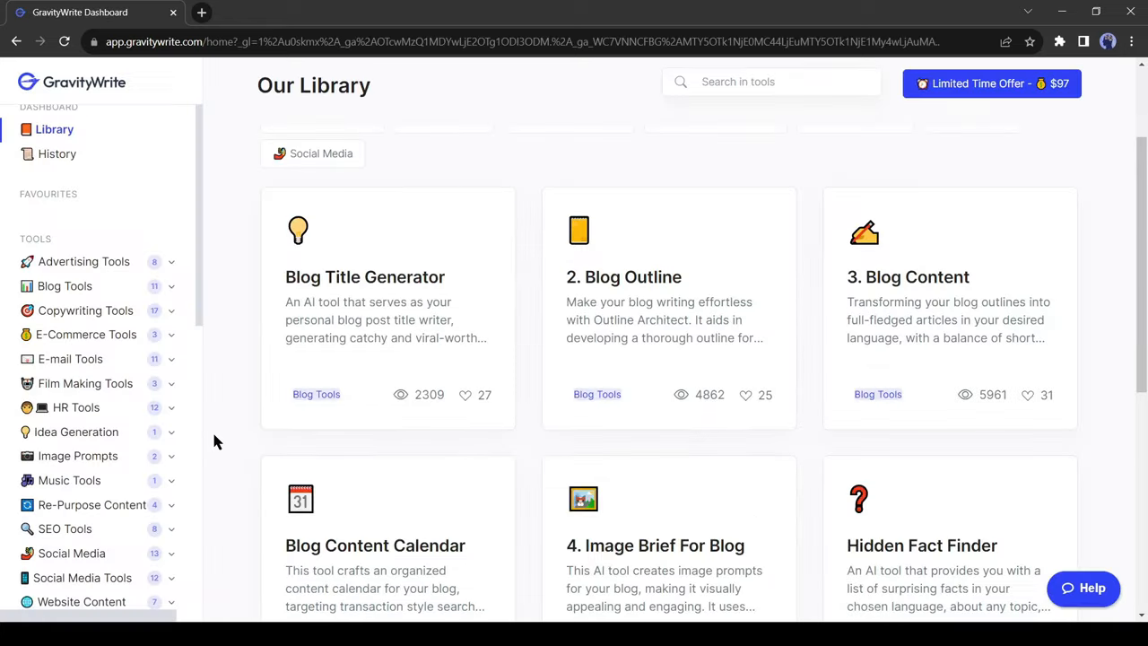
# Step: Expand Film Making Tools in the sidebar and select AI Film Script Writer
pyautogui.scroll(3)
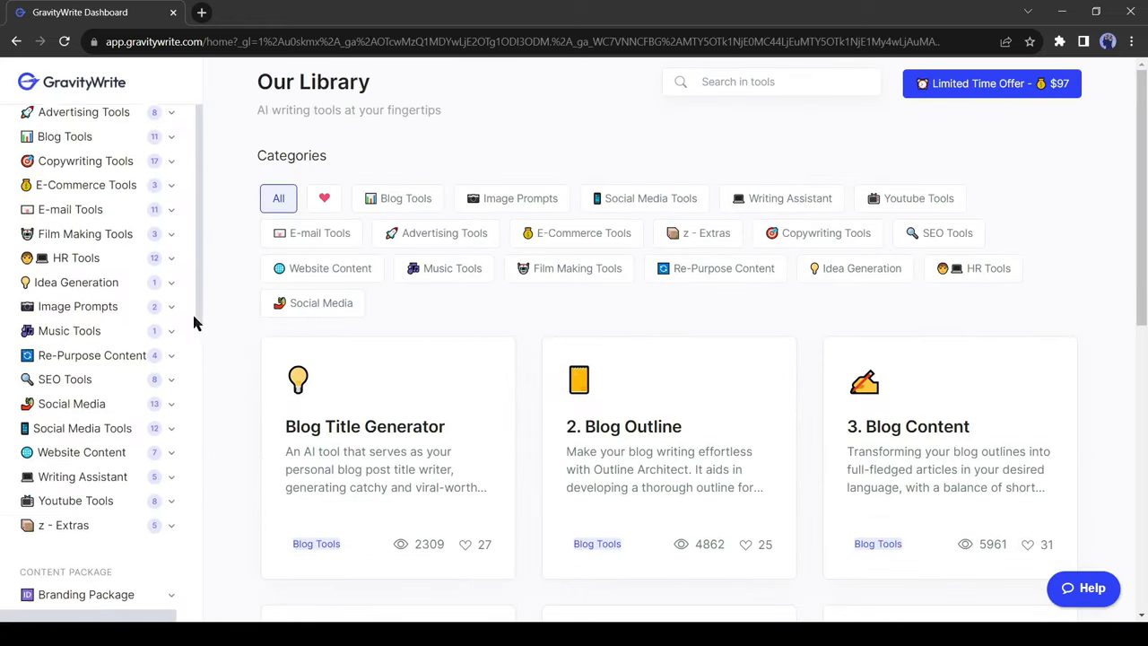
pyautogui.scroll(3)
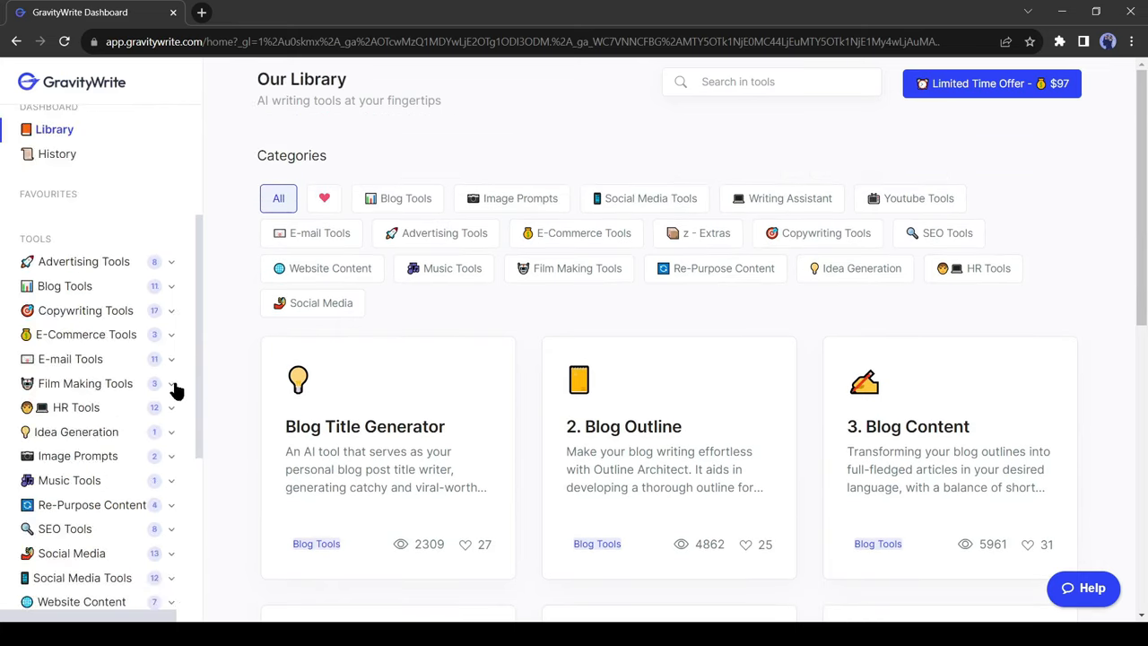
pyautogui.scroll(-3)
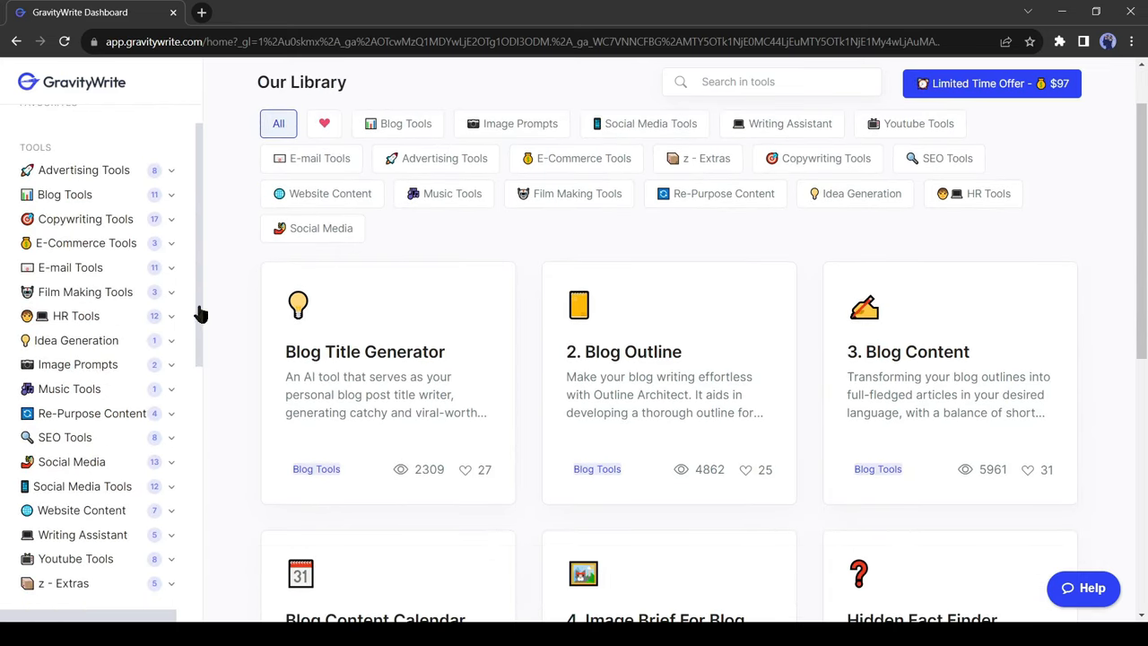
pyautogui.click(85, 292)
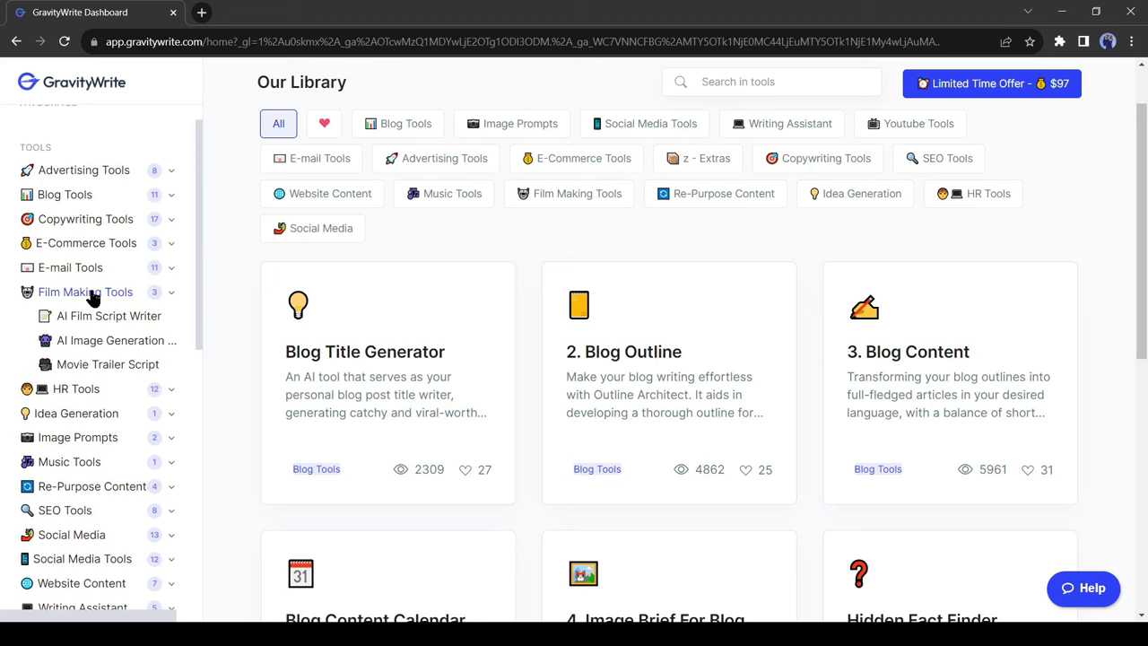
pyautogui.moveTo(108, 315)
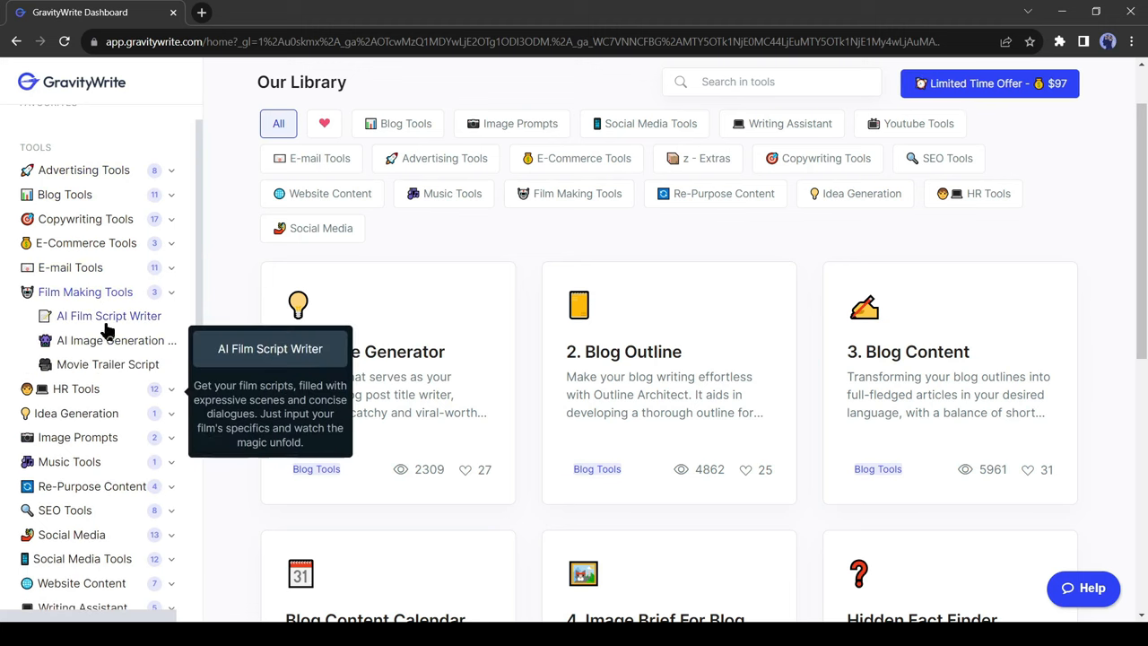
pyautogui.moveTo(96, 327)
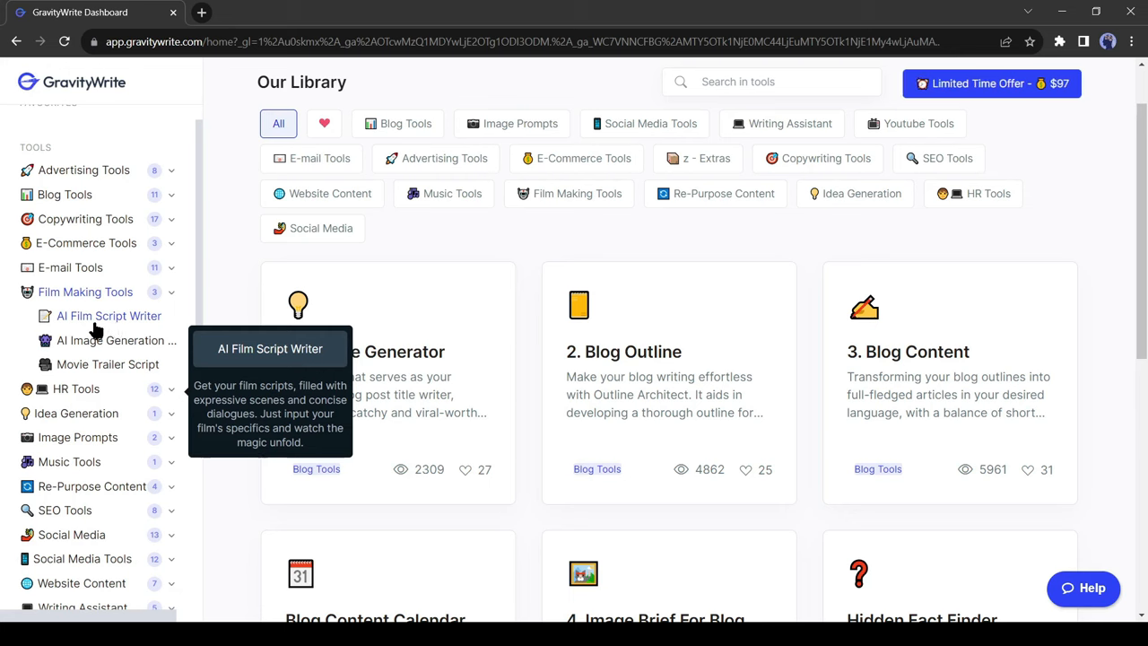
pyautogui.moveTo(107, 364)
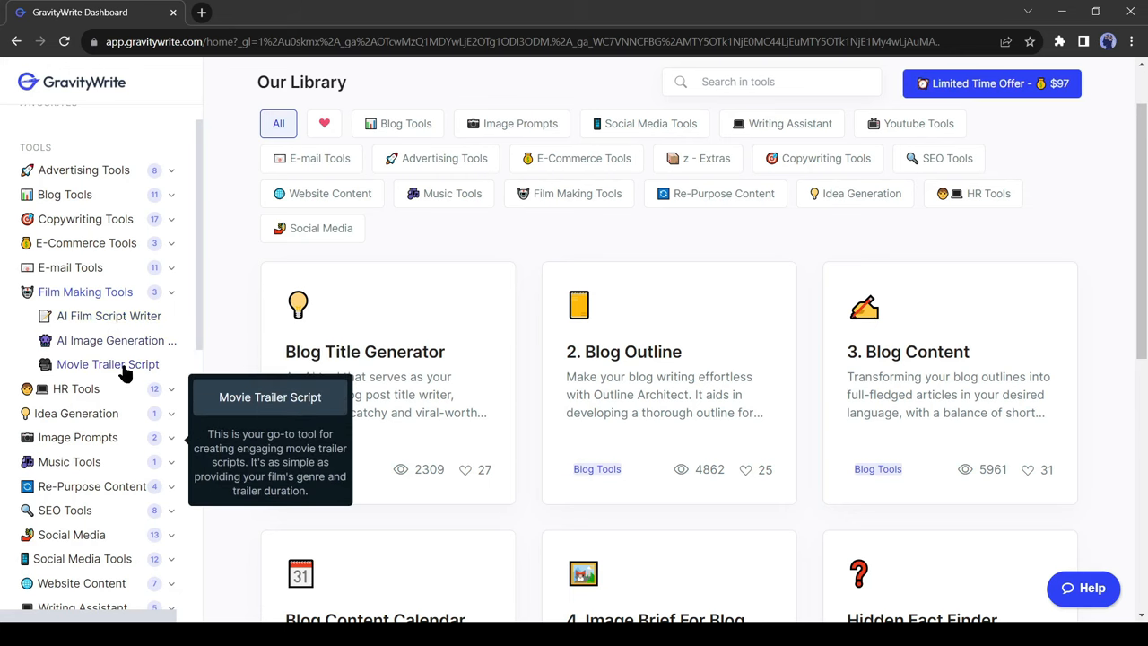
pyautogui.moveTo(108, 315)
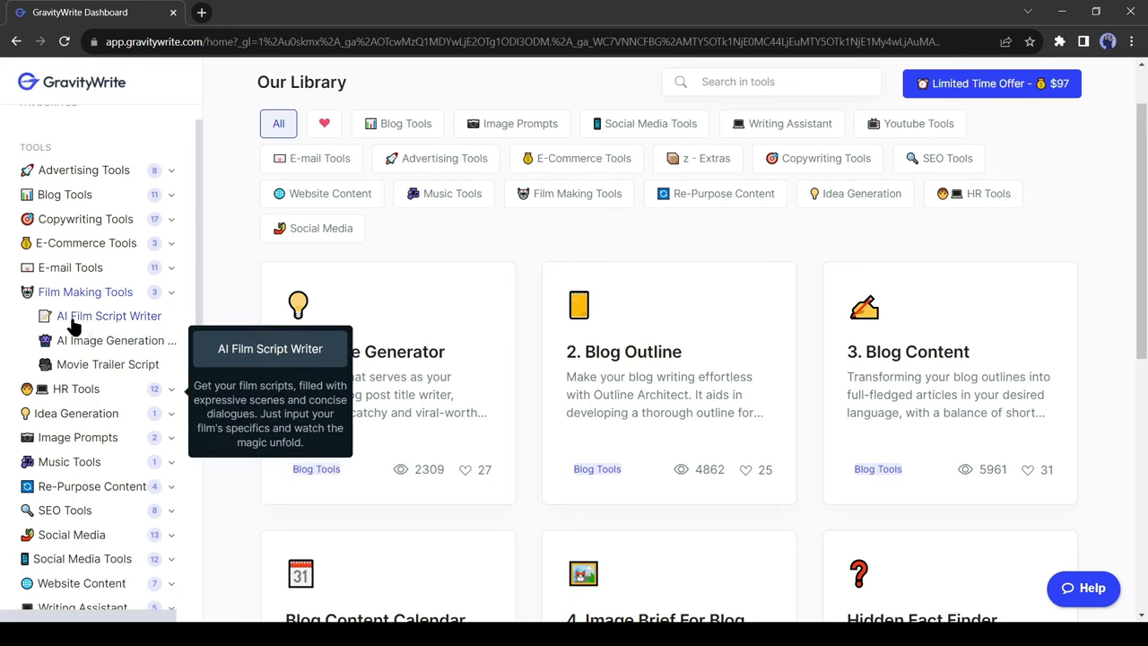
pyautogui.moveTo(114, 323)
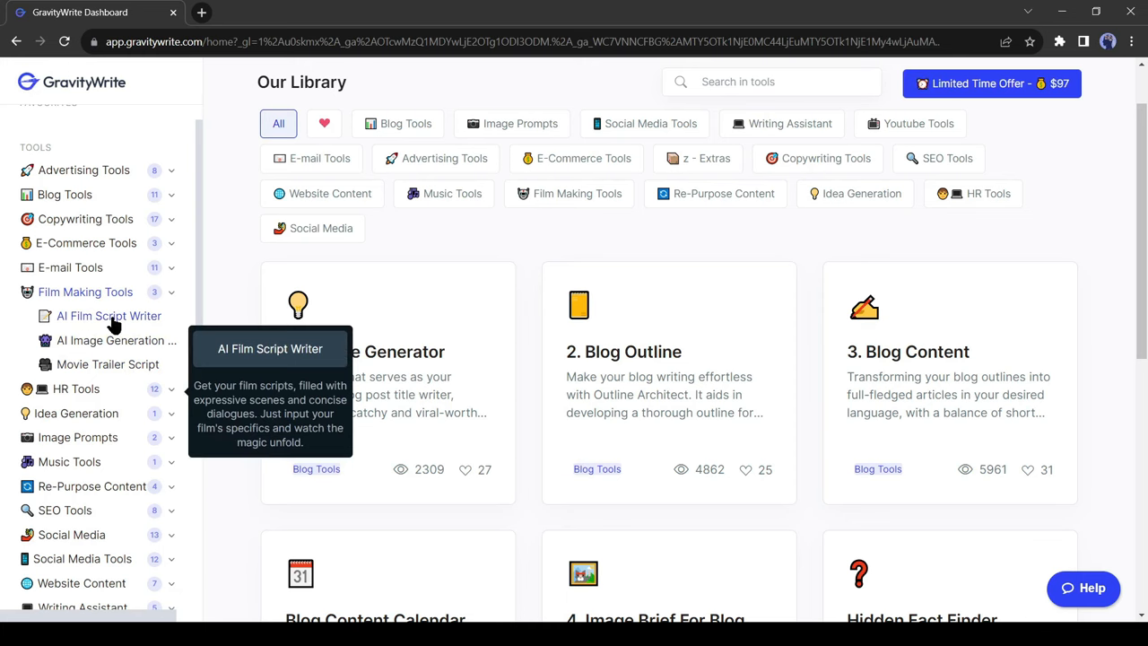
pyautogui.click(109, 316)
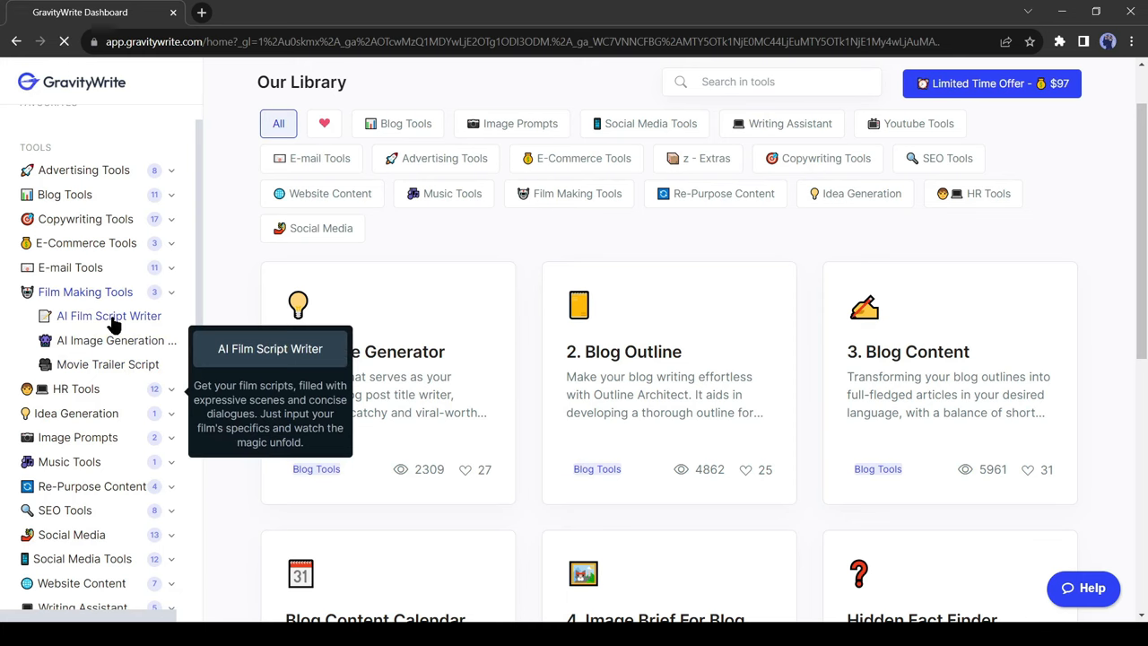
# Step: Set Genre to Adventure, Style to 3D Animation and Duration to 120 Seconds
pyautogui.click(109, 314)
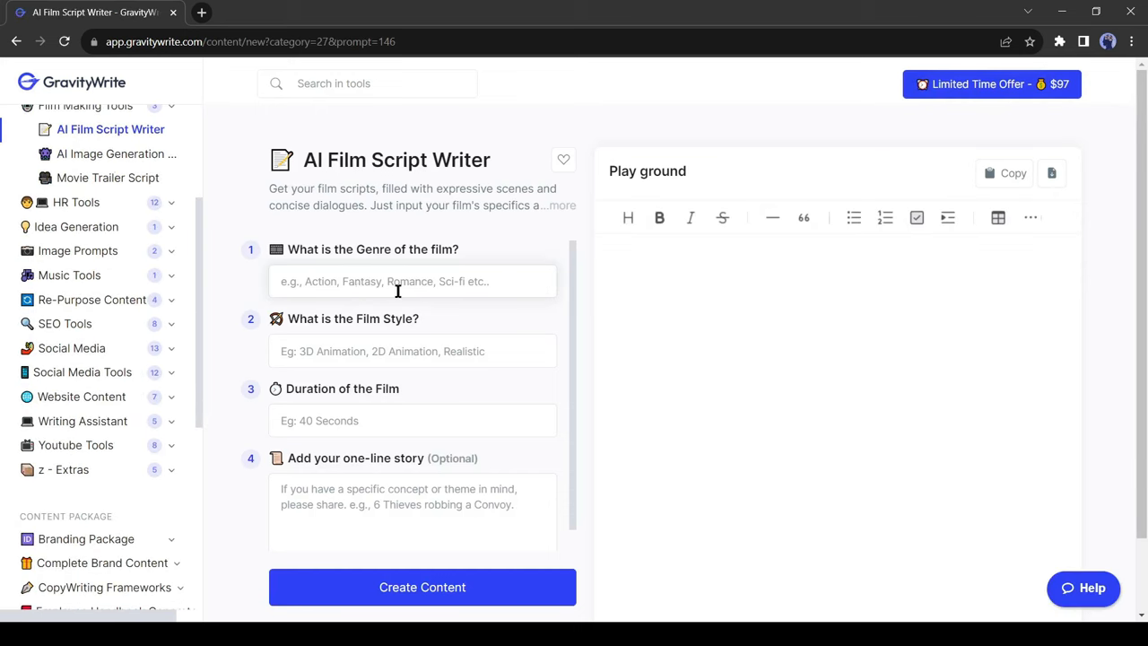
pyautogui.write('A')
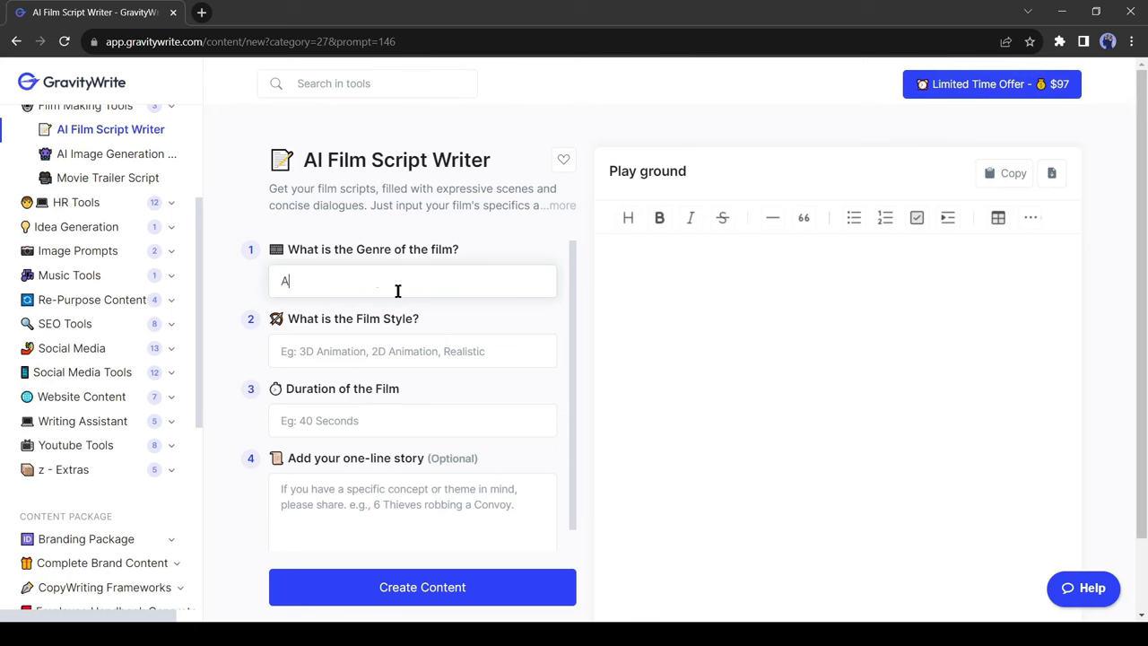
pyautogui.write('dventure')
pyautogui.click(413, 350)
pyautogui.write('3')
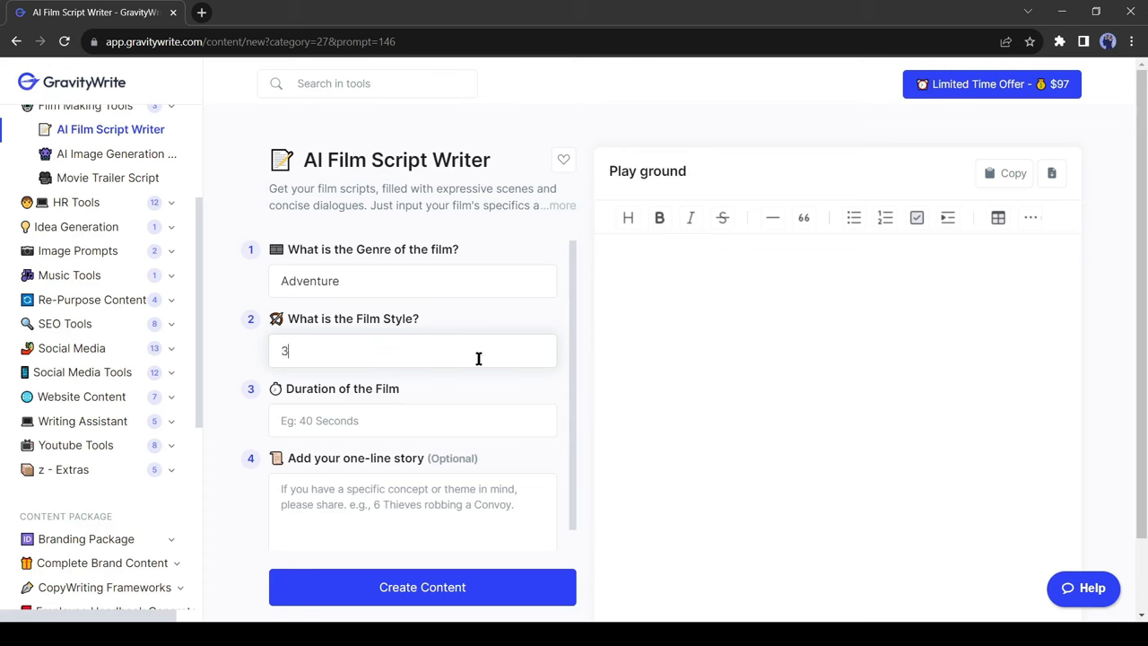
pyautogui.write('D Animation')
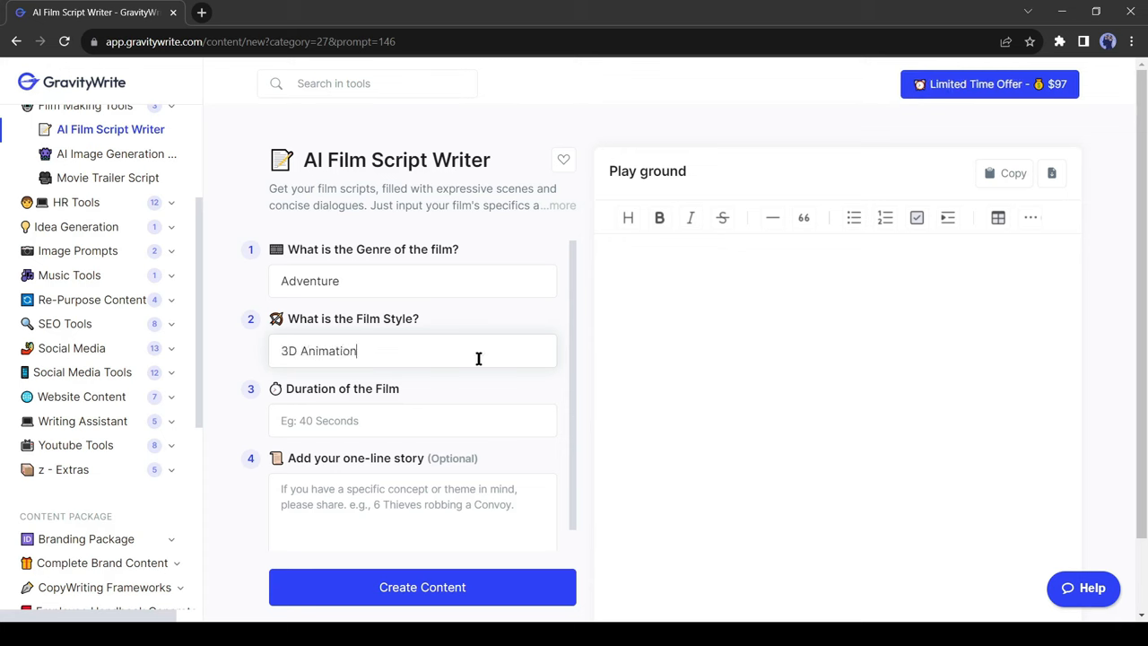
pyautogui.click(423, 420)
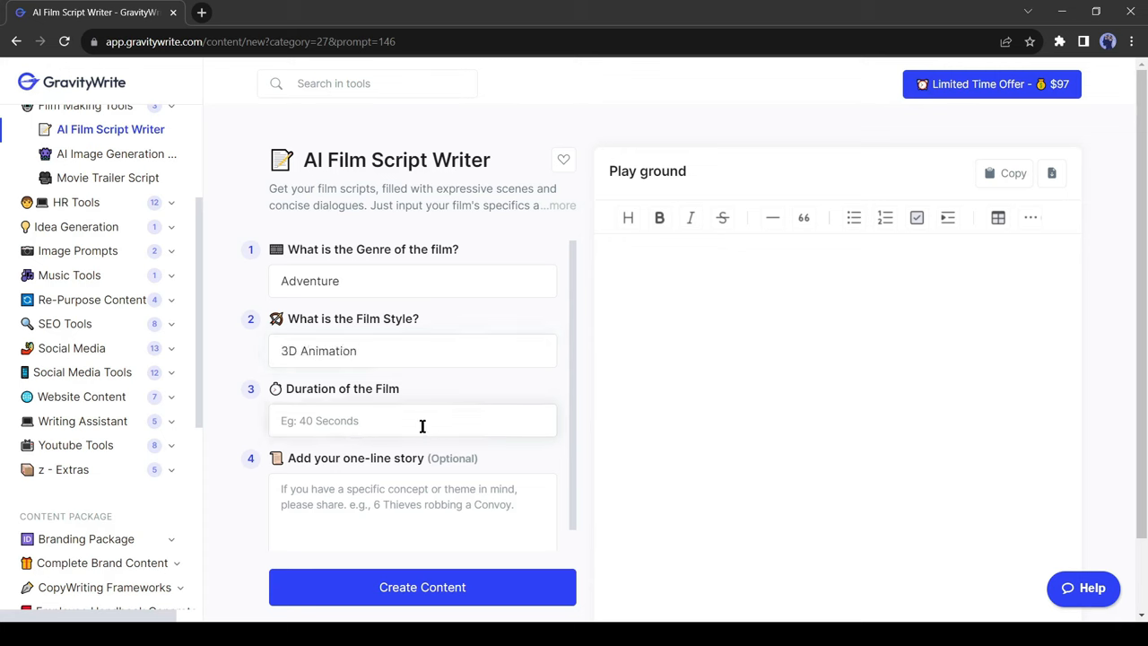
pyautogui.moveTo(454, 421)
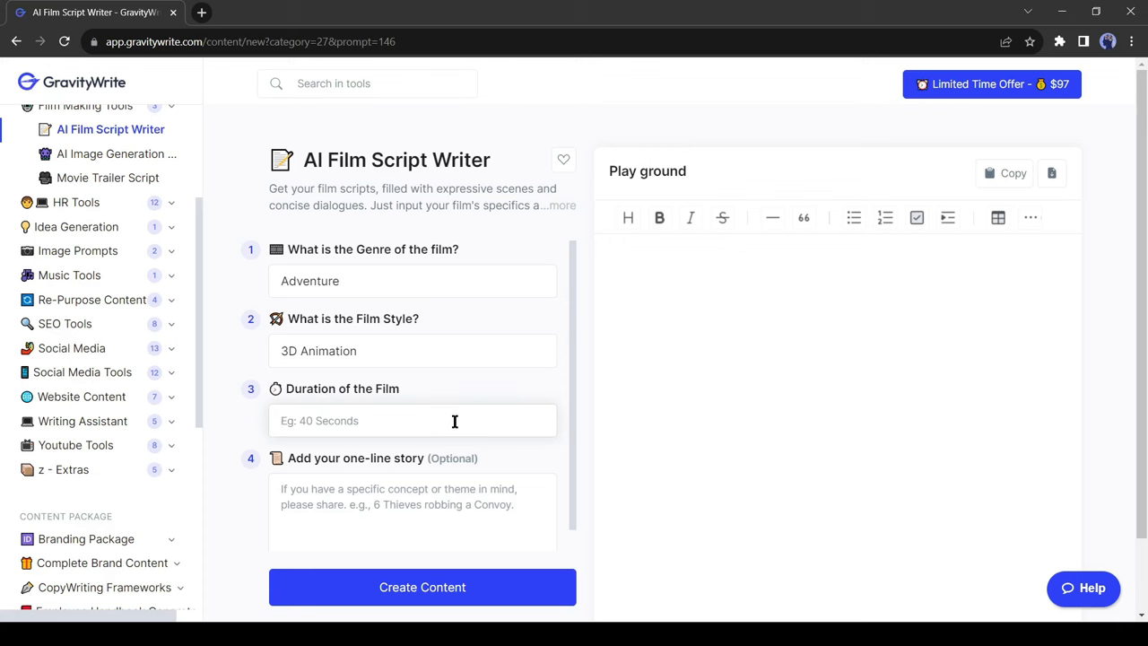
pyautogui.write('12')
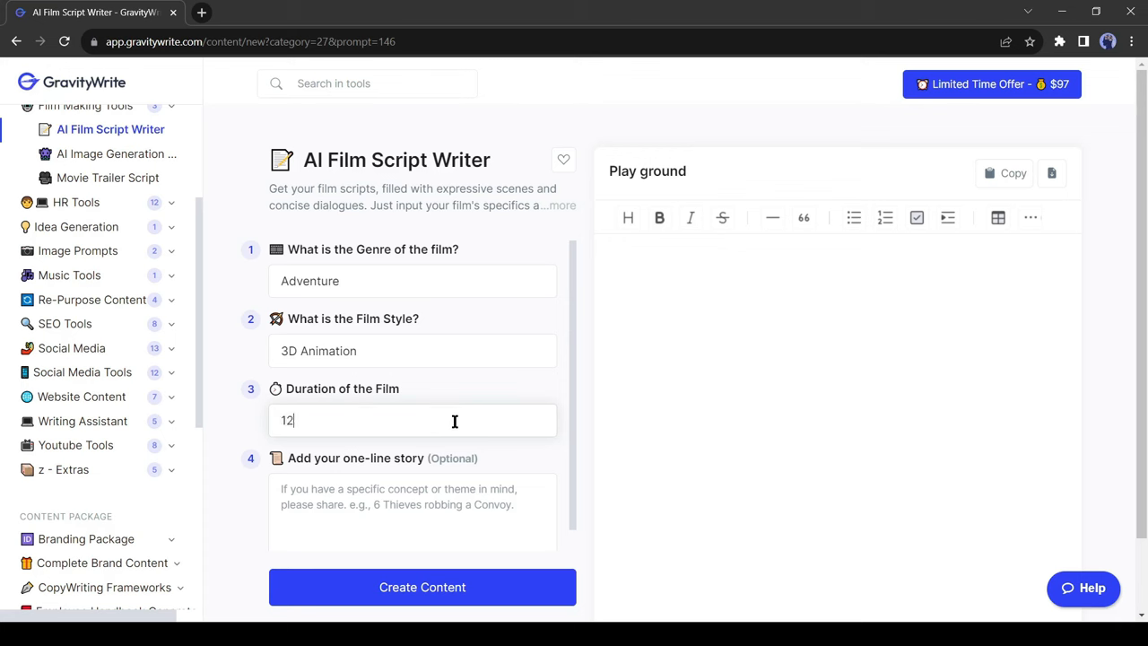
pyautogui.write('0 Seconds')
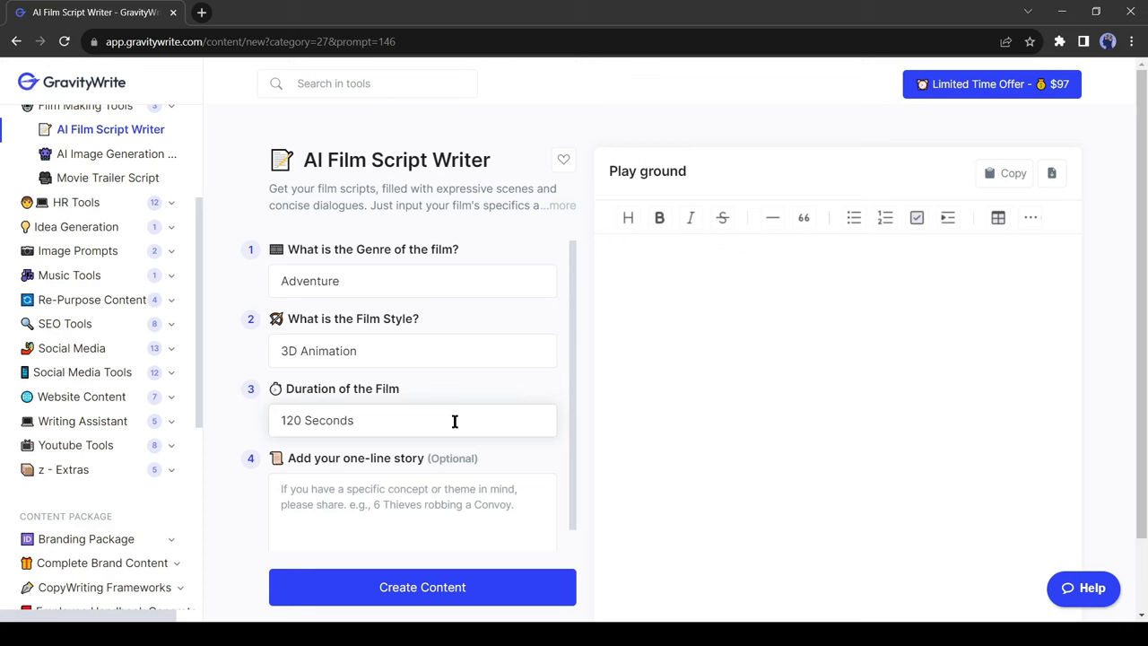
# Step: Enter the one-line story about childhood friends discovering a map to a hidden realm
pyautogui.click(413, 496)
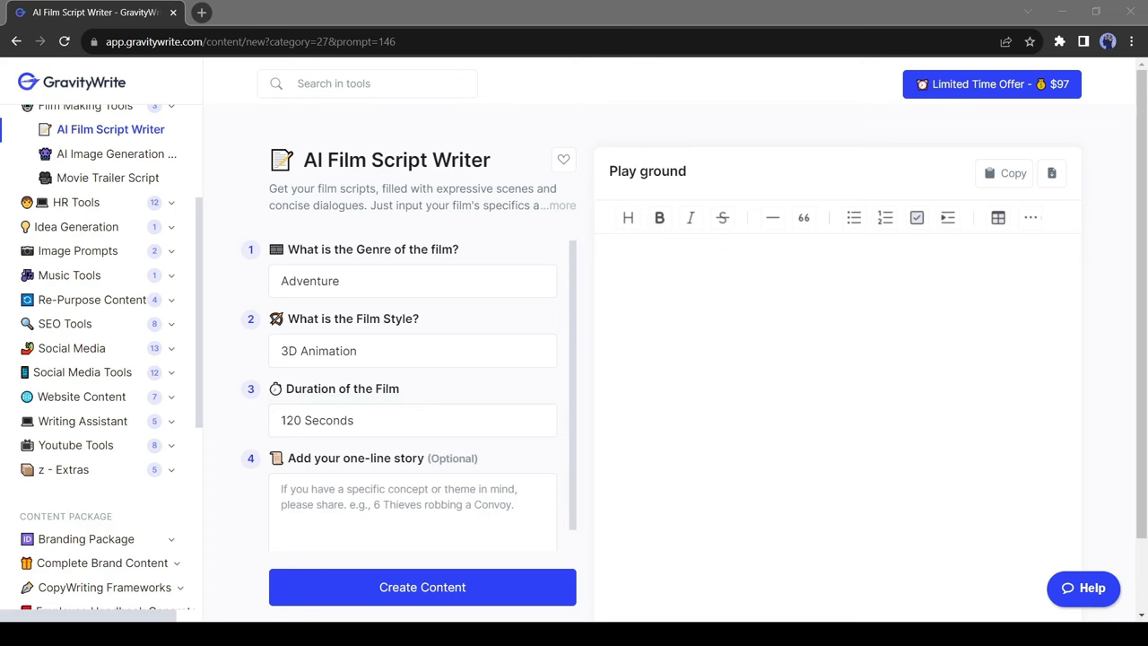
pyautogui.write('Tow')
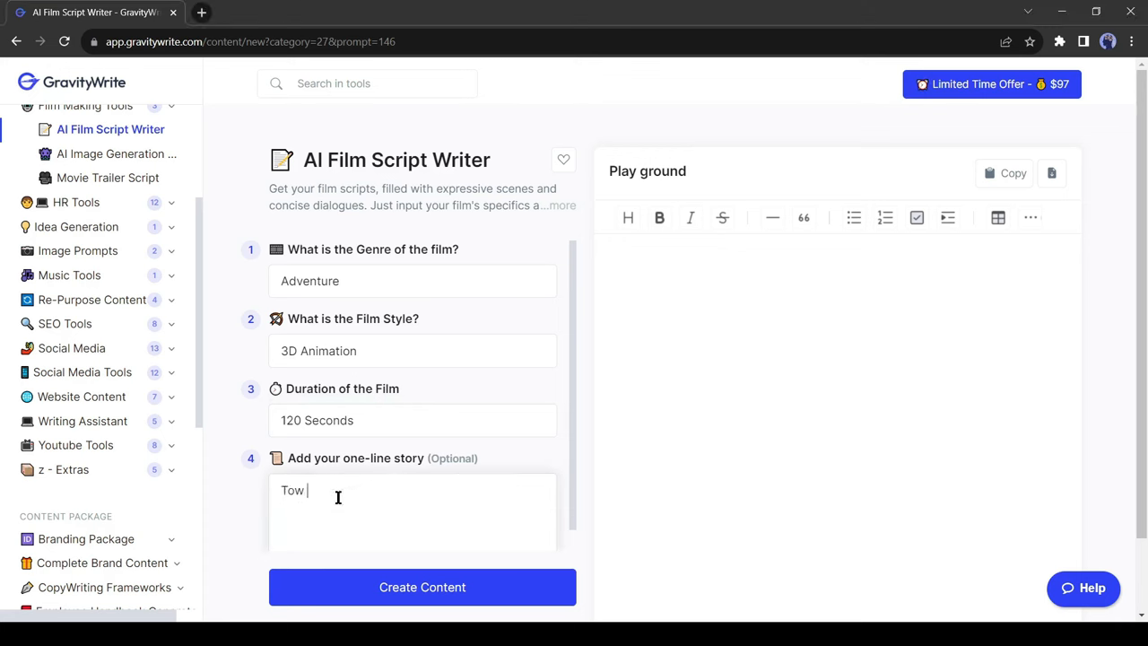
pyautogui.write('childhood fr')
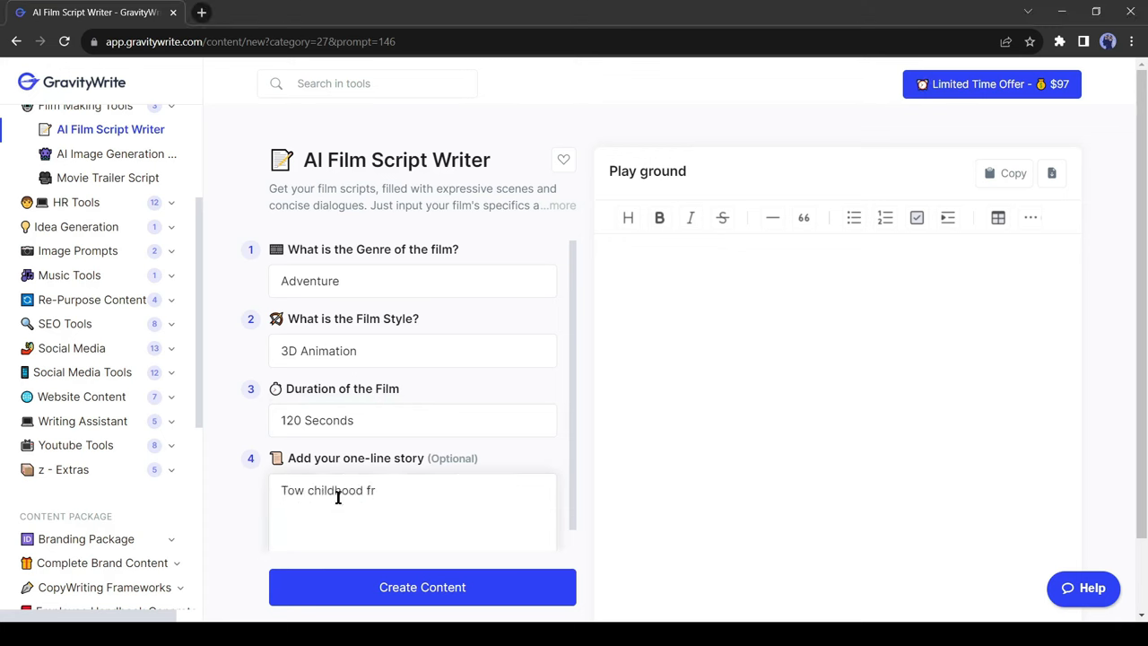
pyautogui.write('iends disc')
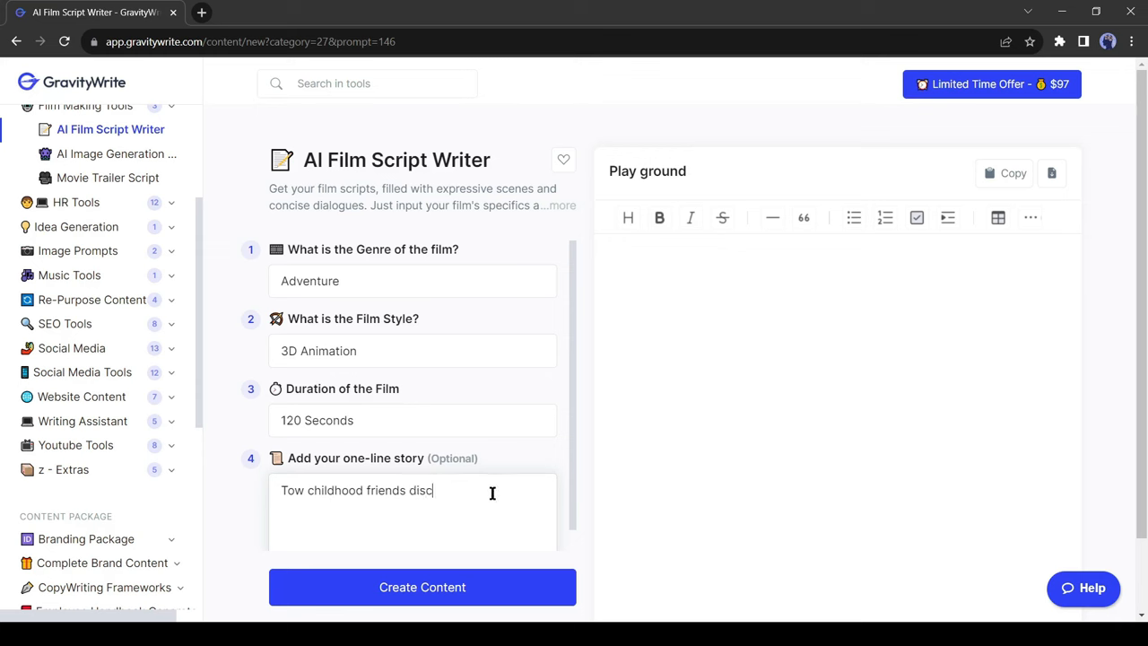
pyautogui.write('over a myst')
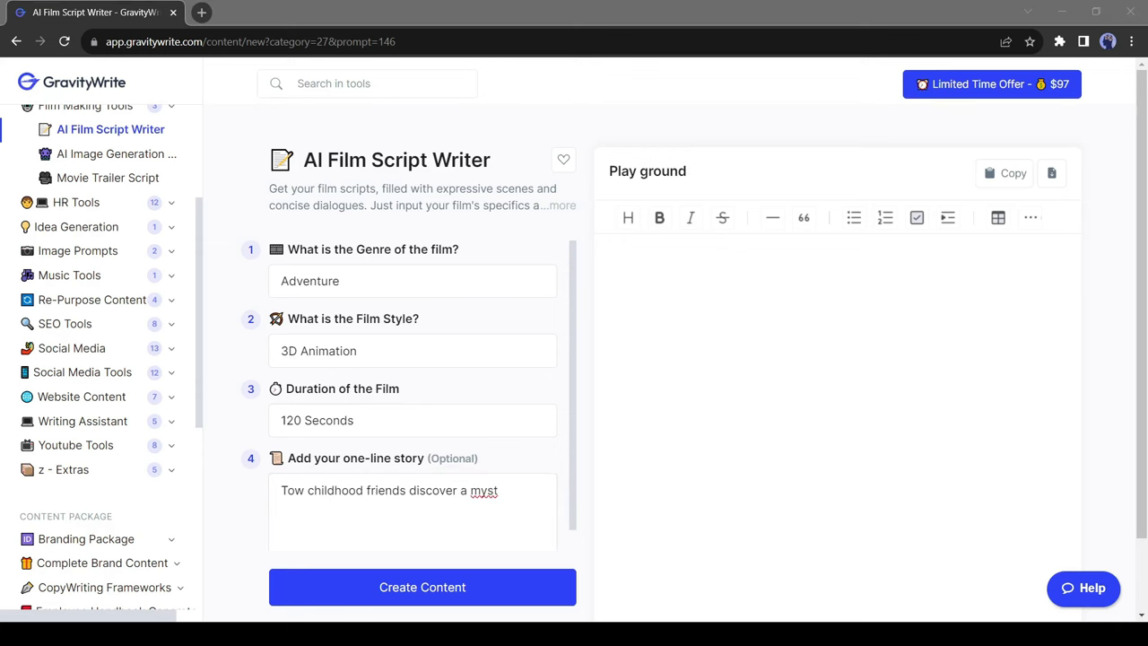
pyautogui.write('erious map leading a')
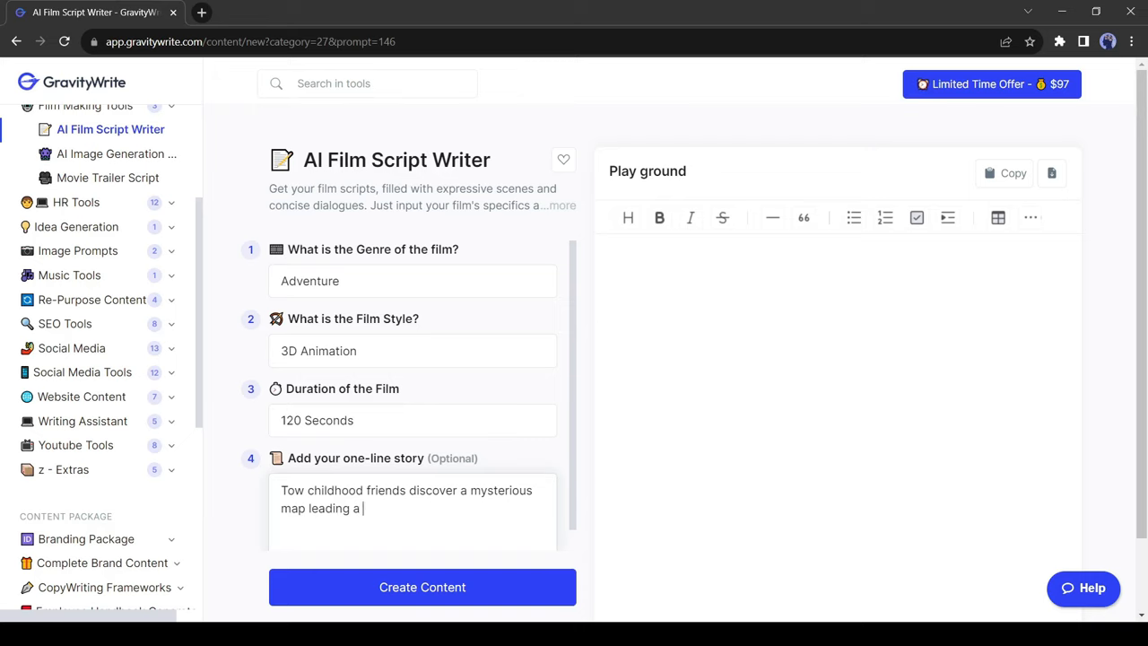
pyautogui.write('hidden realm of ancient wonders.')
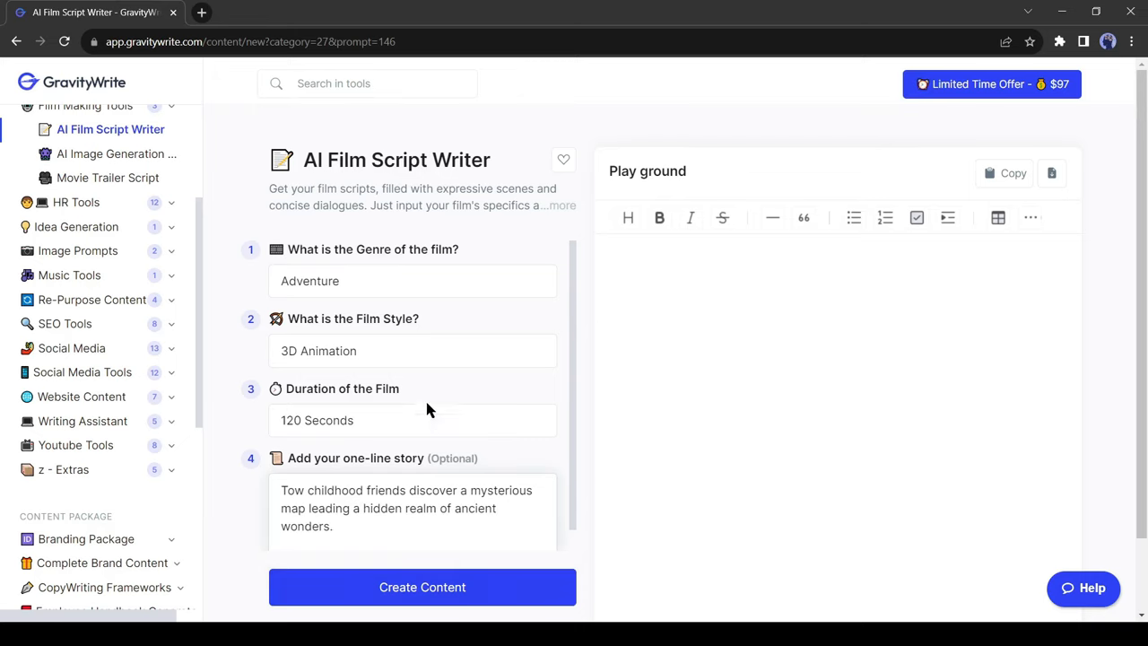
# Step: Generate the 'Realm of Wonders' script and scroll through it back to the top
pyautogui.click(422, 586)
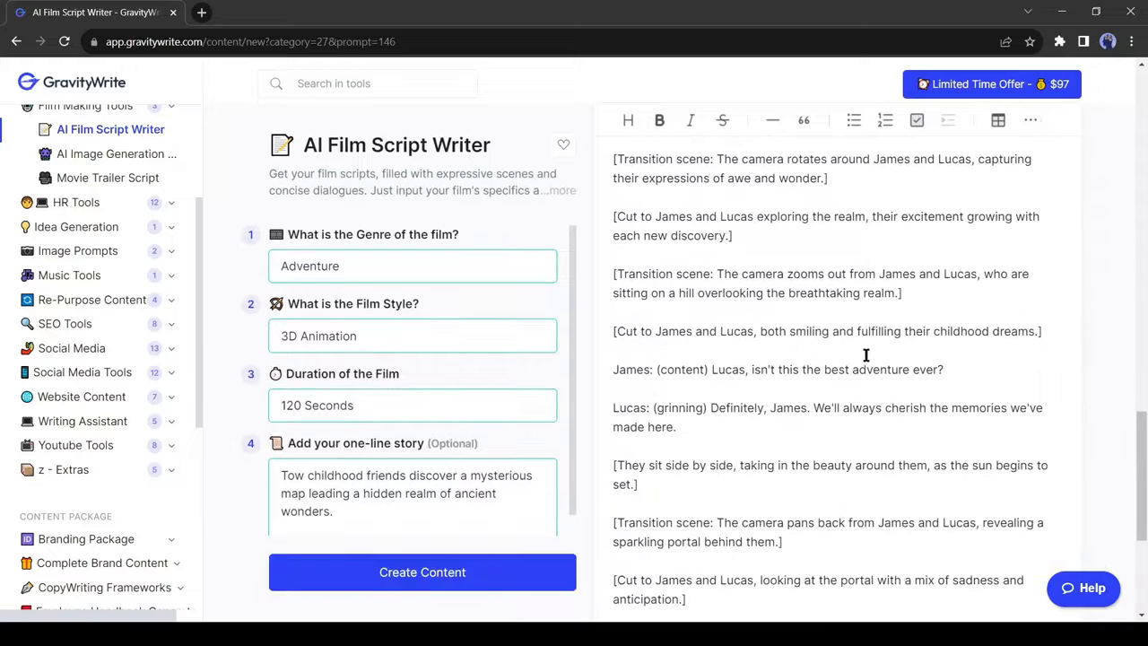
pyautogui.scroll(-3)
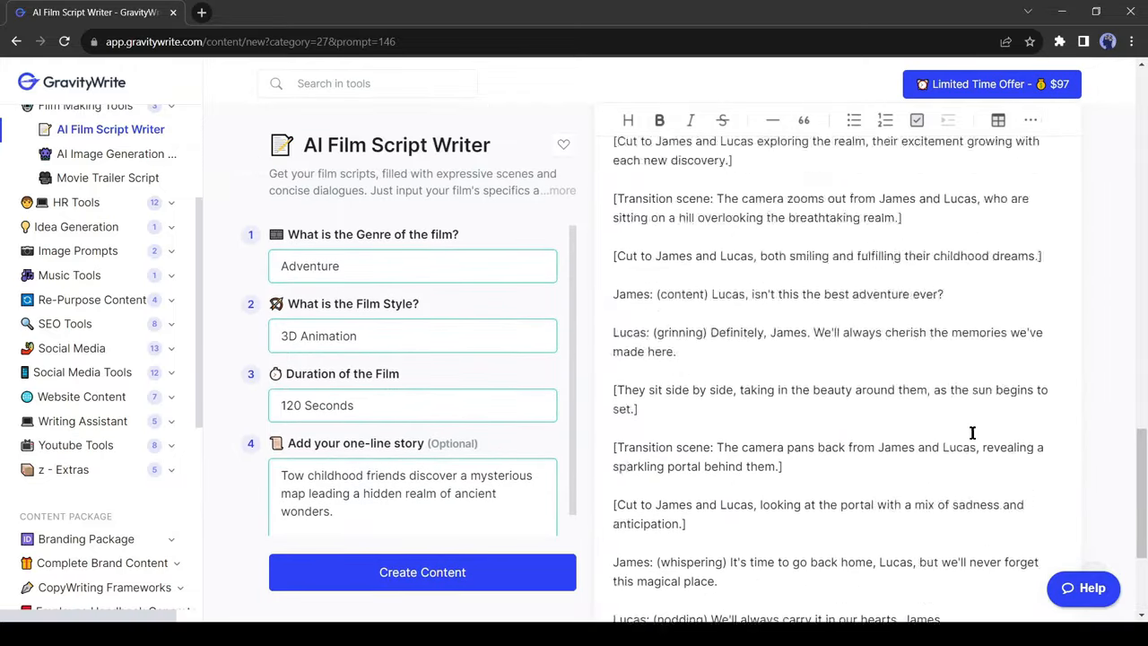
pyautogui.scroll(3)
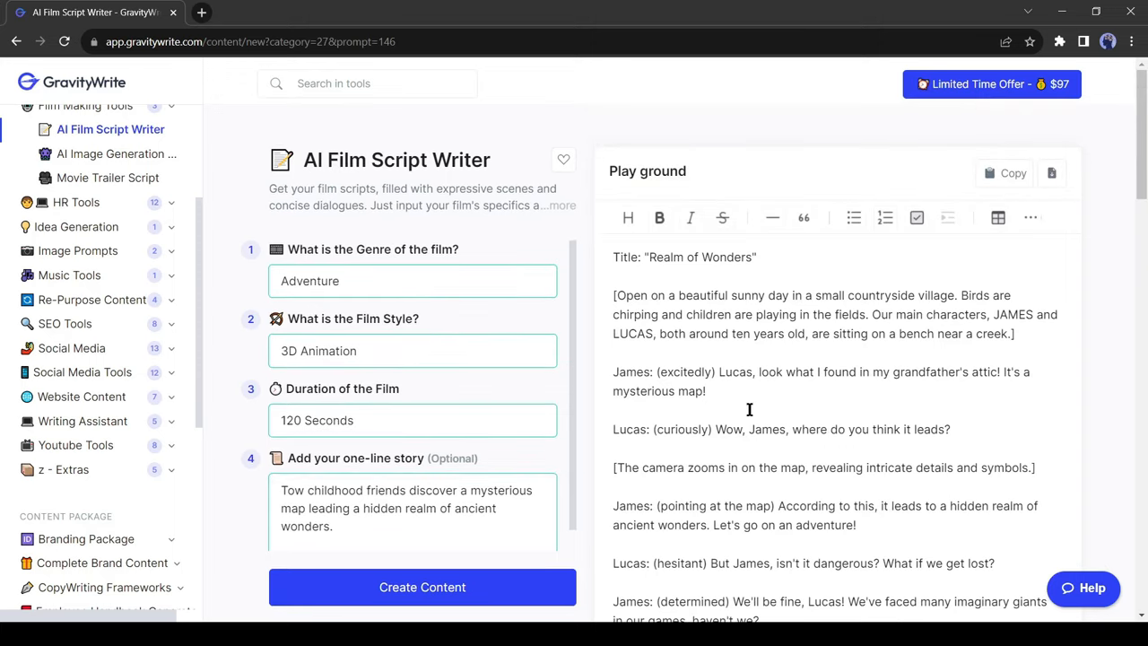
pyautogui.moveTo(565, 285)
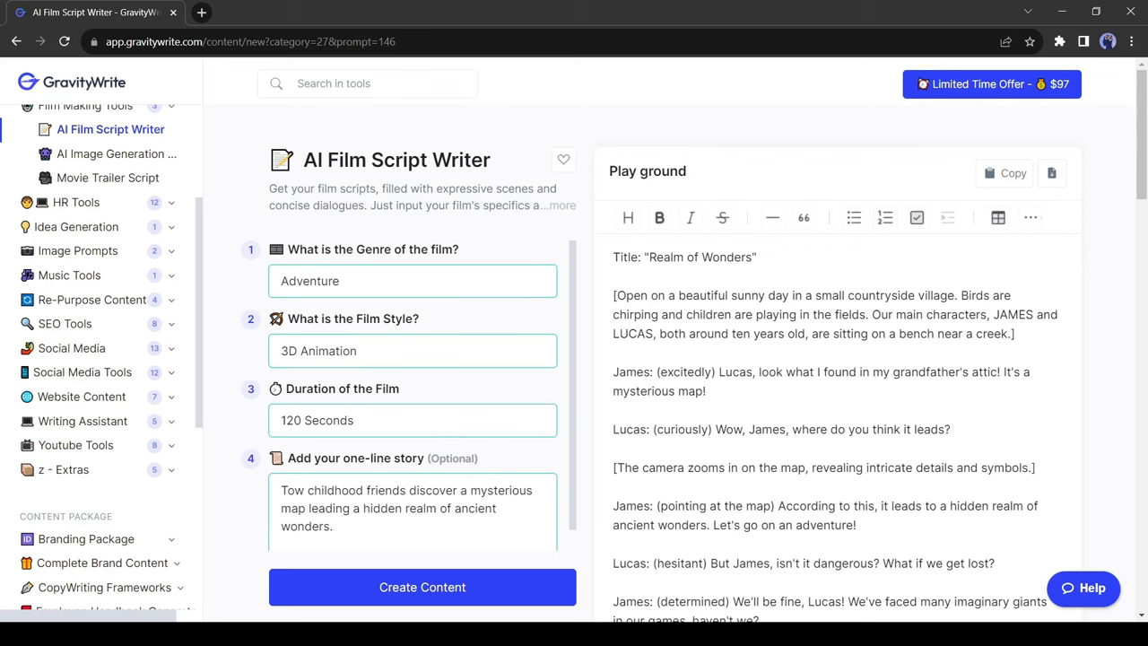
pyautogui.scroll(3)
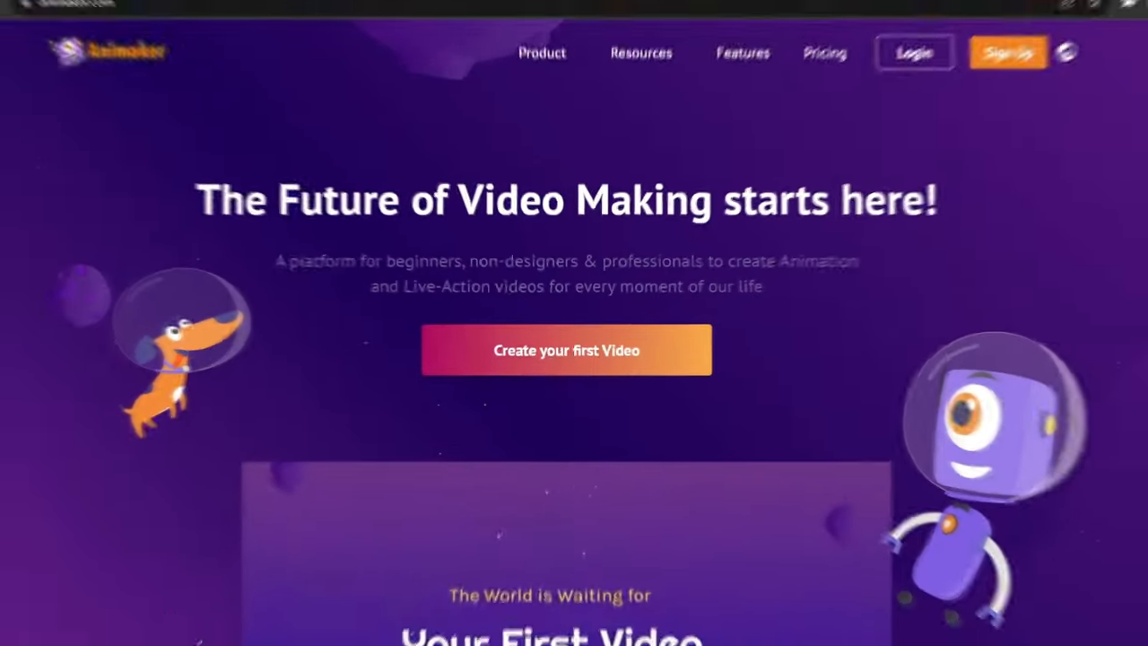
# Step: Scroll through the Animaker homepage, then go to the Login page
pyautogui.scroll(-3)
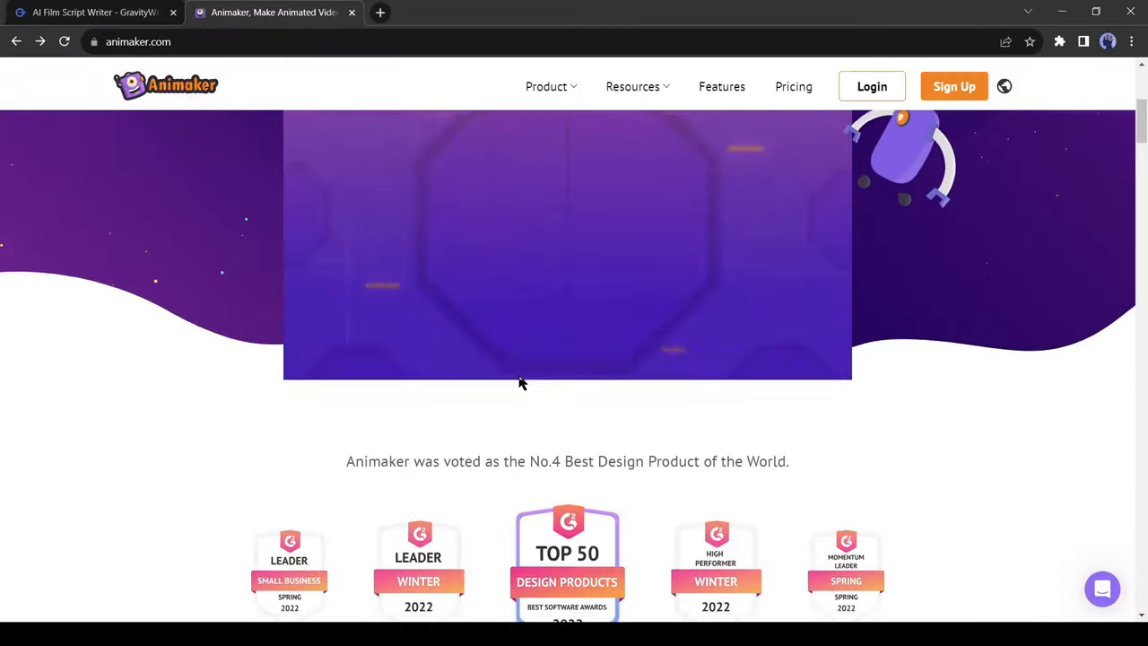
pyautogui.scroll(-3)
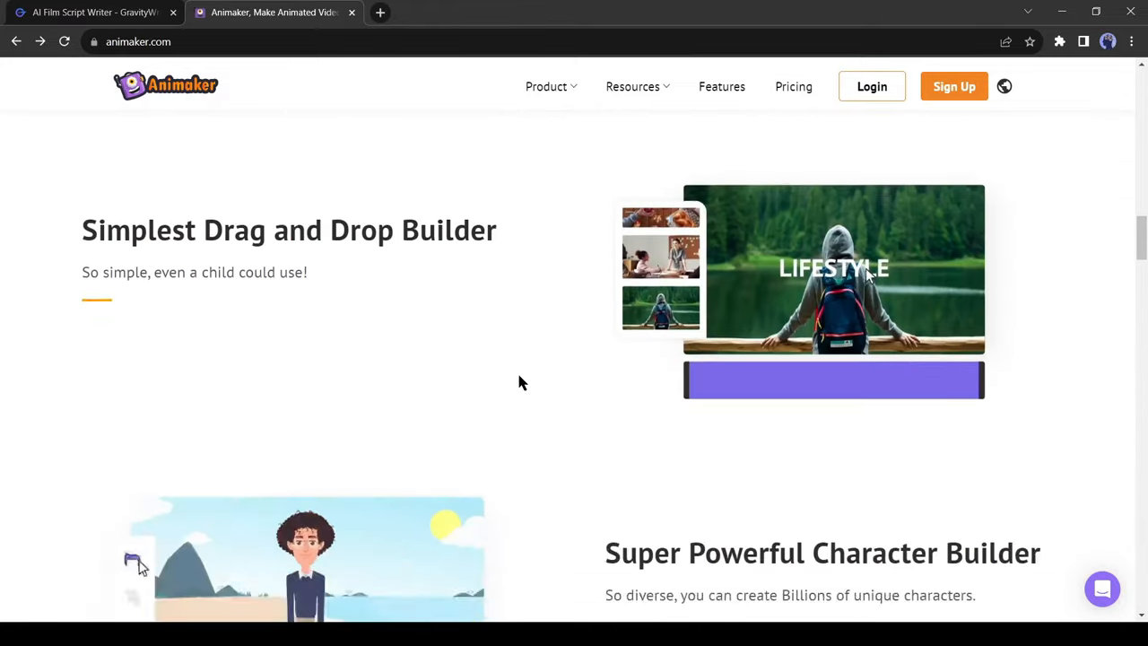
pyautogui.scroll(-3)
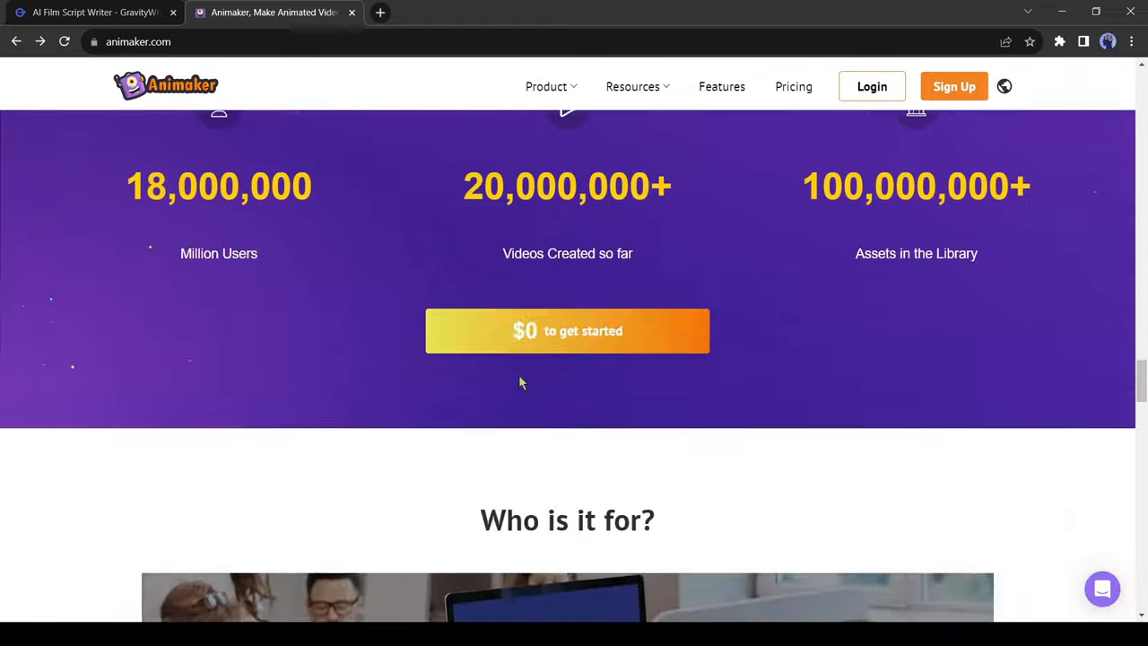
pyautogui.scroll(-3)
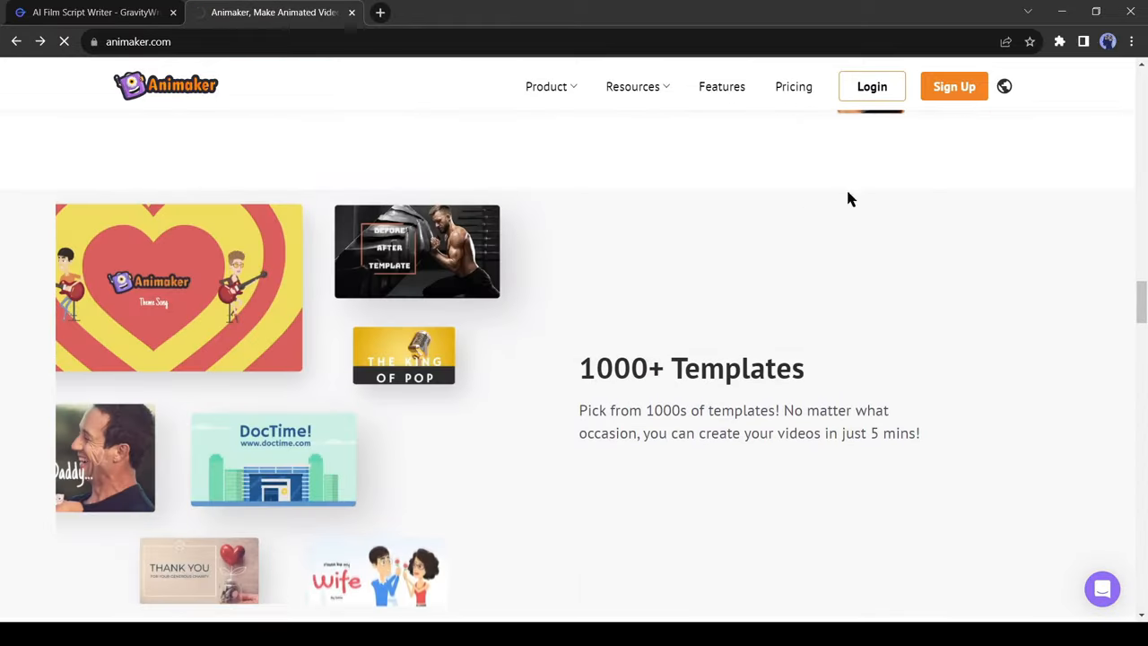
pyautogui.click(871, 87)
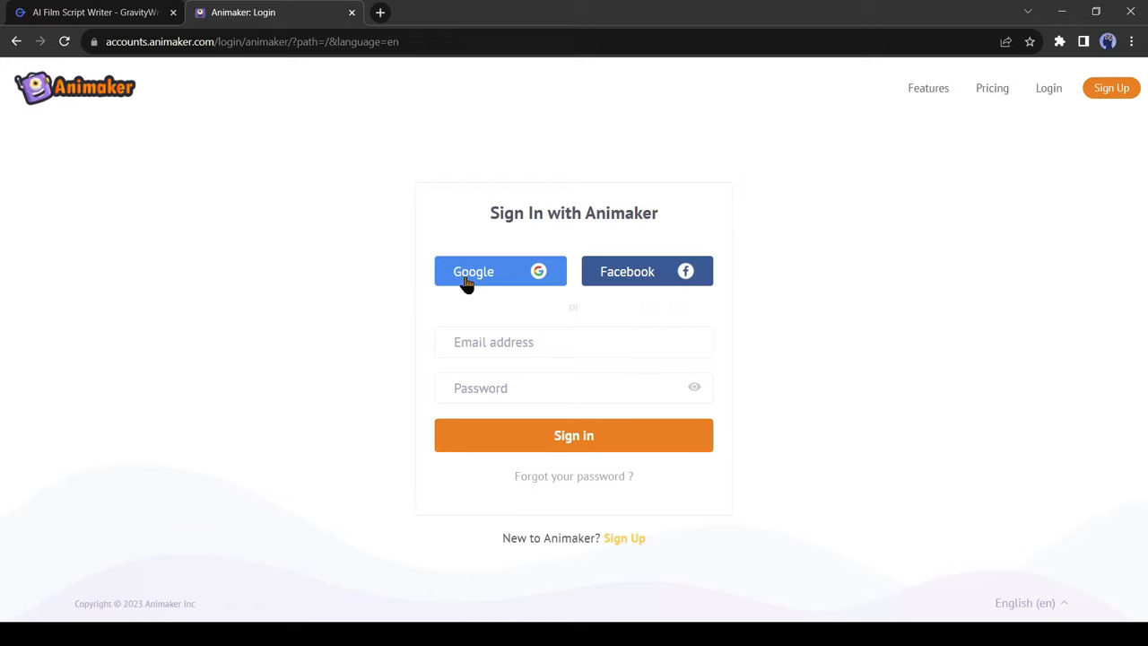
pyautogui.moveTo(476, 253)
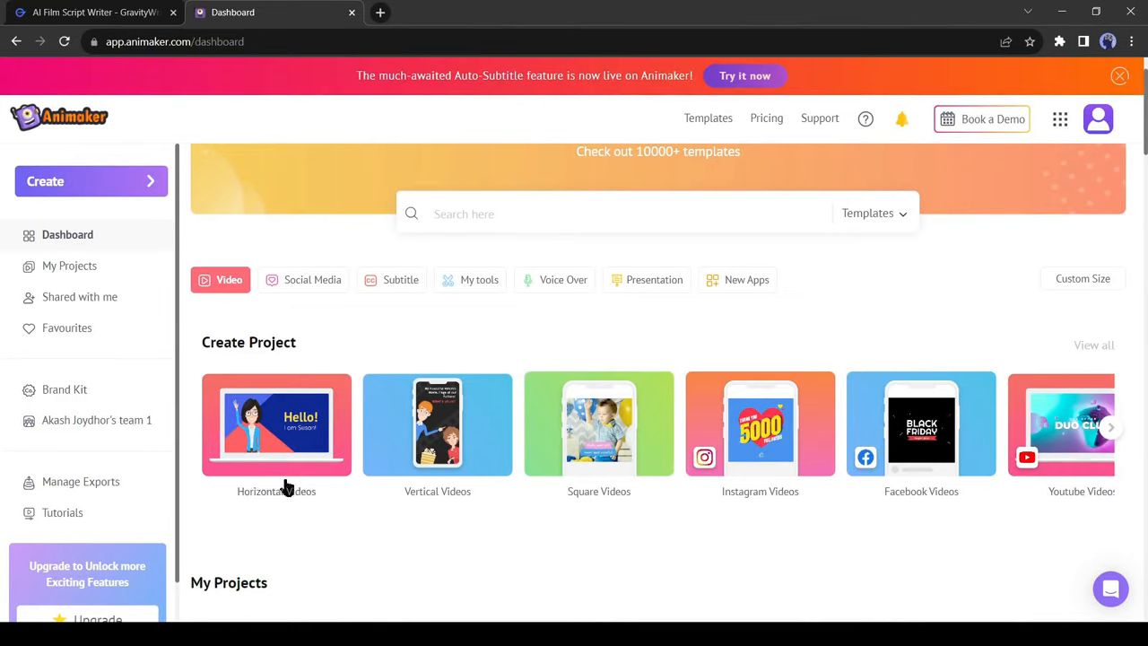
pyautogui.moveTo(296, 453)
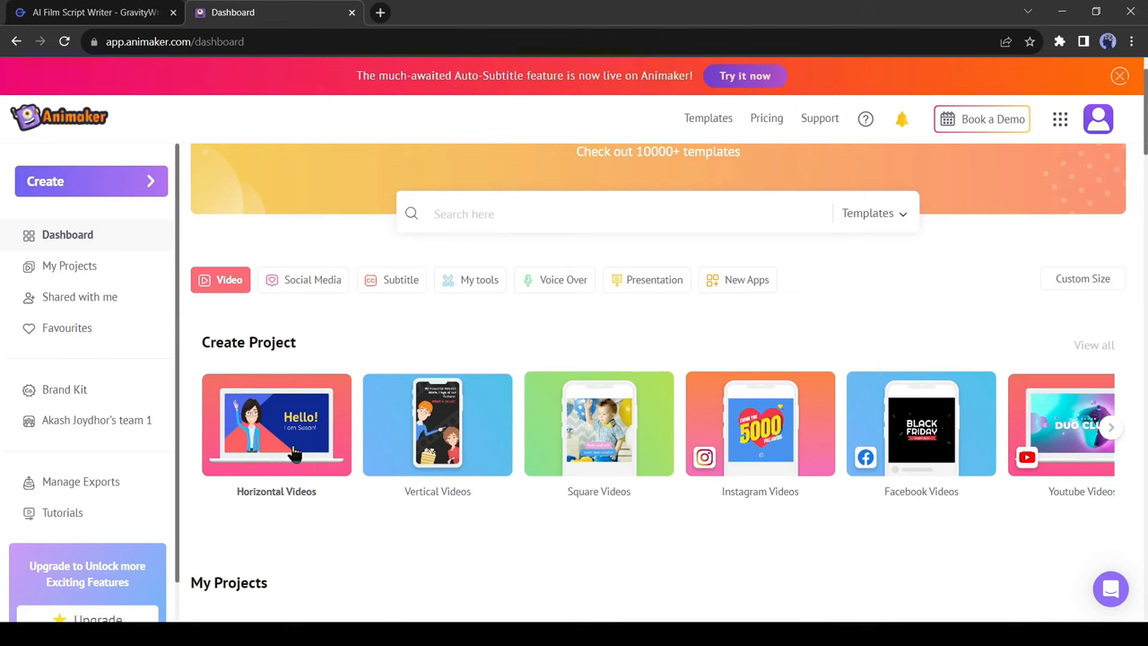
# Step: Create a Horizontal Videos project and choose Start with Blank
pyautogui.click(276, 425)
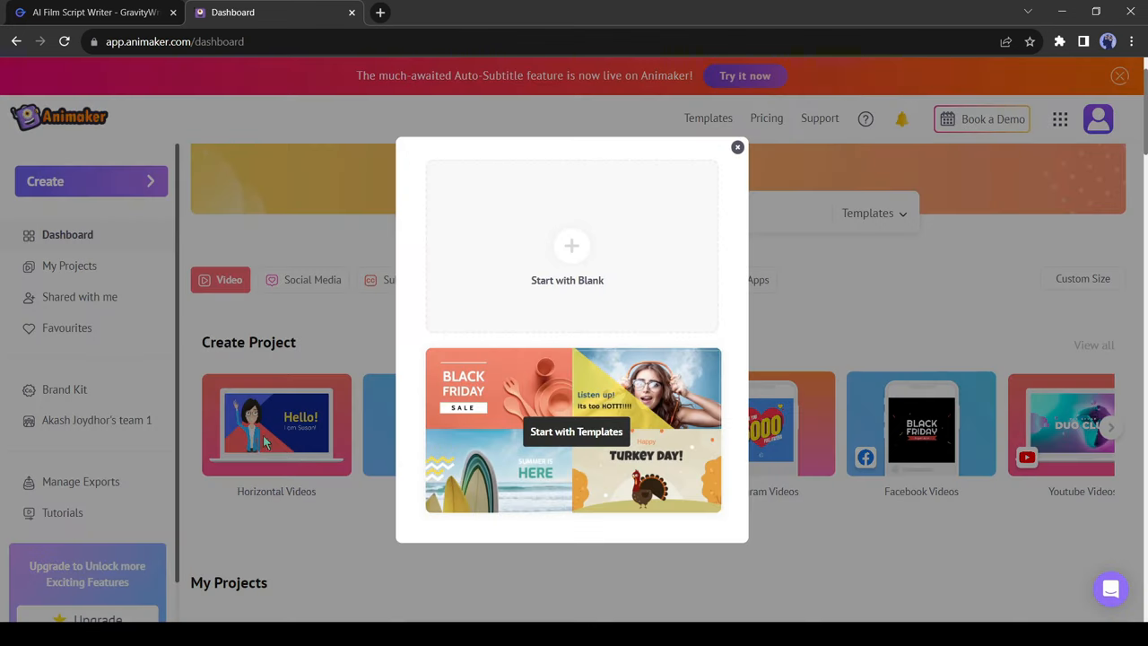
pyautogui.moveTo(530, 327)
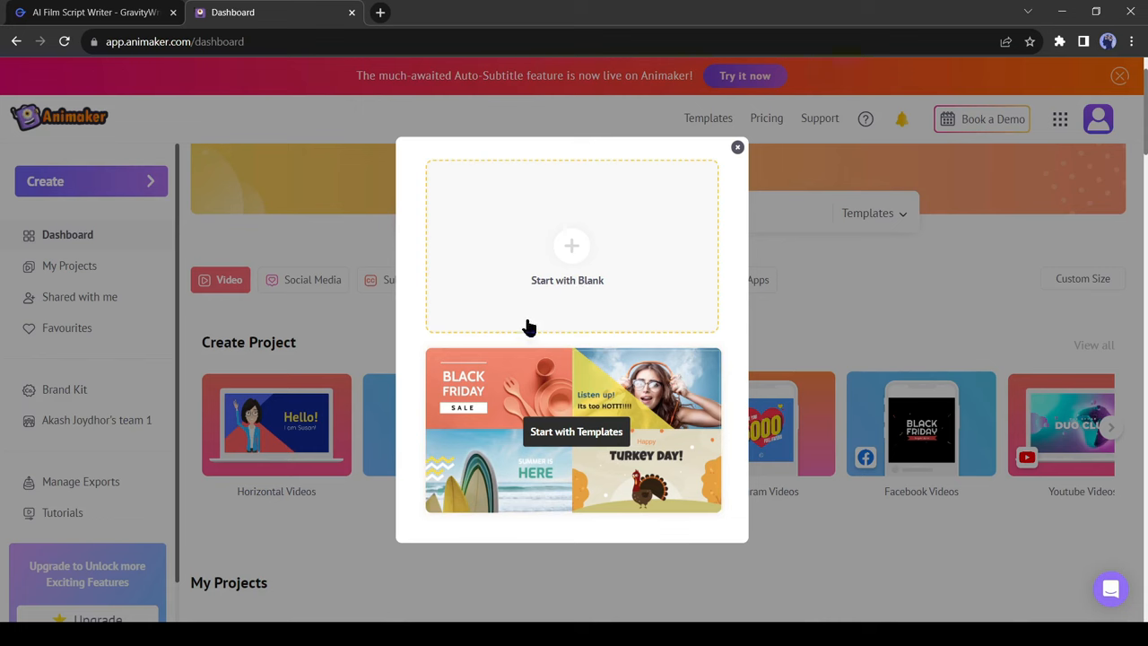
pyautogui.moveTo(562, 449)
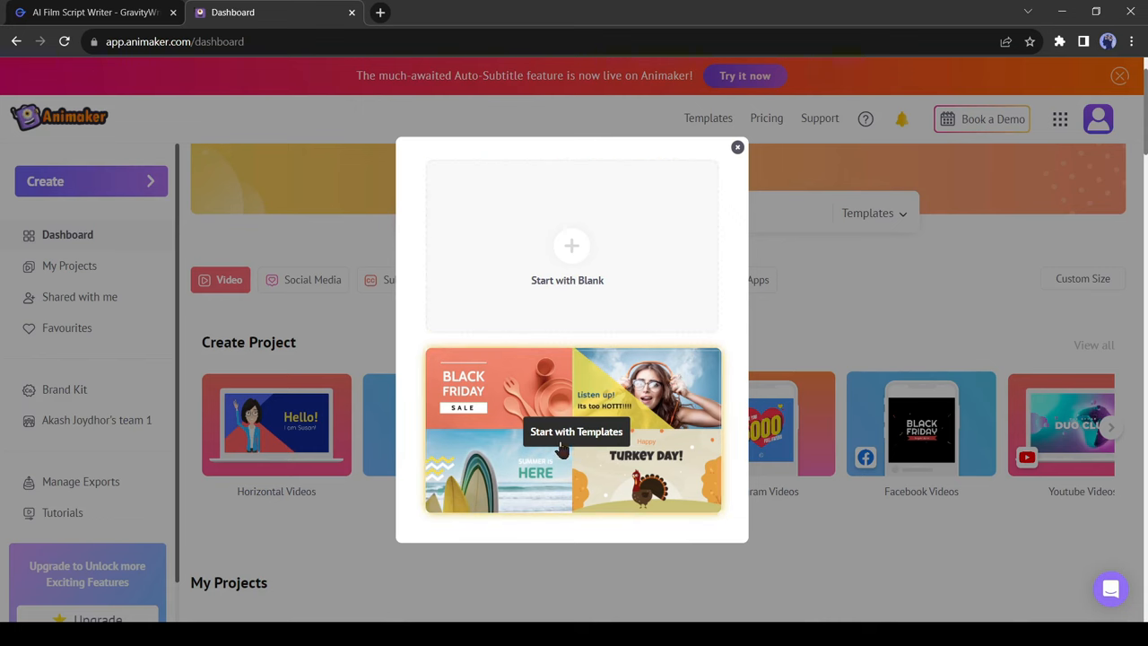
pyautogui.scroll(-3)
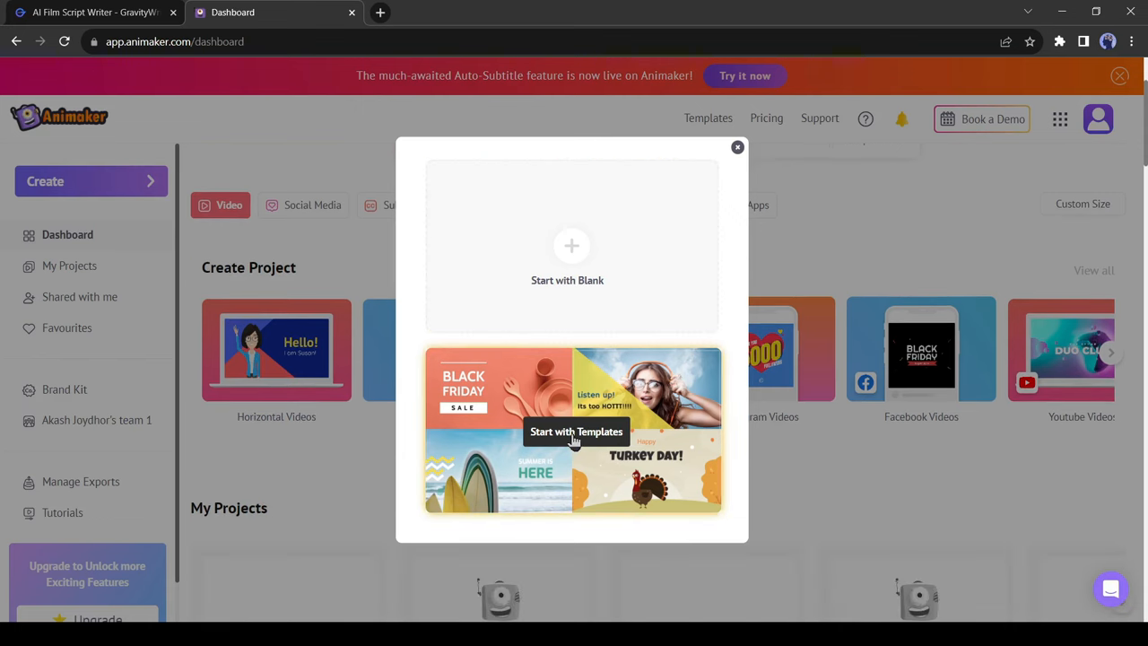
pyautogui.click(571, 247)
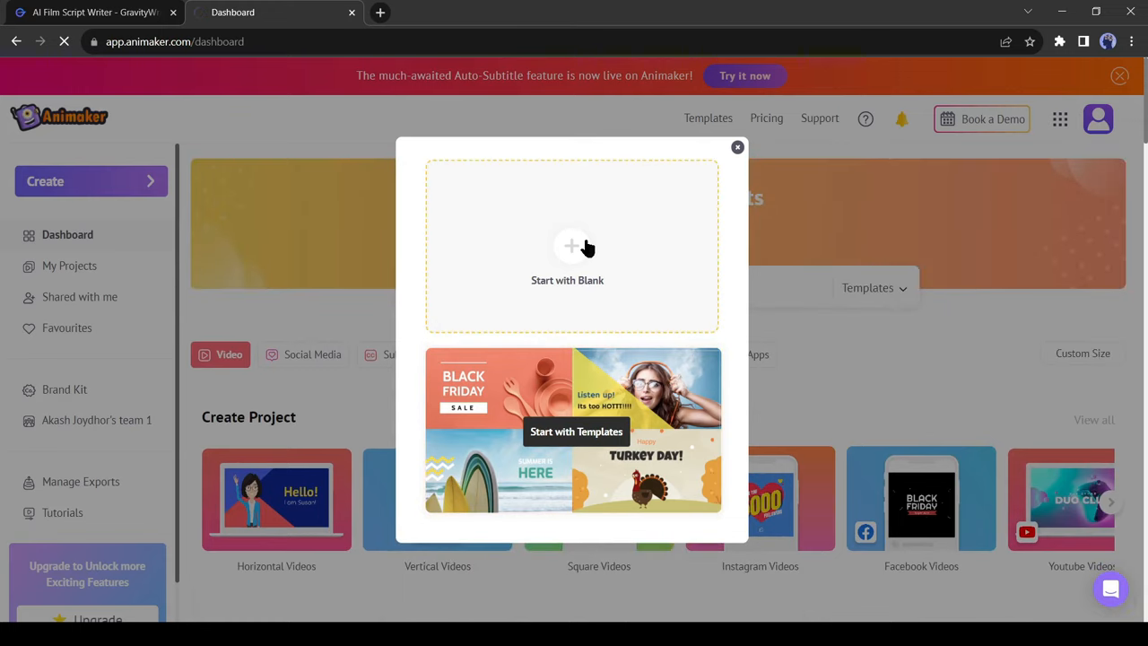
# Step: Open the blank project, add the curly-haired casual man from Characters, then undo it
pyautogui.click(566, 247)
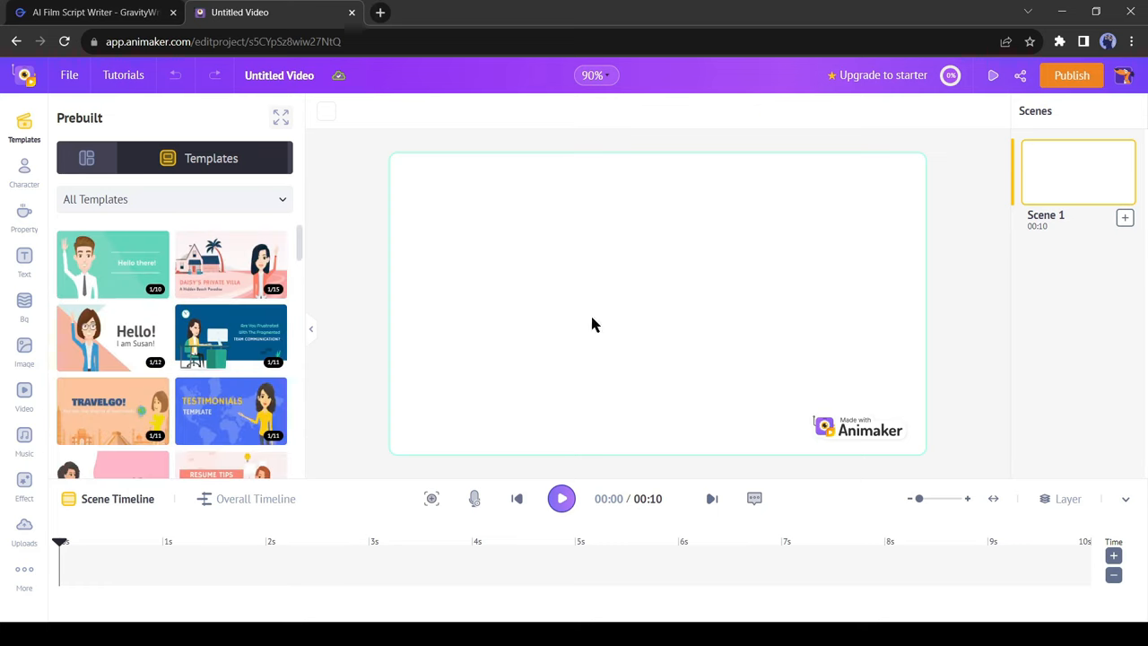
pyautogui.click(24, 171)
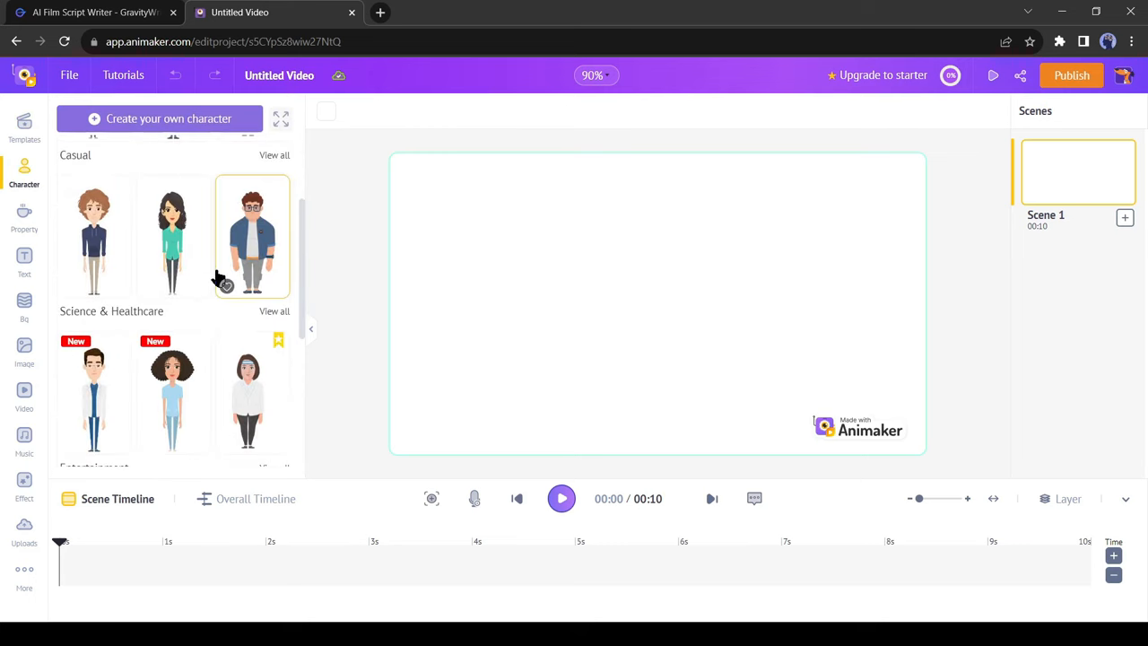
pyautogui.moveTo(202, 363)
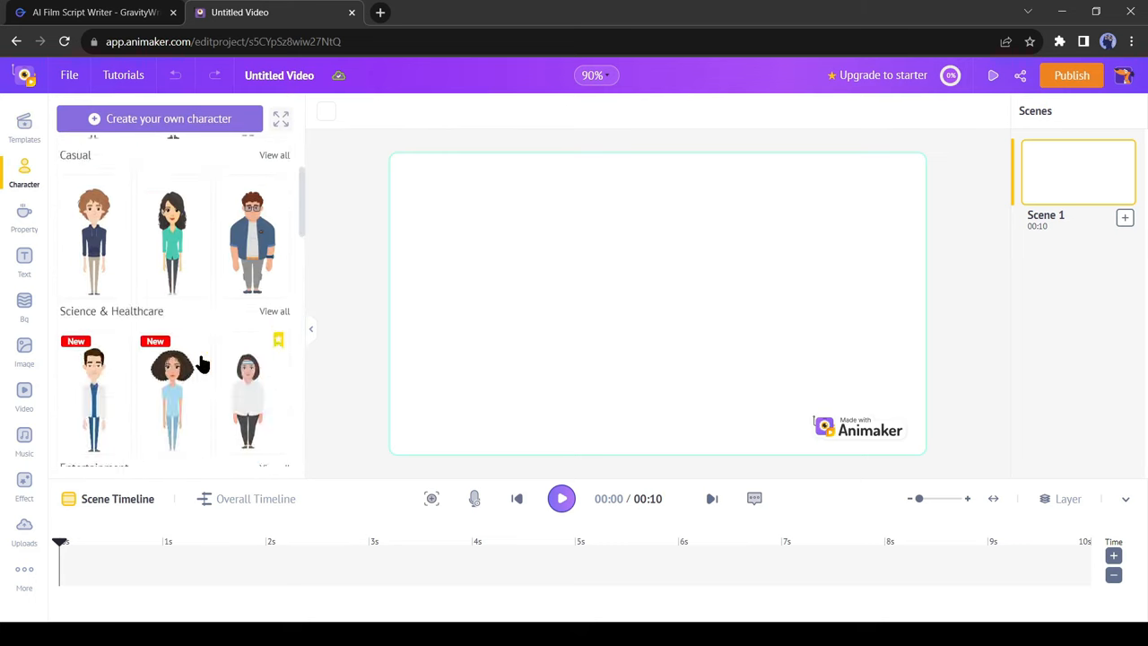
pyautogui.click(93, 237)
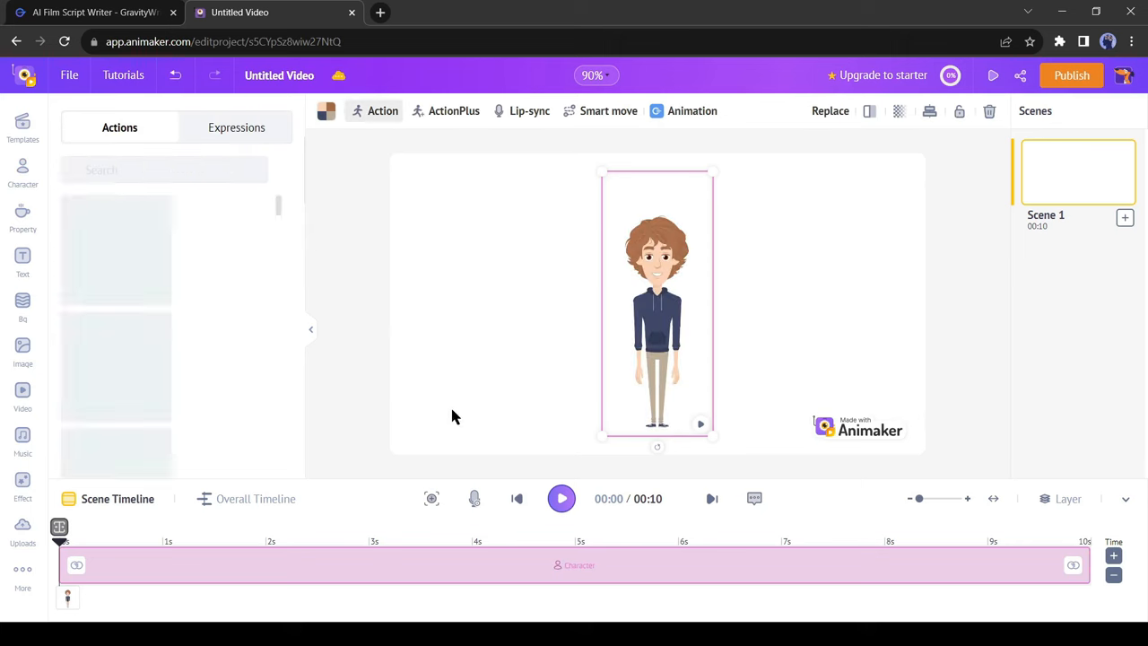
pyautogui.click(23, 170)
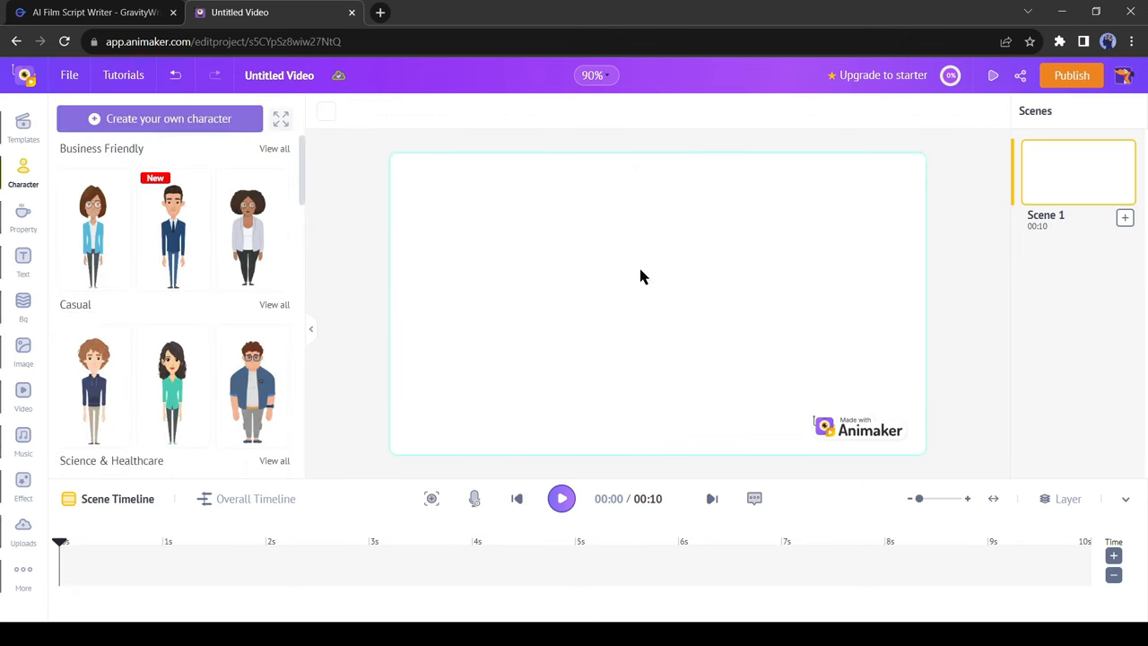
pyautogui.moveTo(169, 118)
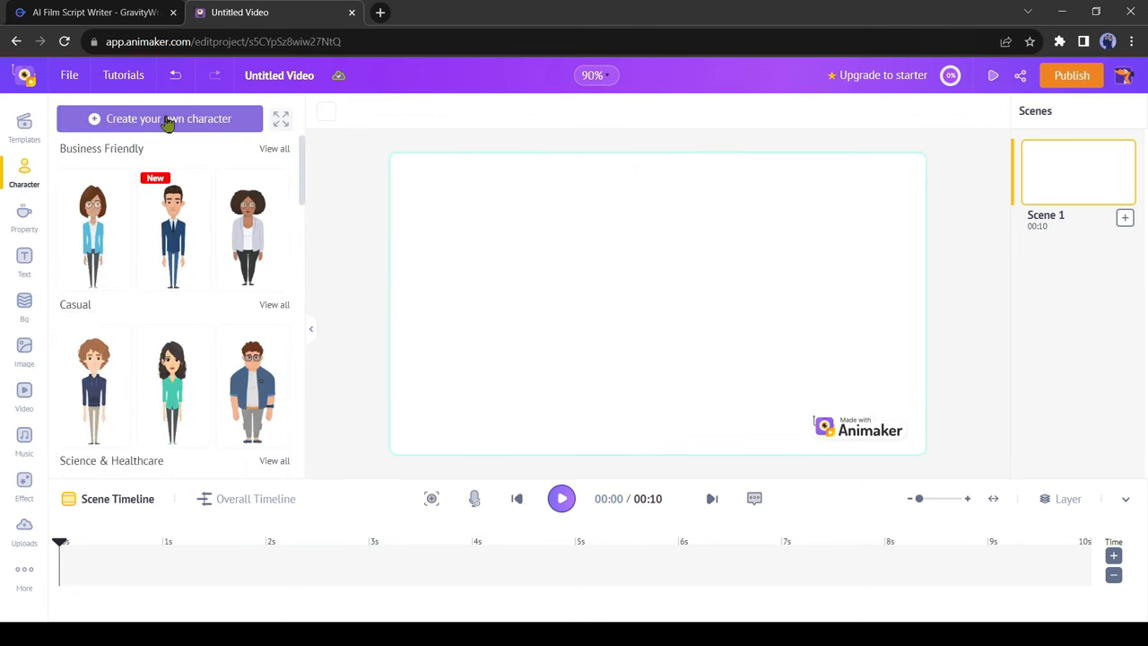
# Step: Build the JAMES character from the Male base, adjust lip shapes, and save it
pyautogui.click(169, 119)
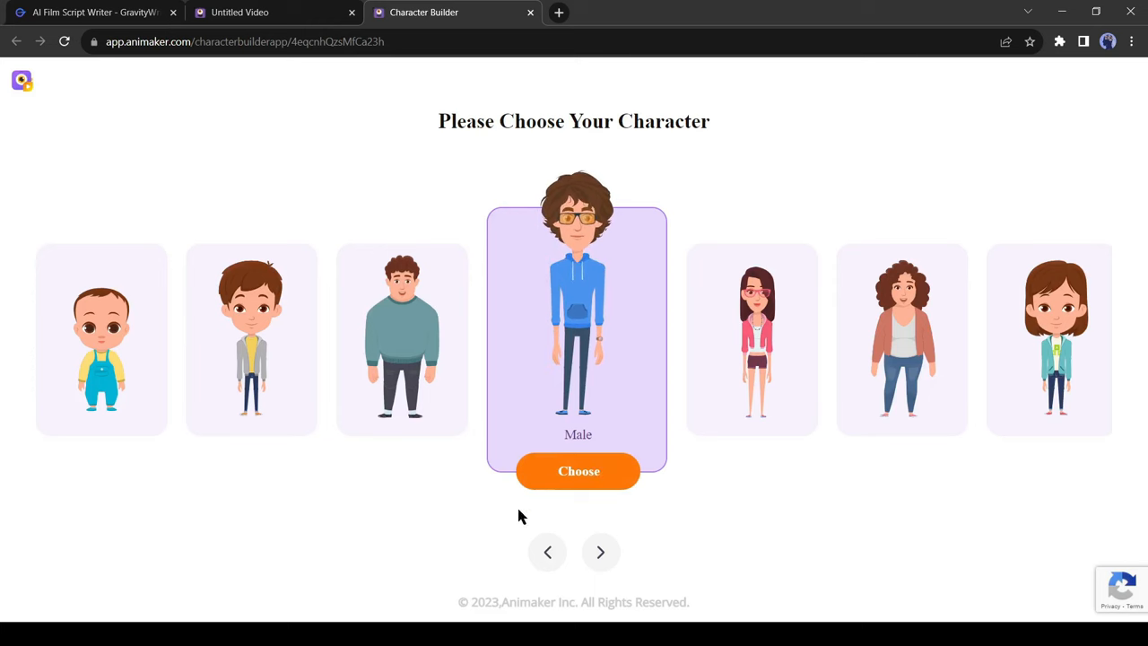
pyautogui.click(578, 471)
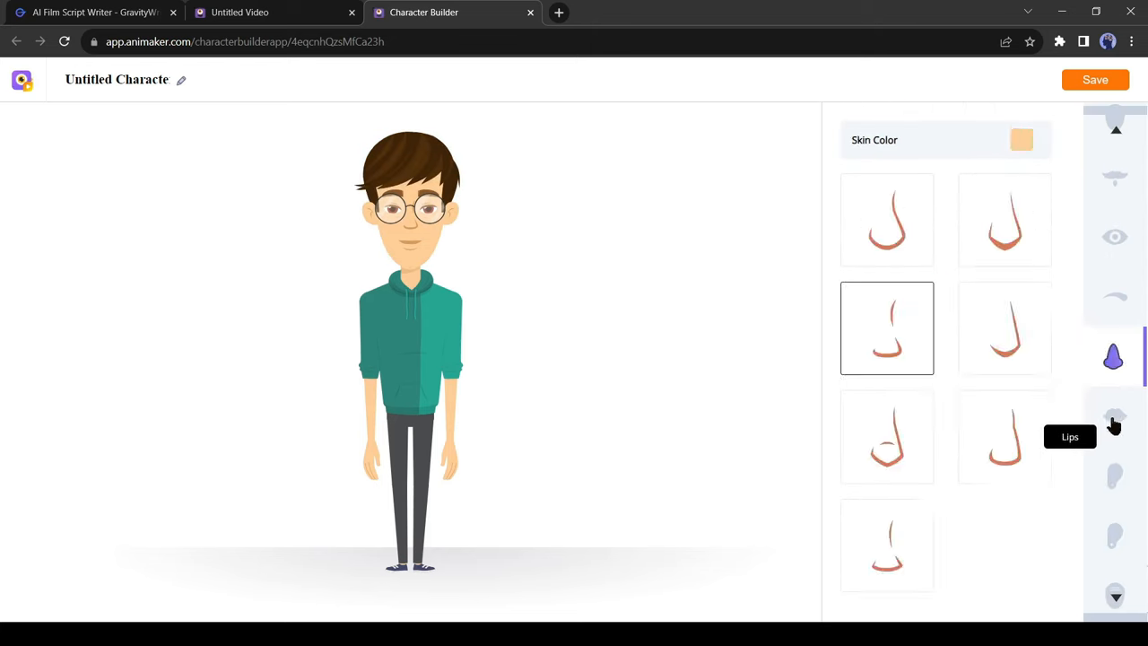
pyautogui.click(1112, 446)
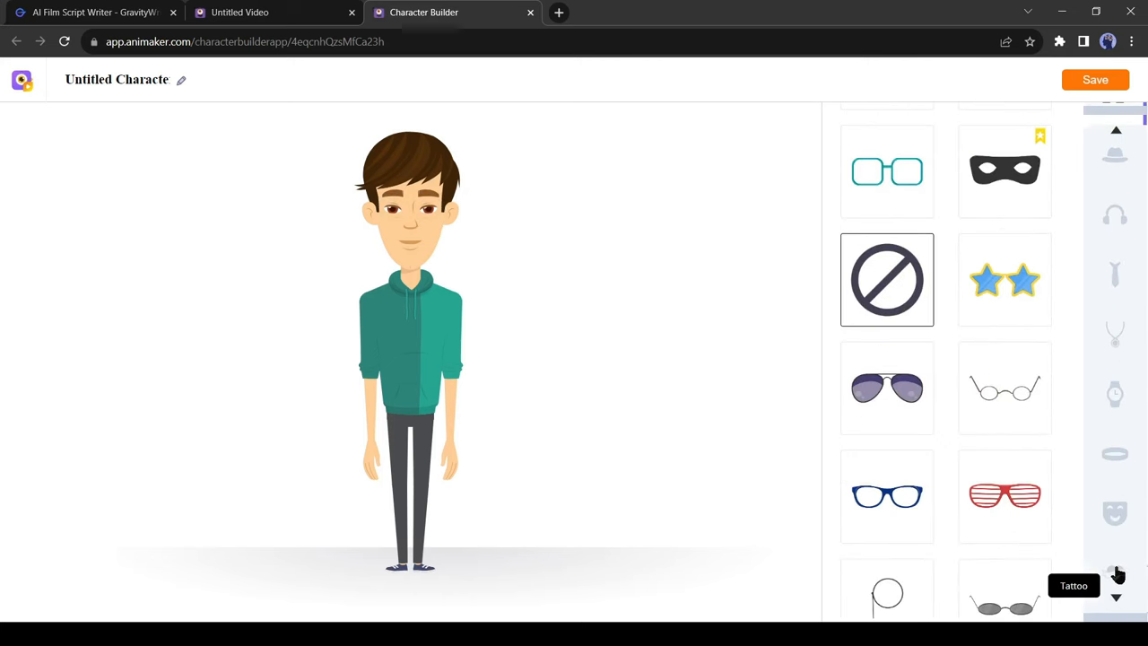
pyautogui.click(1115, 395)
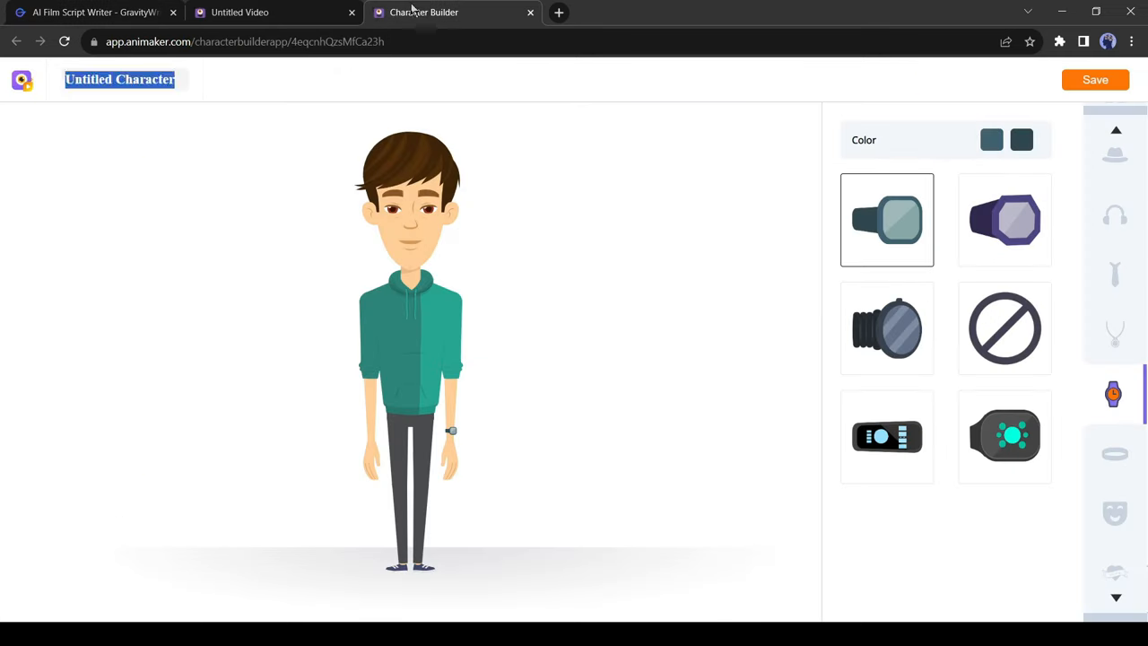
pyautogui.click(1095, 80)
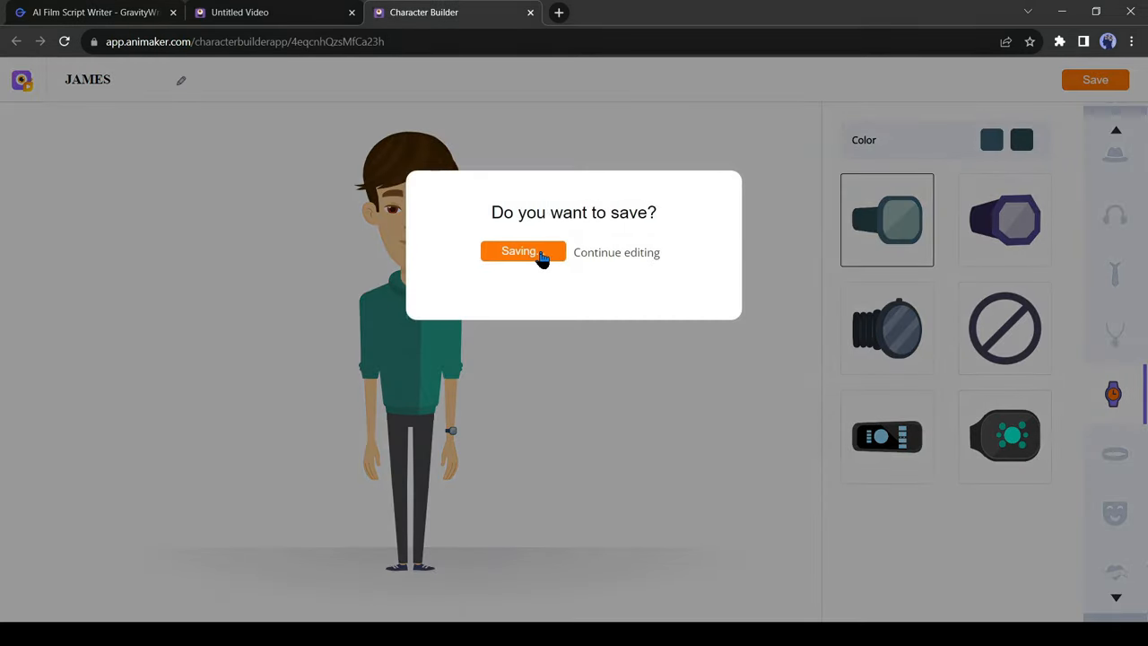
pyautogui.click(519, 251)
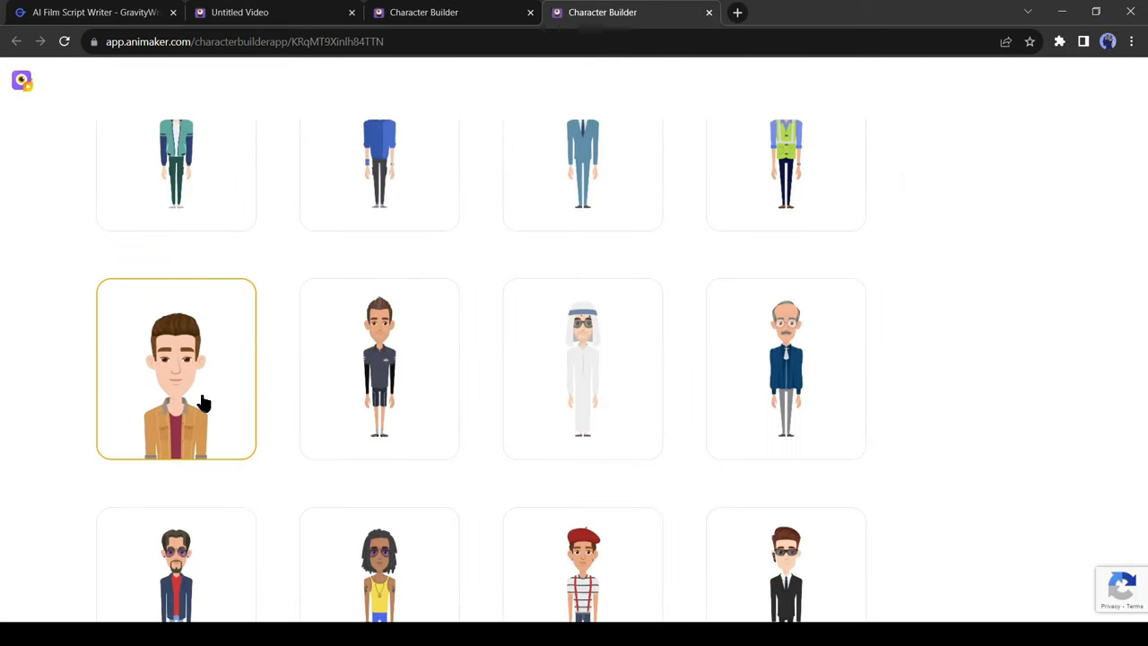
# Step: Build a second character from the tan-jacket man, browse outfits, and save it
pyautogui.click(176, 368)
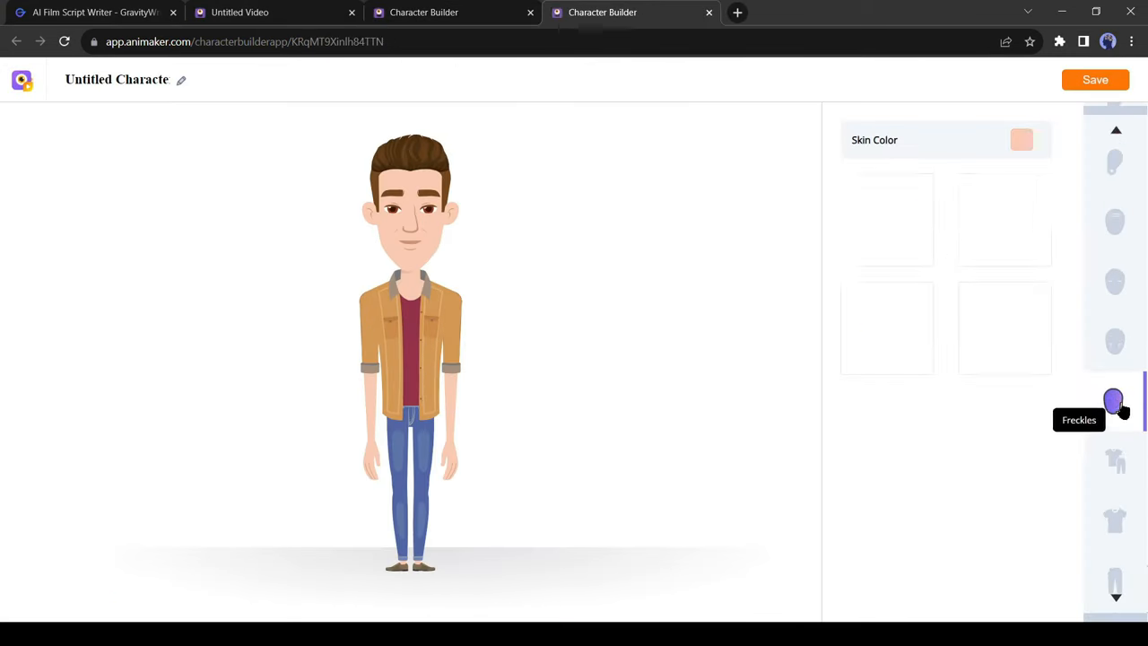
pyautogui.click(1115, 229)
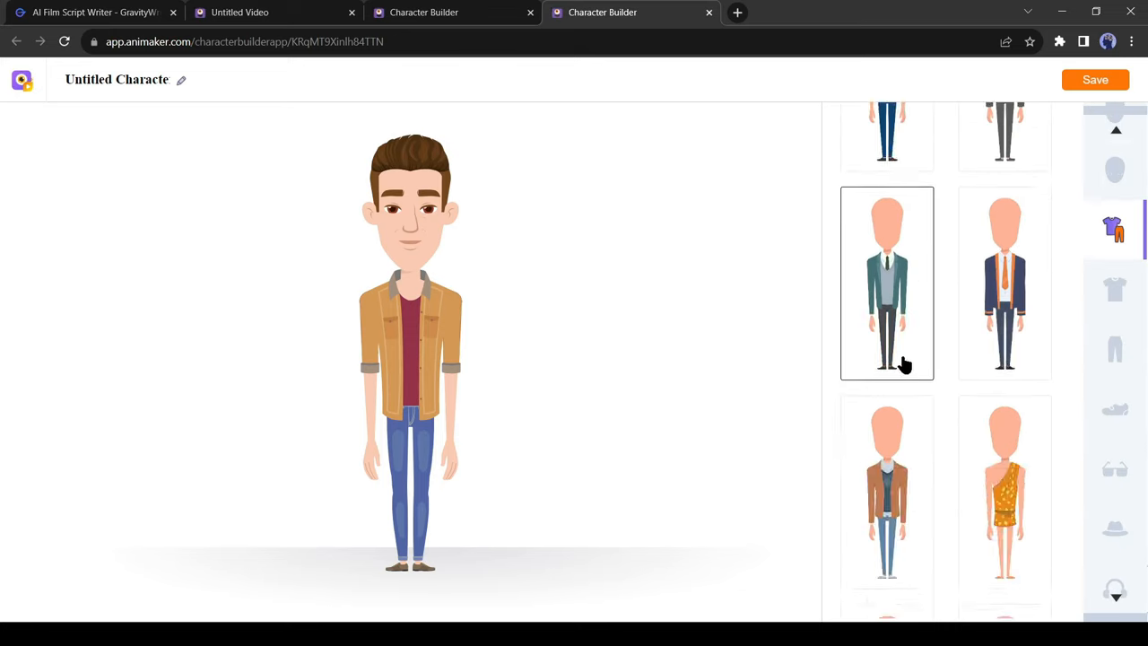
pyautogui.click(1095, 80)
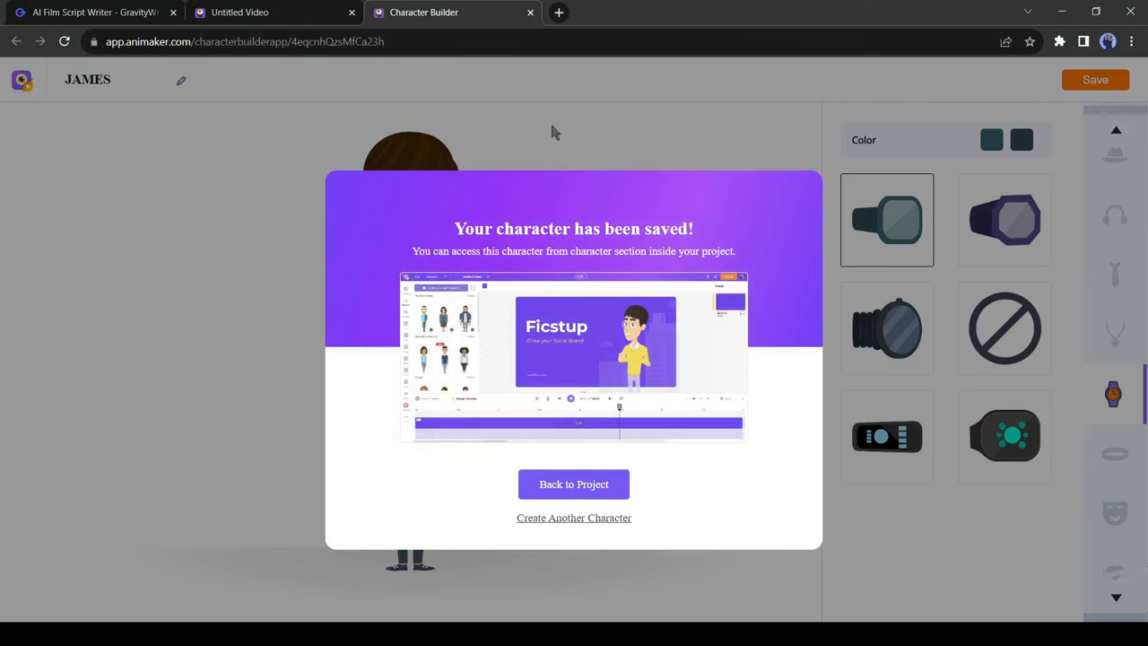
# Step: Return to the project, check the GravityWrite script tab, then switch back to Animaker
pyautogui.click(573, 483)
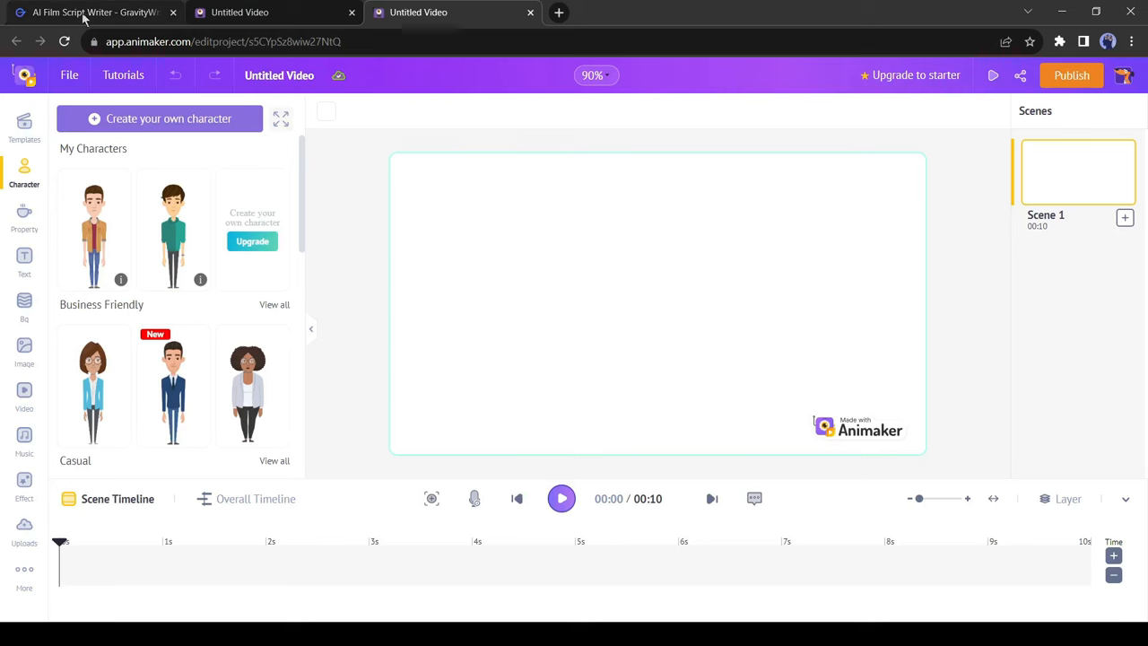
pyautogui.click(90, 12)
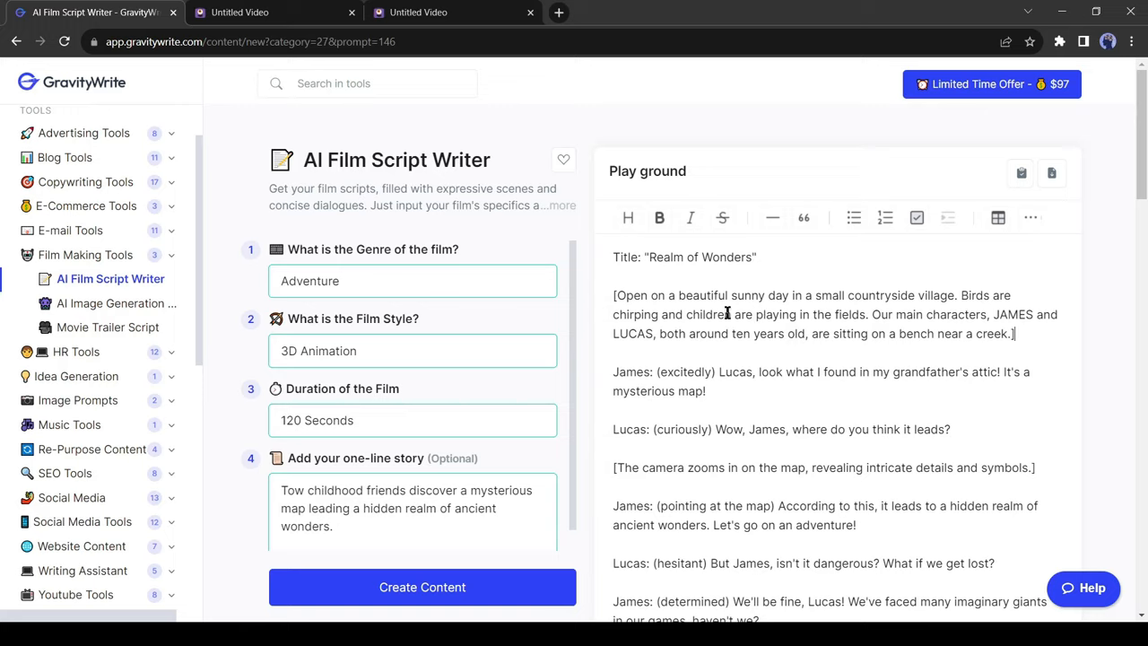
pyautogui.click(417, 12)
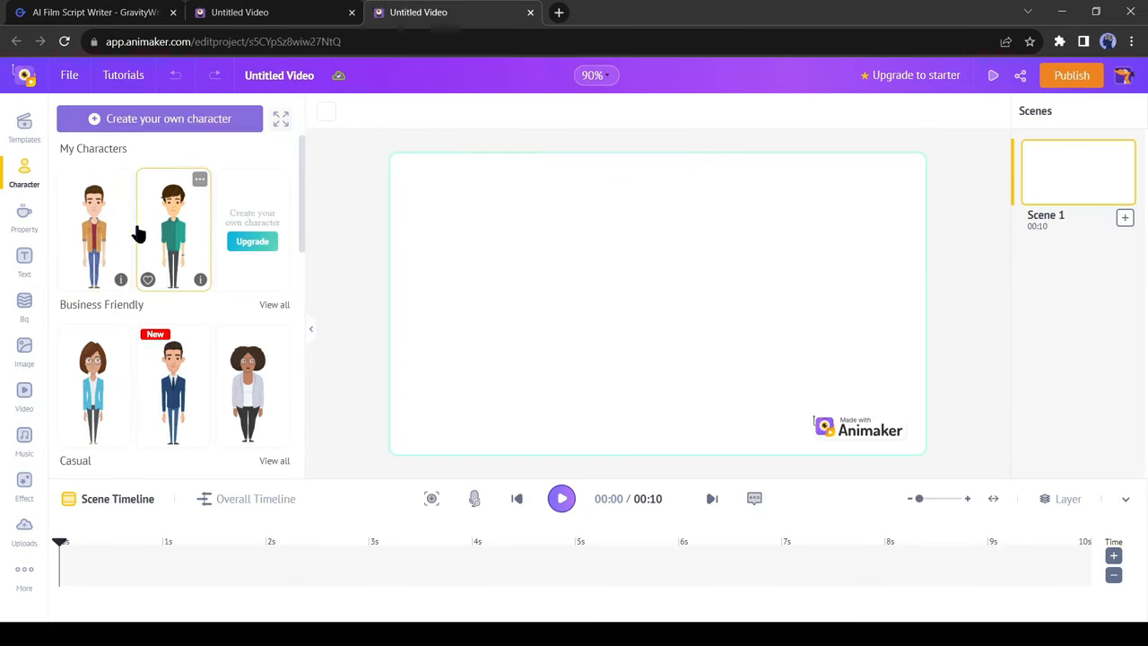
pyautogui.moveTo(145, 180)
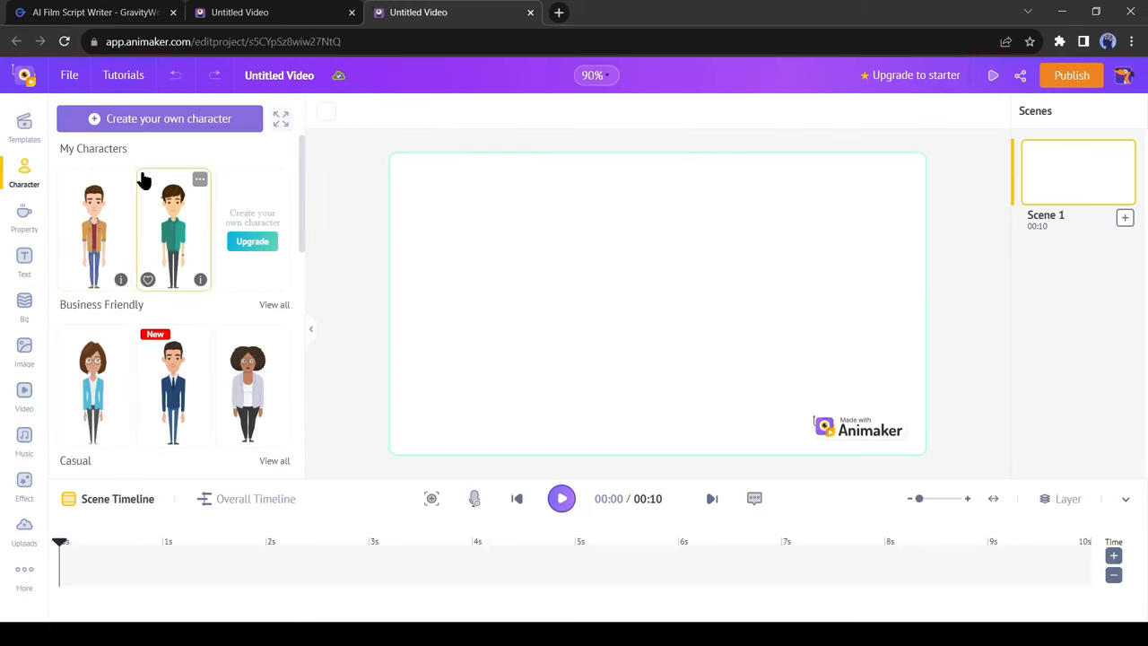
pyautogui.click(90, 11)
pyautogui.write('bench')
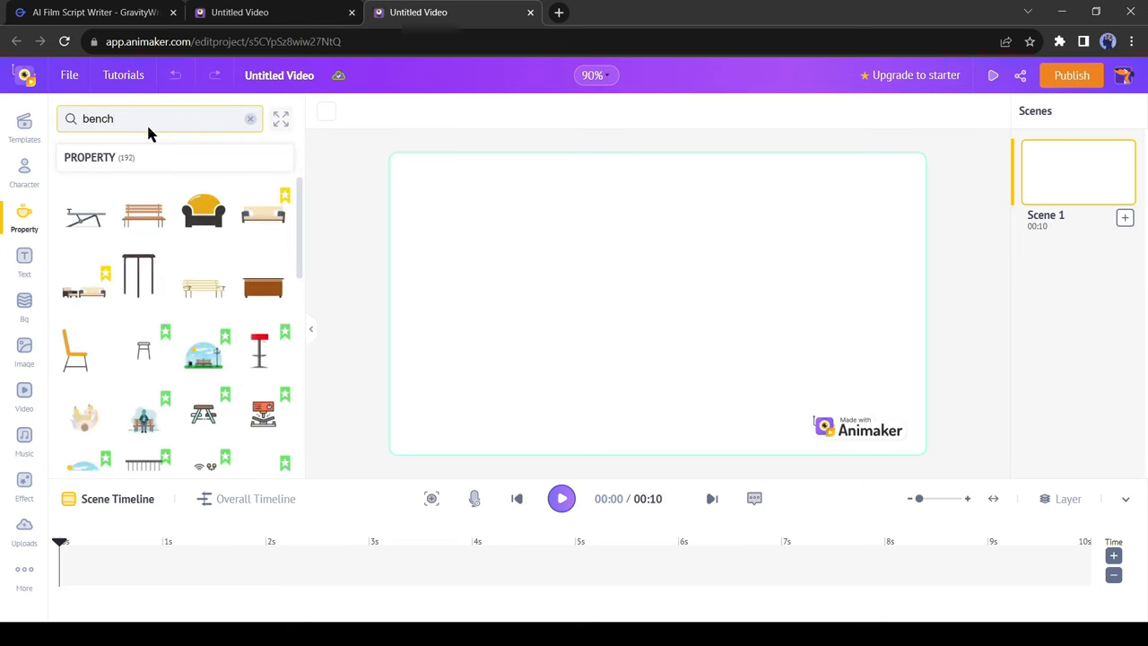
# Step: Add a wooden bench and seat the tan-jacket character on it in a Sitting pose
pyautogui.click(144, 216)
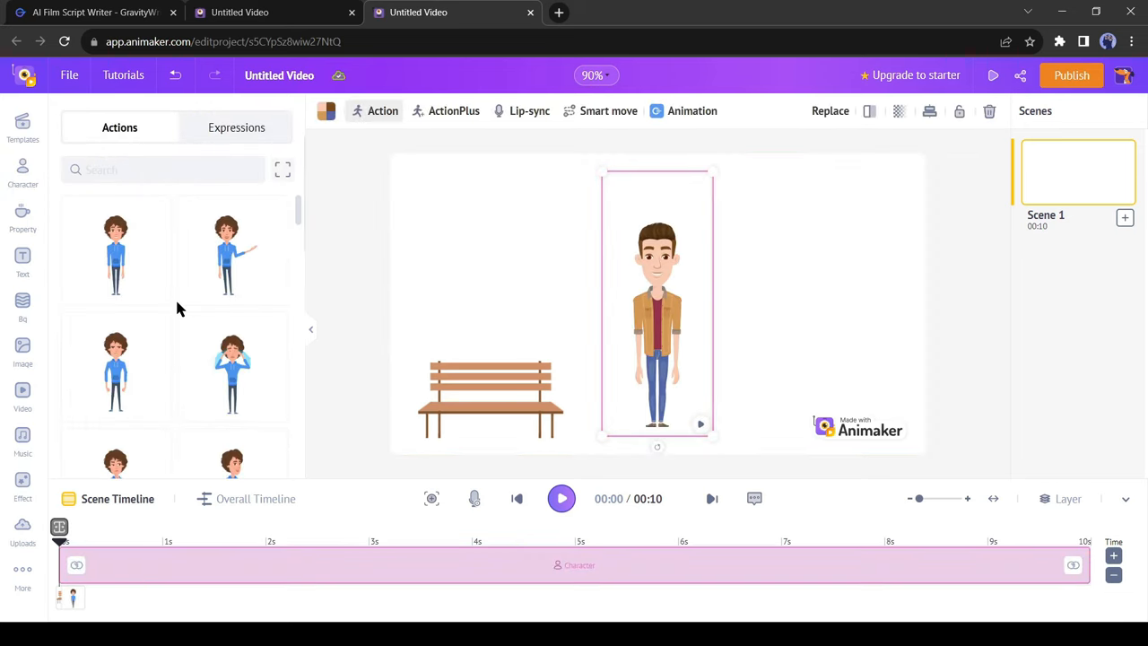
pyautogui.click(161, 170)
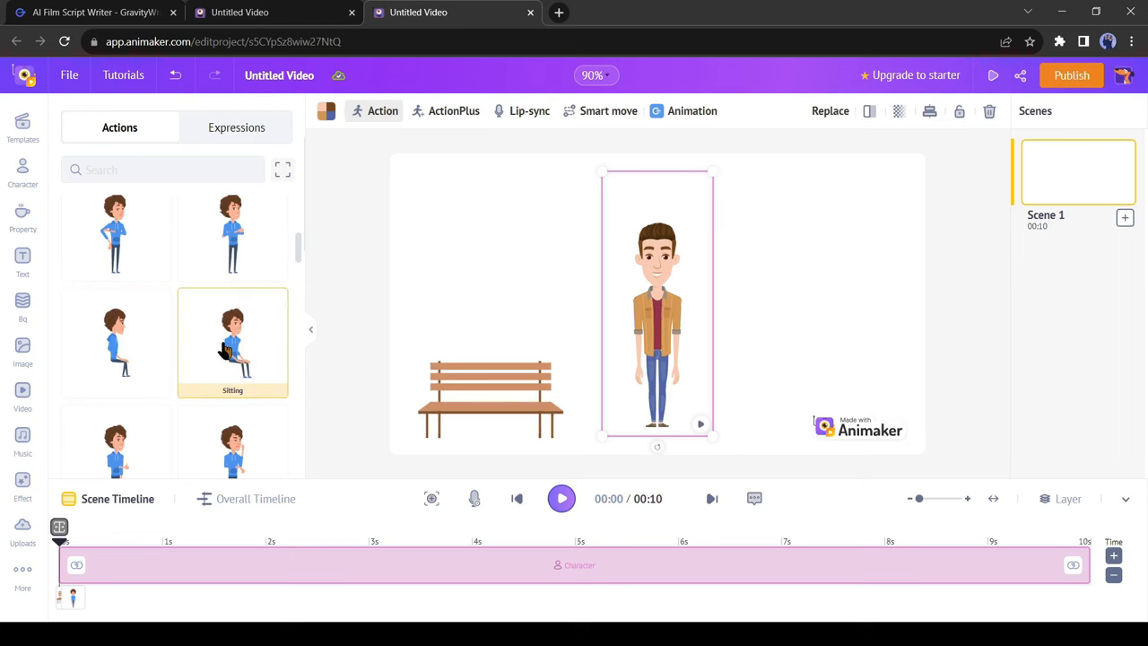
pyautogui.click(232, 341)
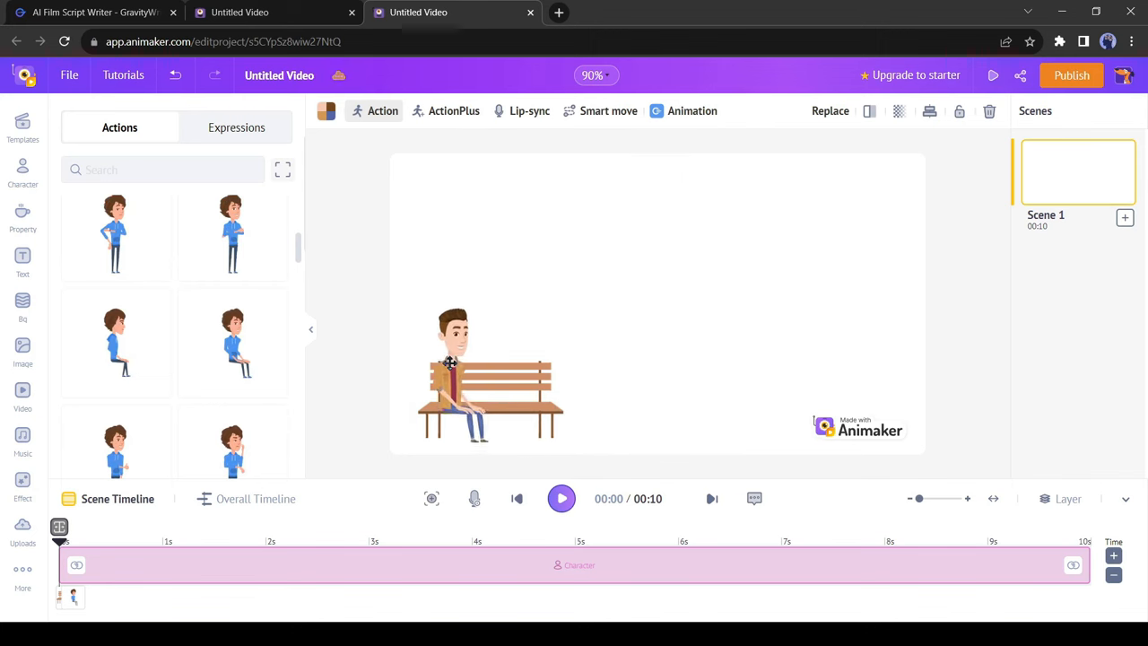
# Step: Change the bench scene's backdrop and timing settings
pyautogui.click(453, 358)
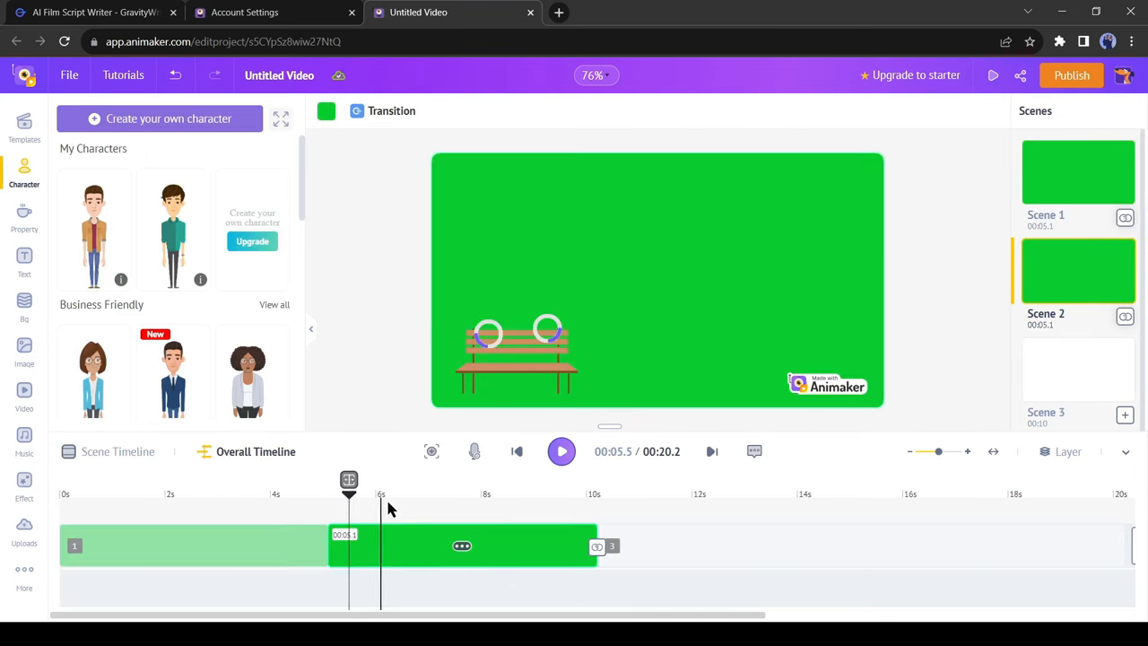
# Step: Scrub to about 8 seconds and check the film script
pyautogui.moveTo(349, 480); pyautogui.dragTo(501, 480)
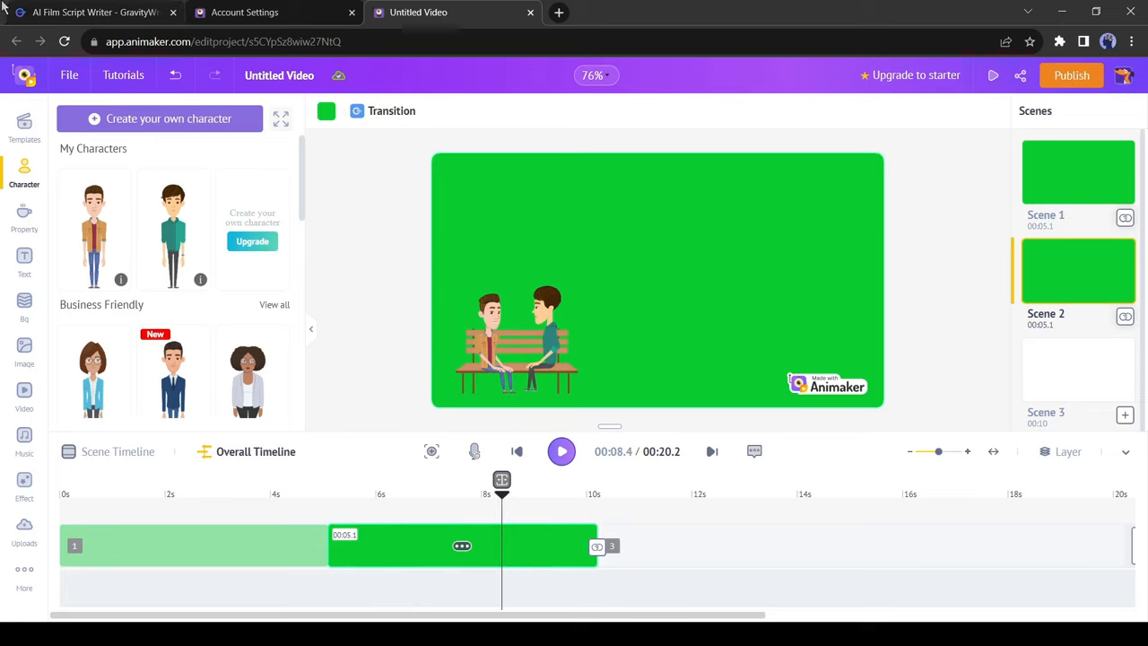
pyautogui.click(90, 12)
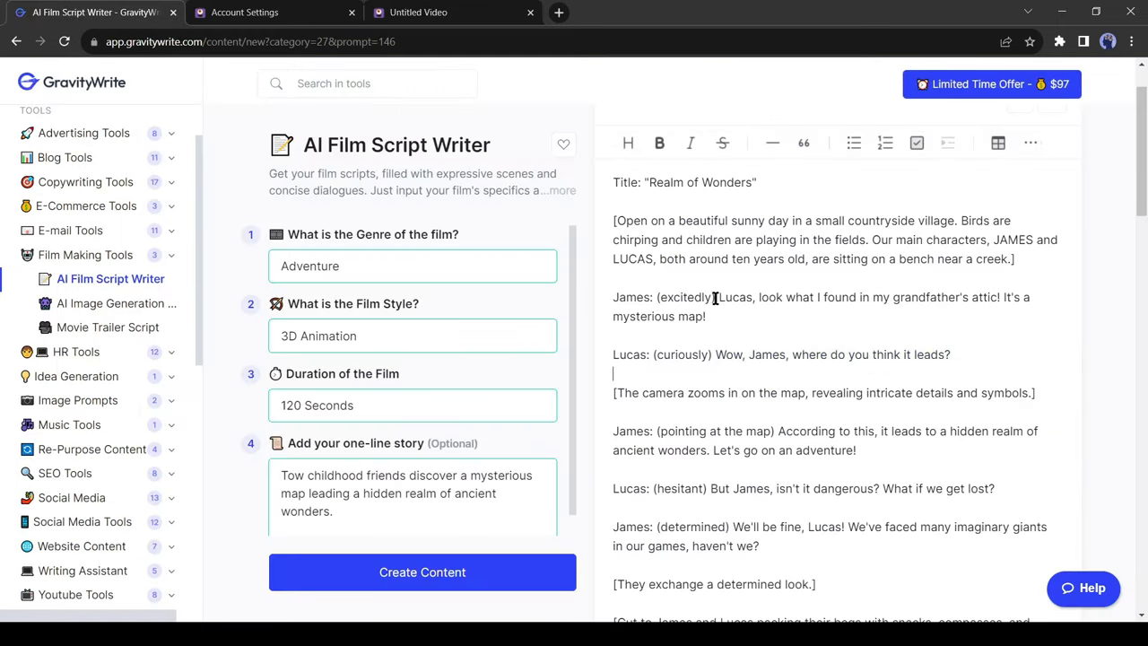
pyautogui.click(417, 12)
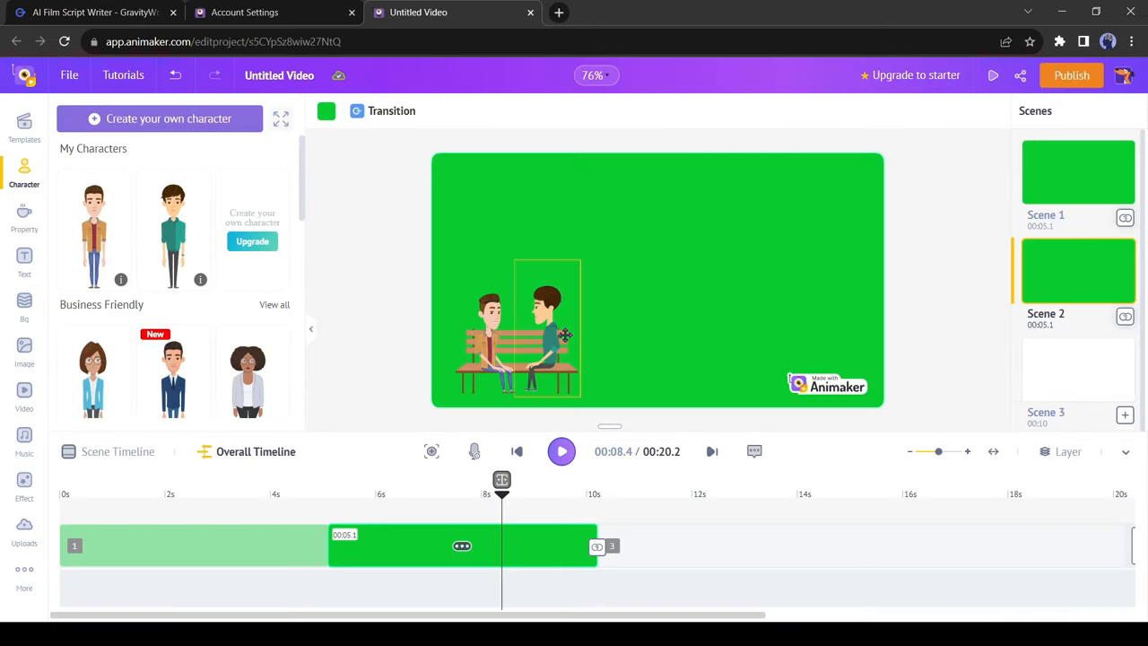
# Step: Give the teal-shirt boy the standing map-reading action
pyautogui.click(548, 332)
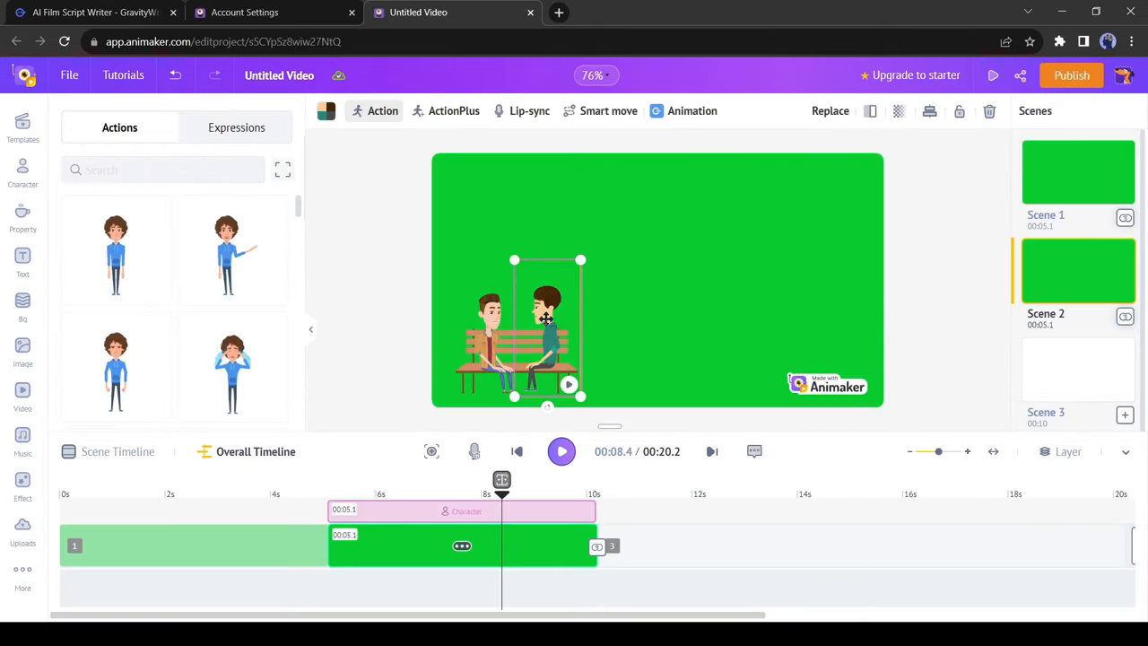
pyautogui.write('map')
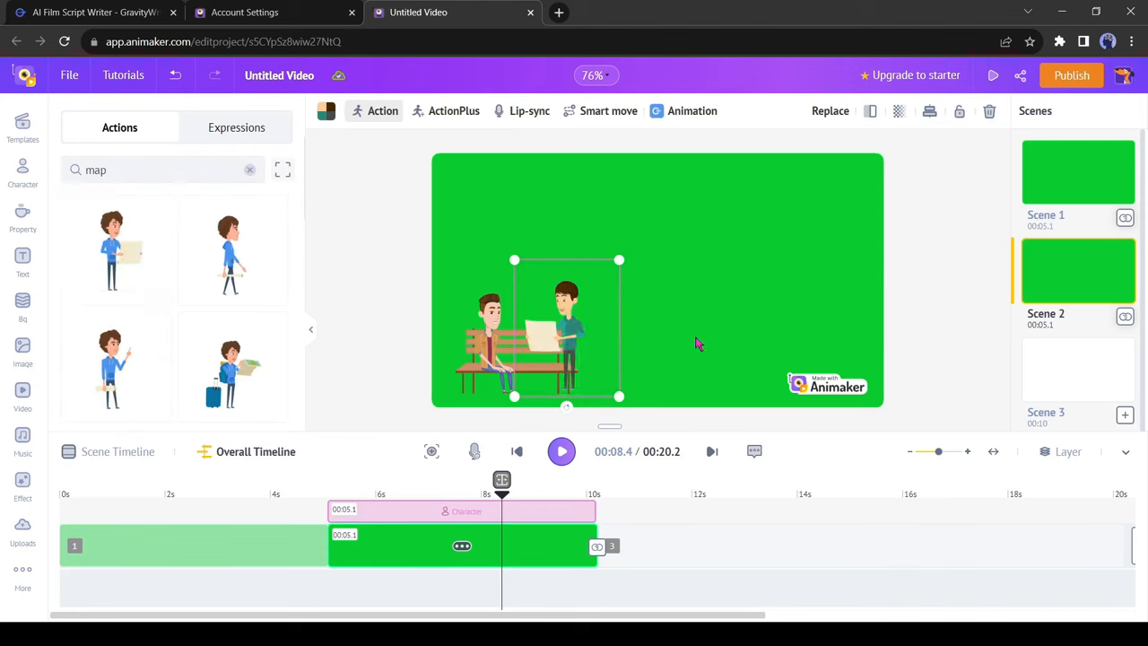
pyautogui.moveTo(605, 249)
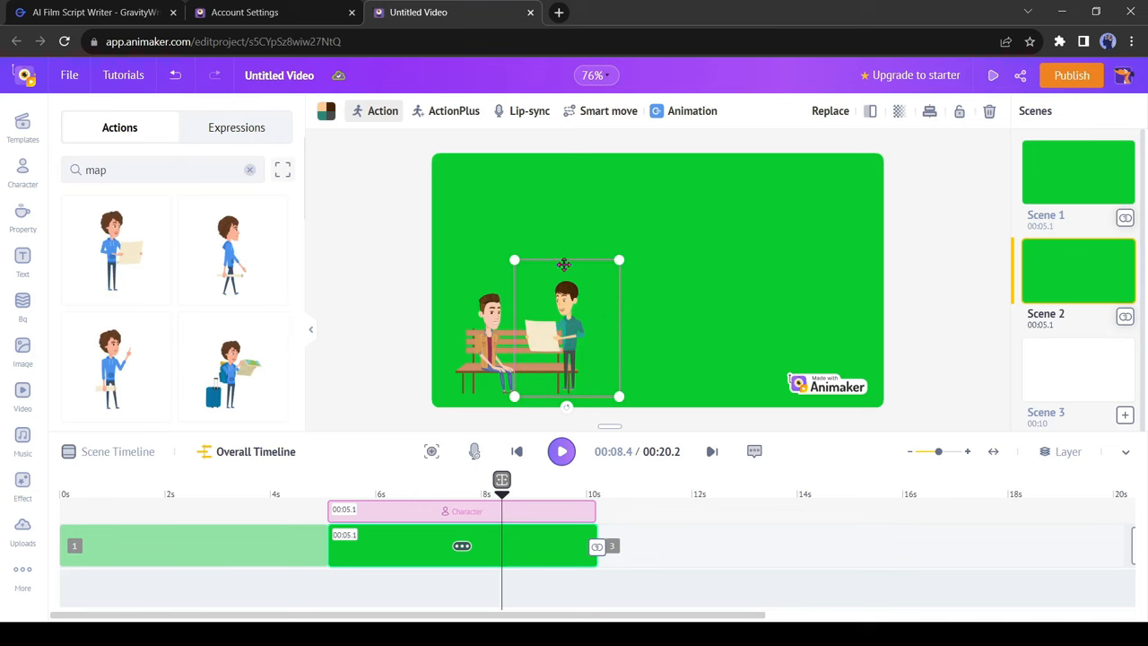
pyautogui.moveTo(224, 195)
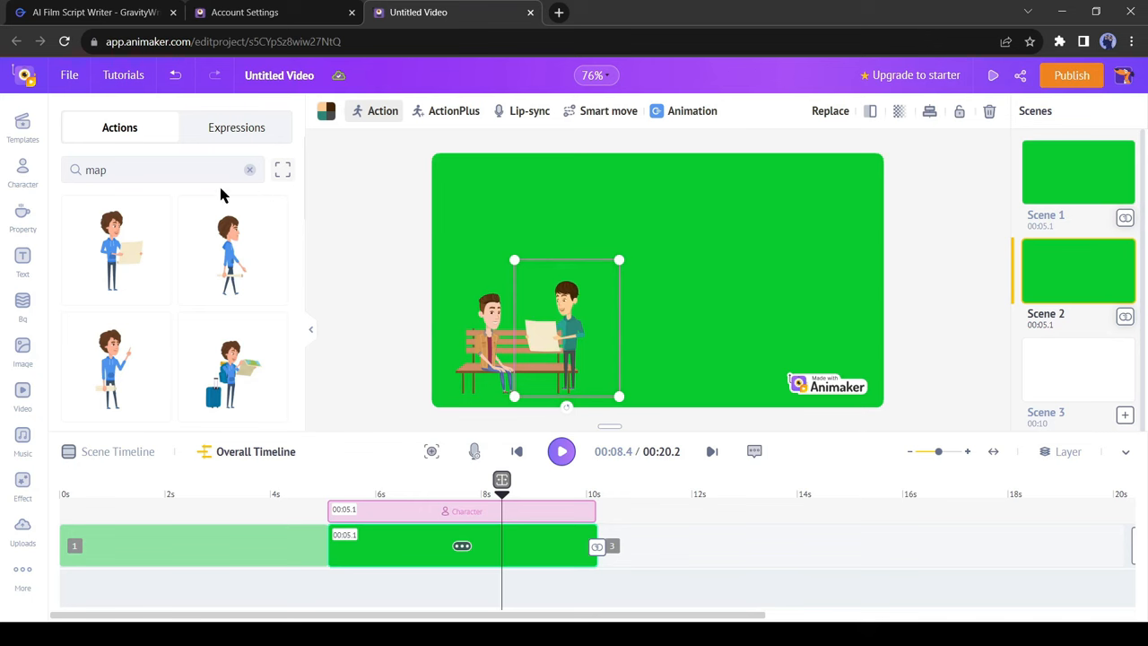
pyautogui.click(90, 12)
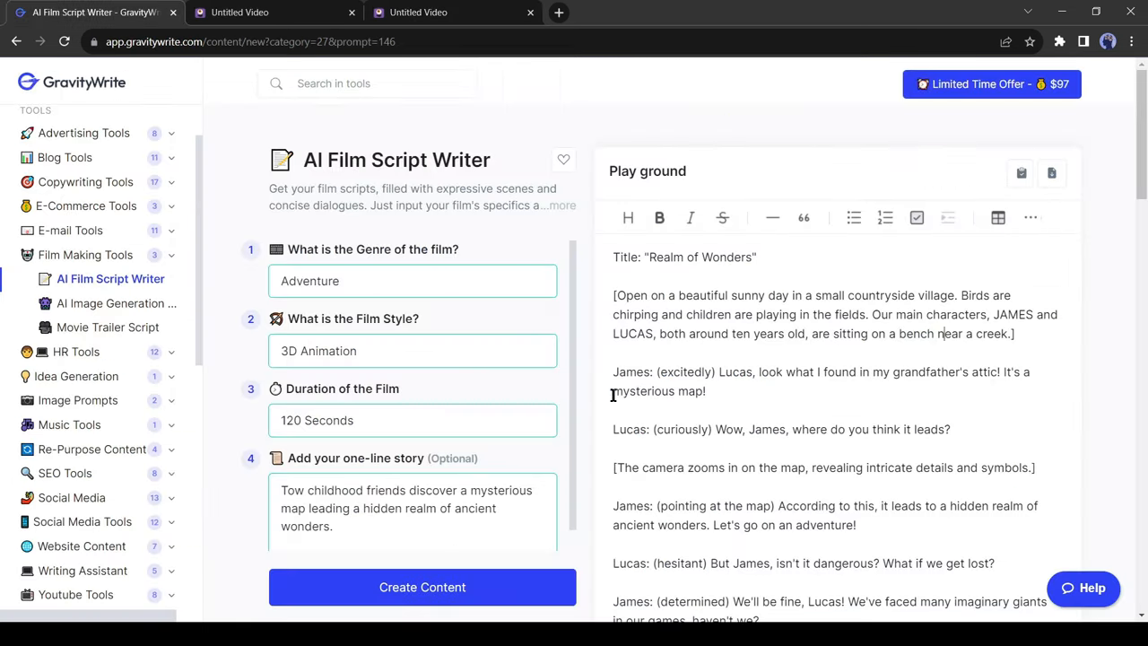
pyautogui.doubleClick(657, 391)
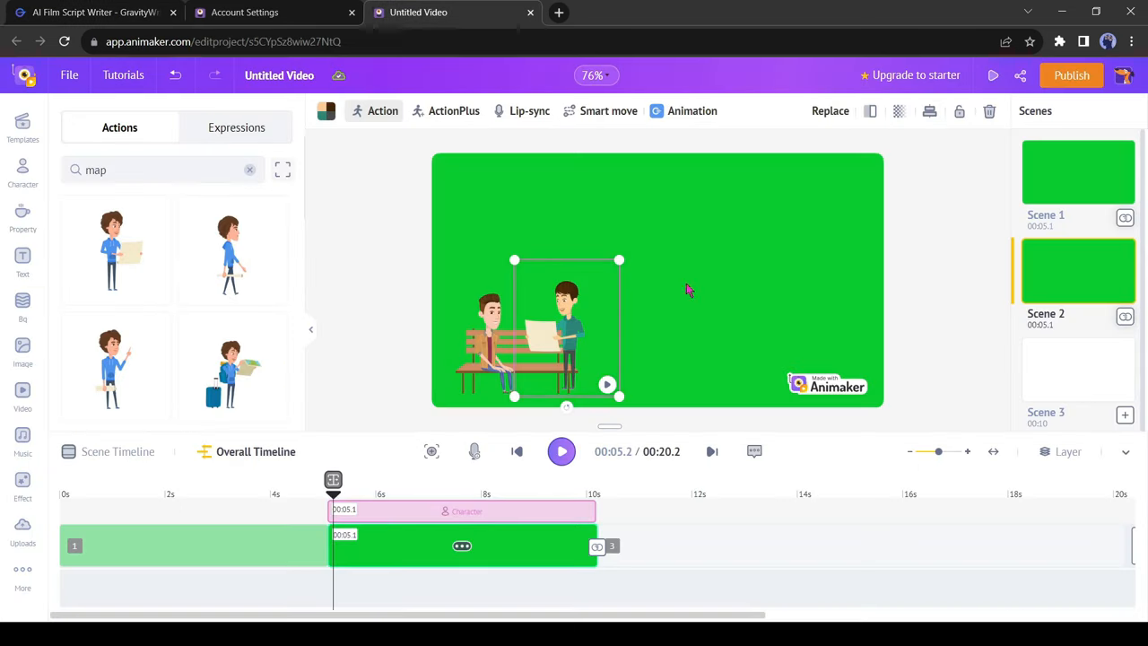
pyautogui.moveTo(591, 241)
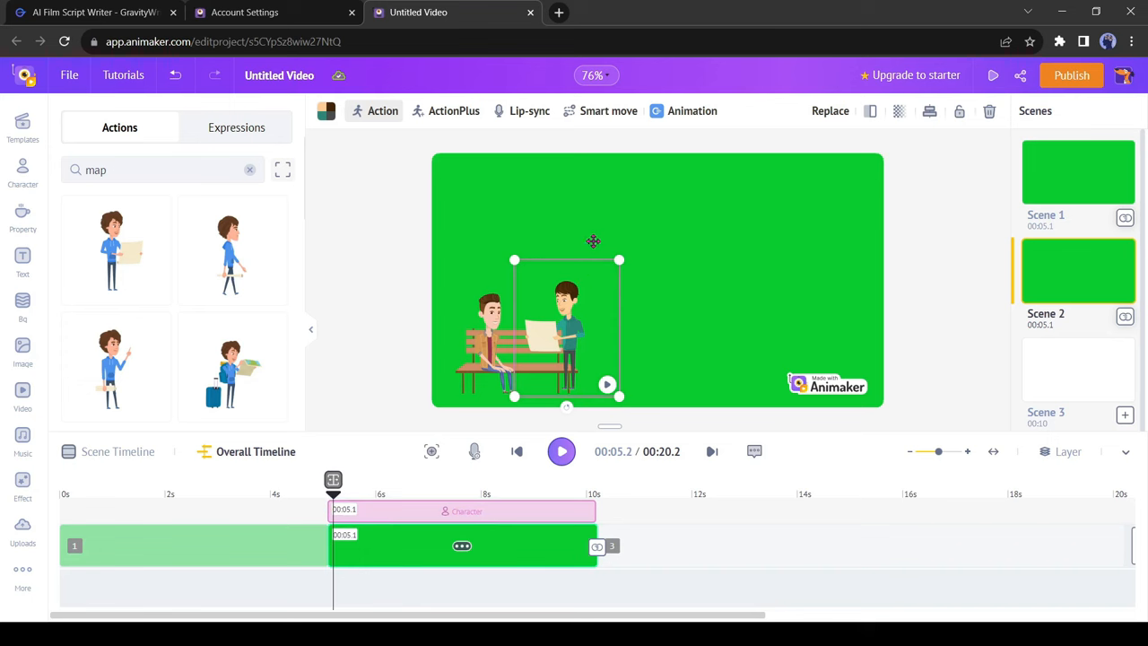
# Step: Enter the line 'Lucas, look what I found in my grandfather's attic! It's a mysterious map!' as text-to-speech
pyautogui.click(530, 110)
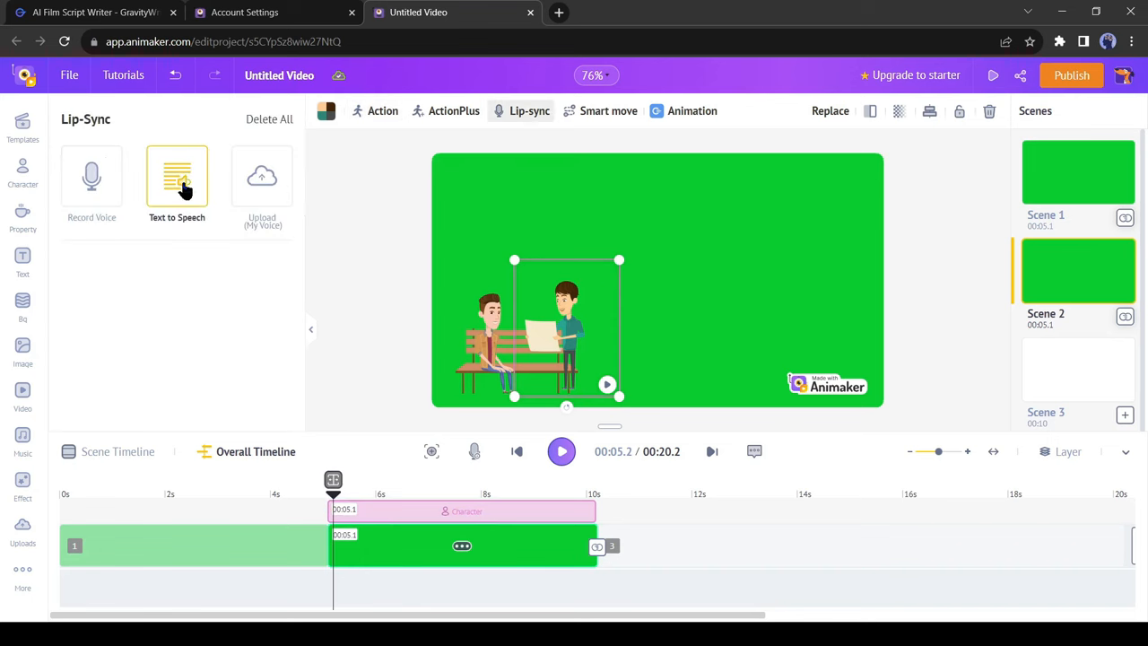
pyautogui.moveTo(63, 211)
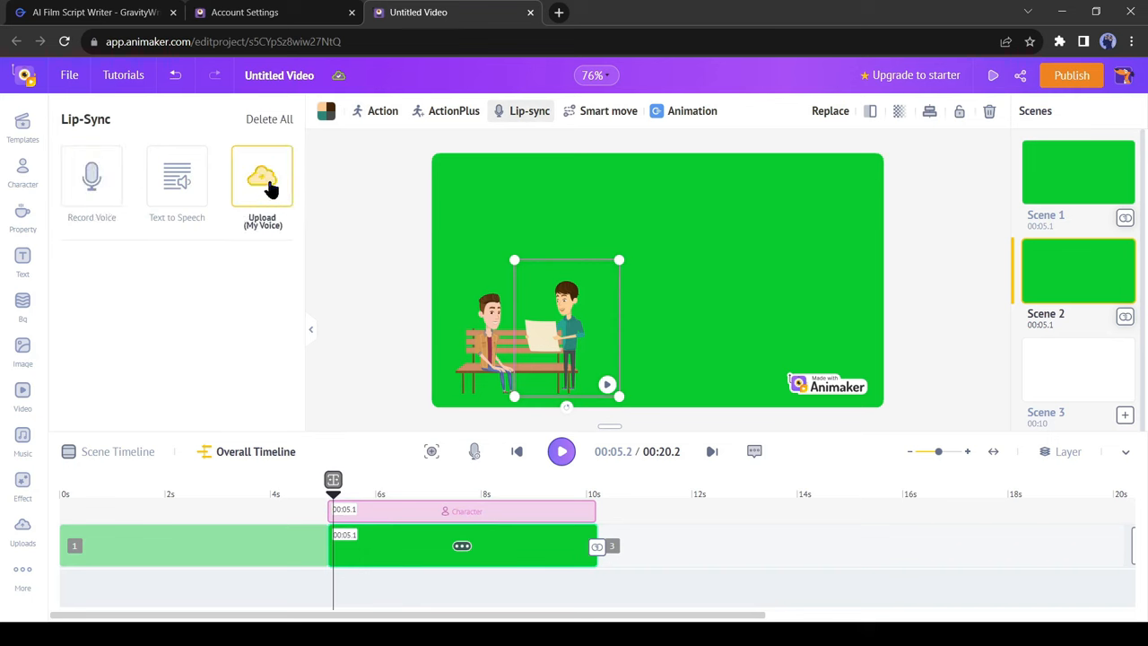
pyautogui.click(176, 177)
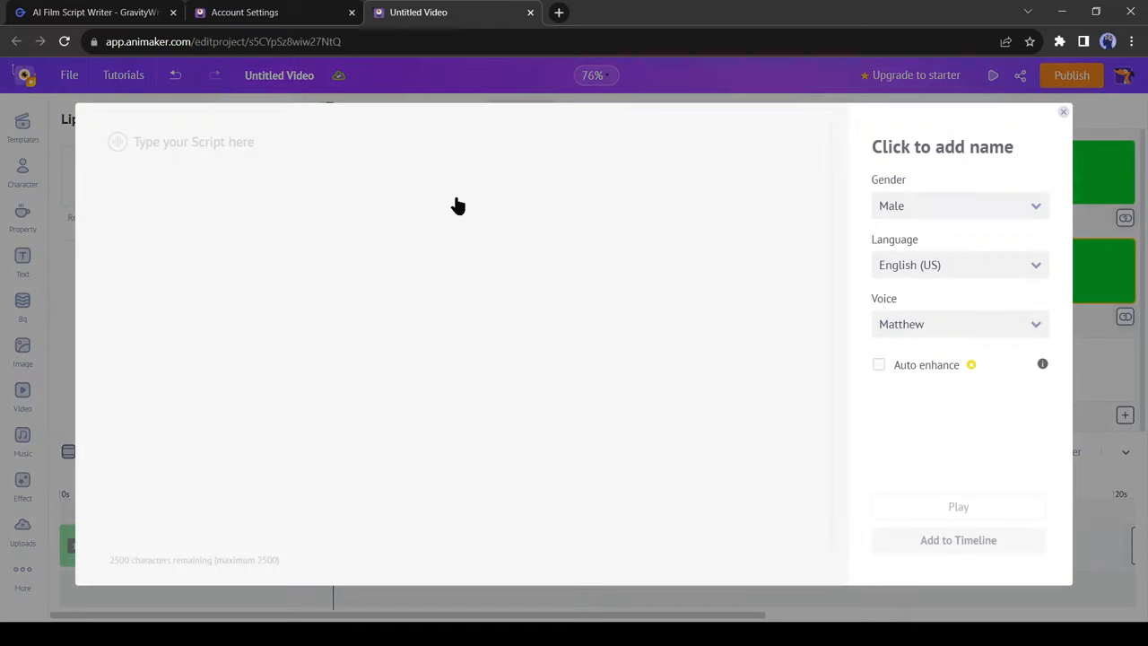
pyautogui.write("Lucas, look what I found in my grandfather's attic! It's a mysterious map!")
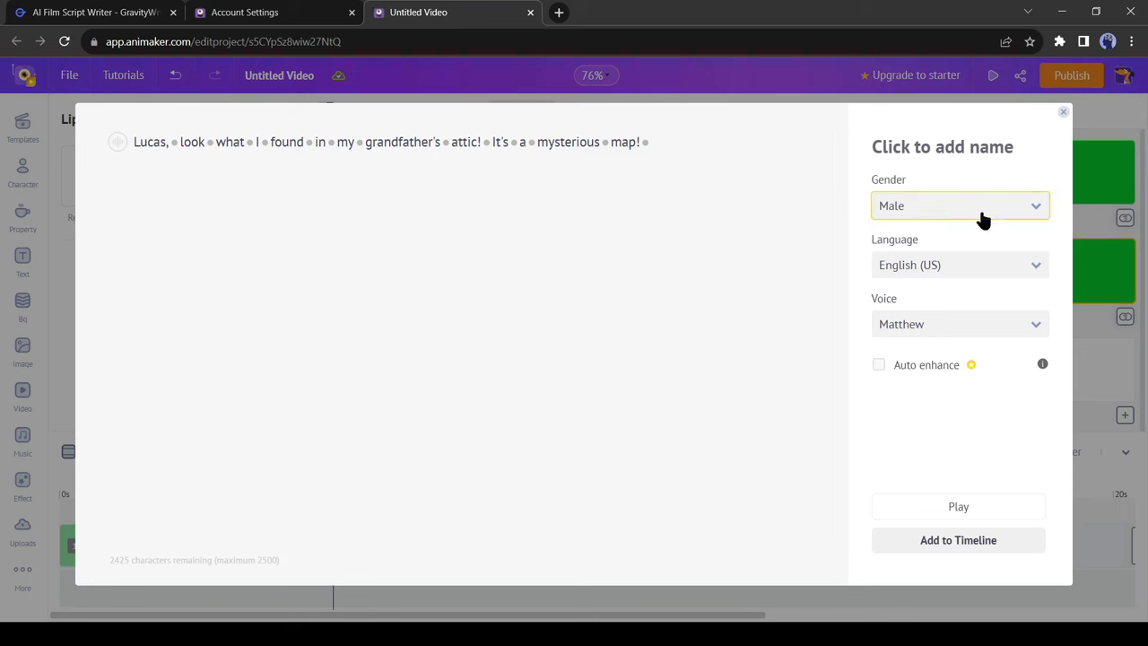
# Step: Voice the line with Justin in English (US) and add it to the timeline
pyautogui.click(958, 264)
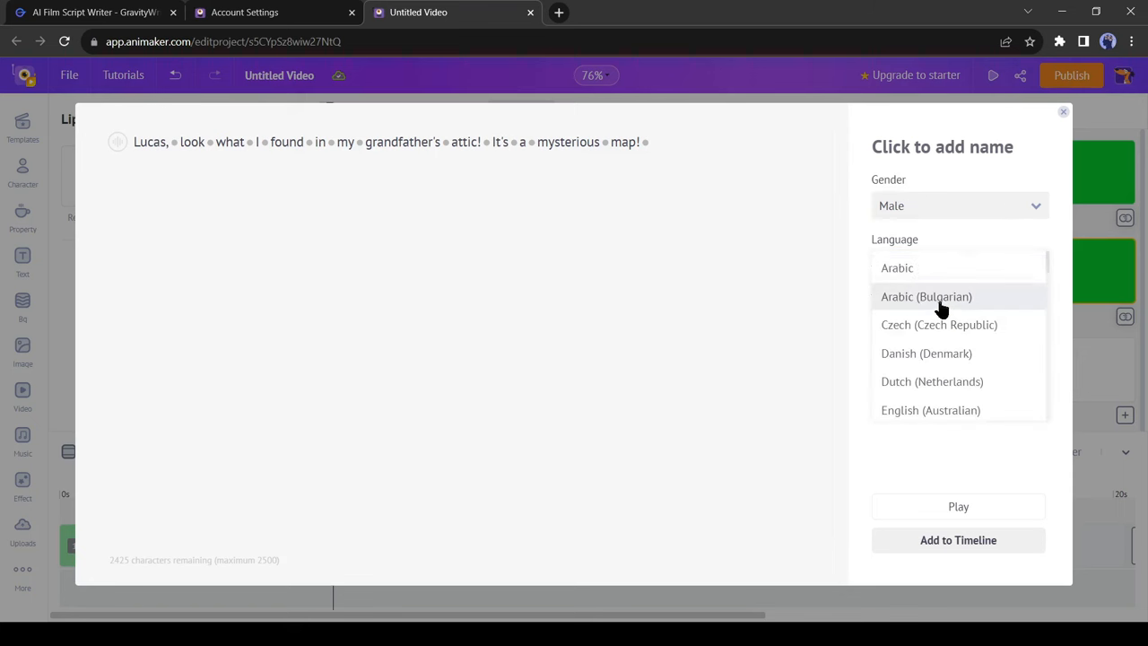
pyautogui.scroll(-3)
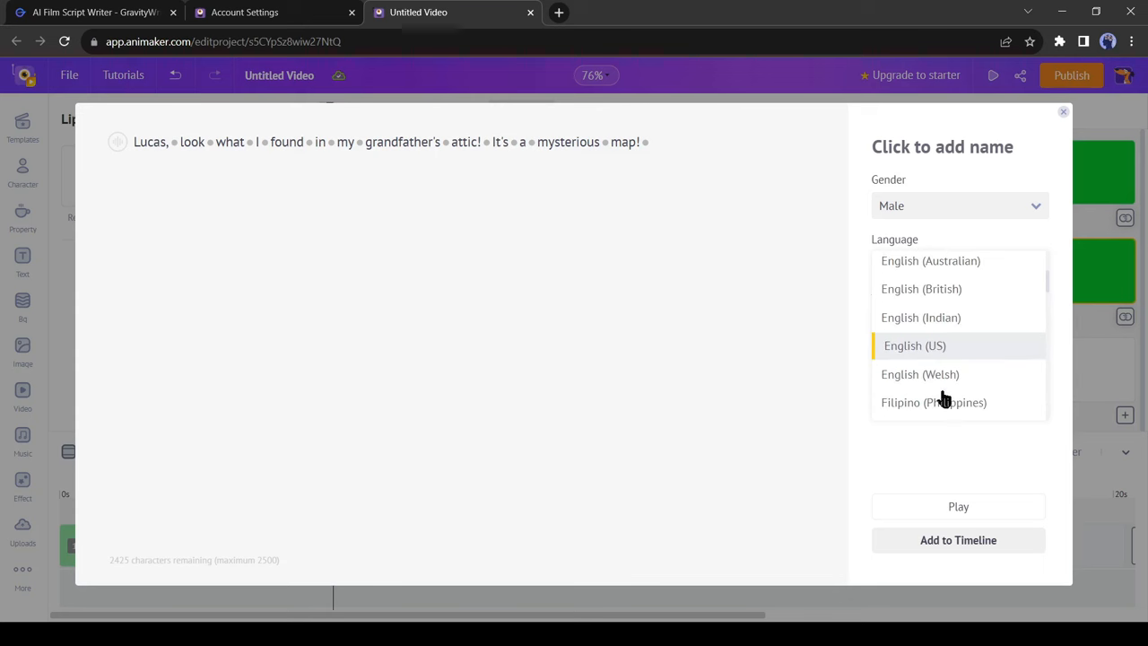
pyautogui.click(914, 346)
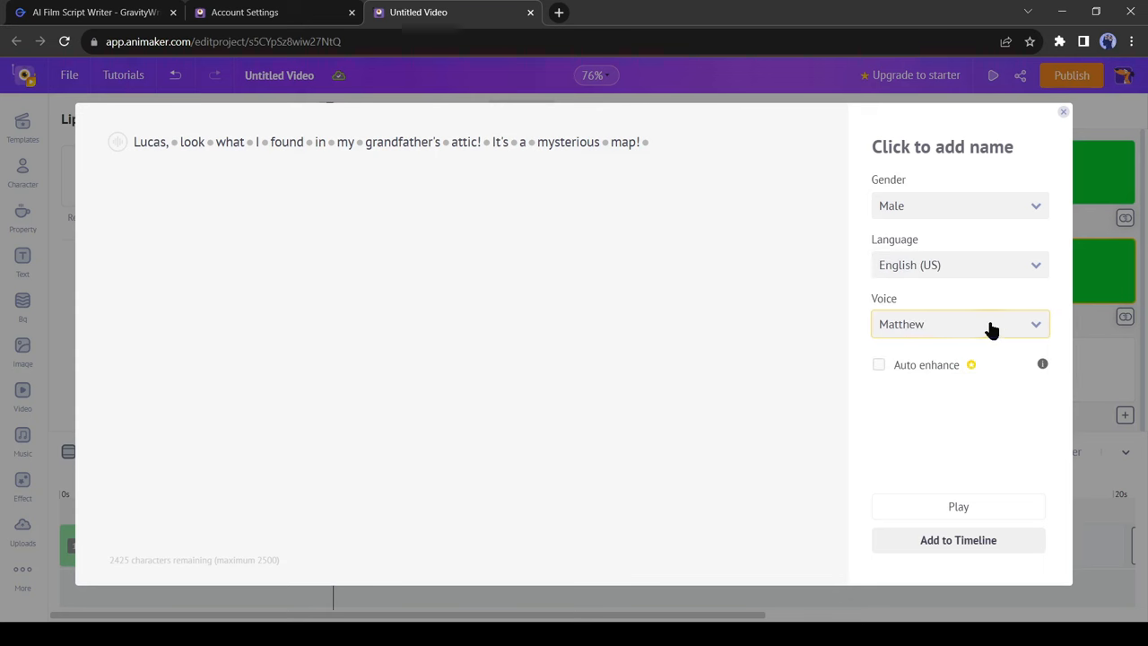
pyautogui.click(958, 323)
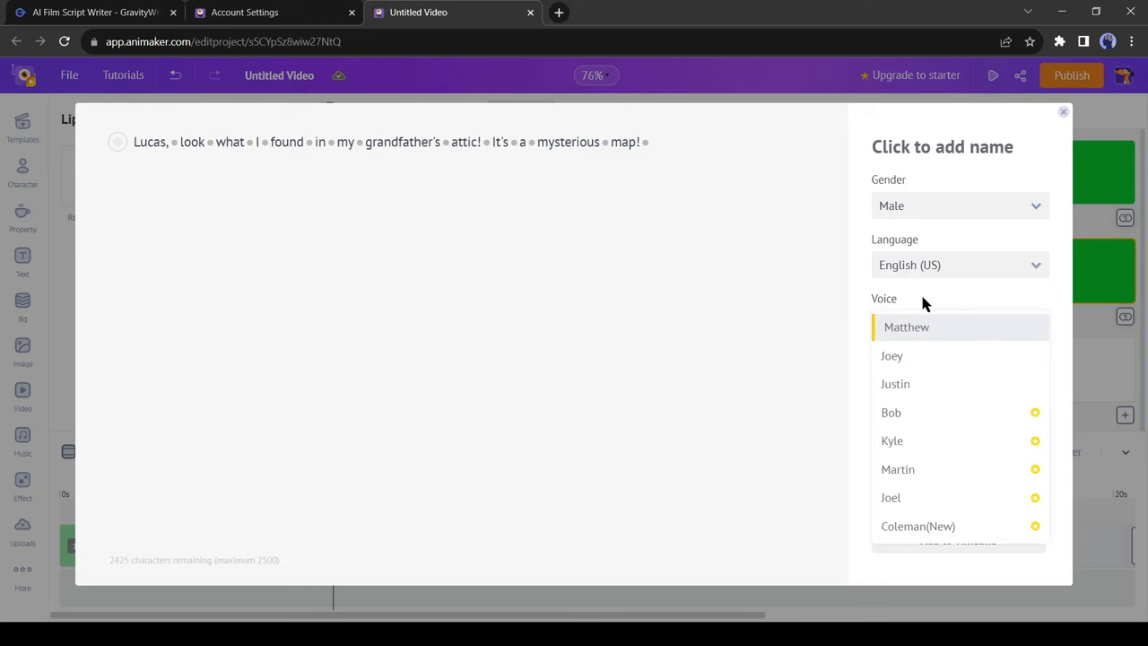
pyautogui.click(896, 384)
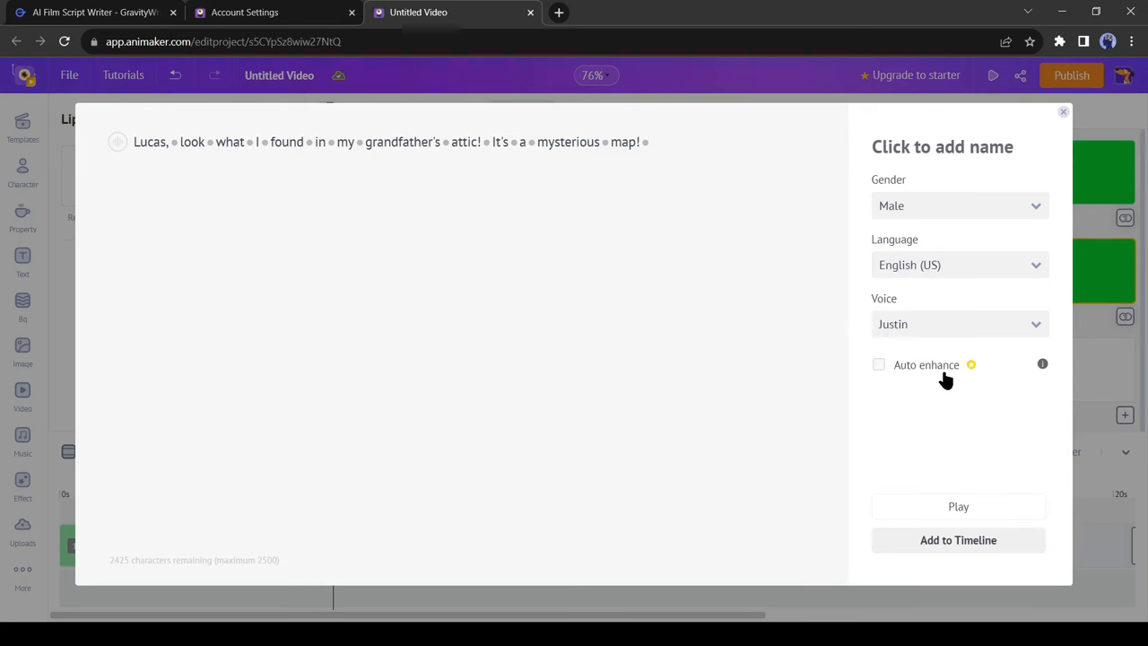
pyautogui.click(958, 506)
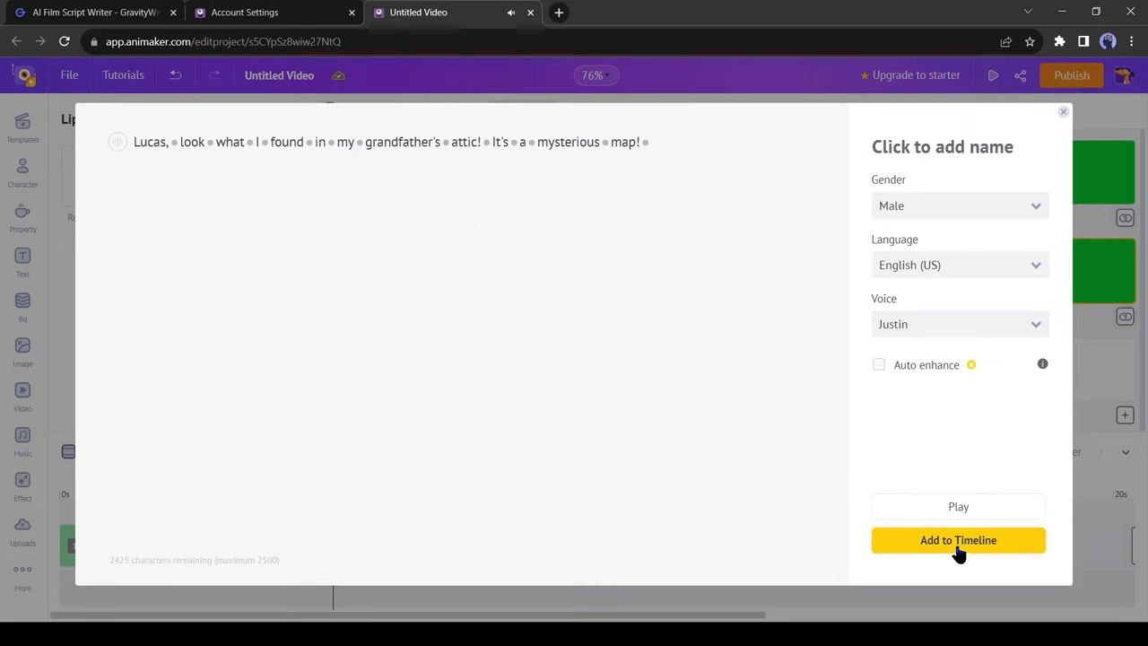
pyautogui.click(958, 540)
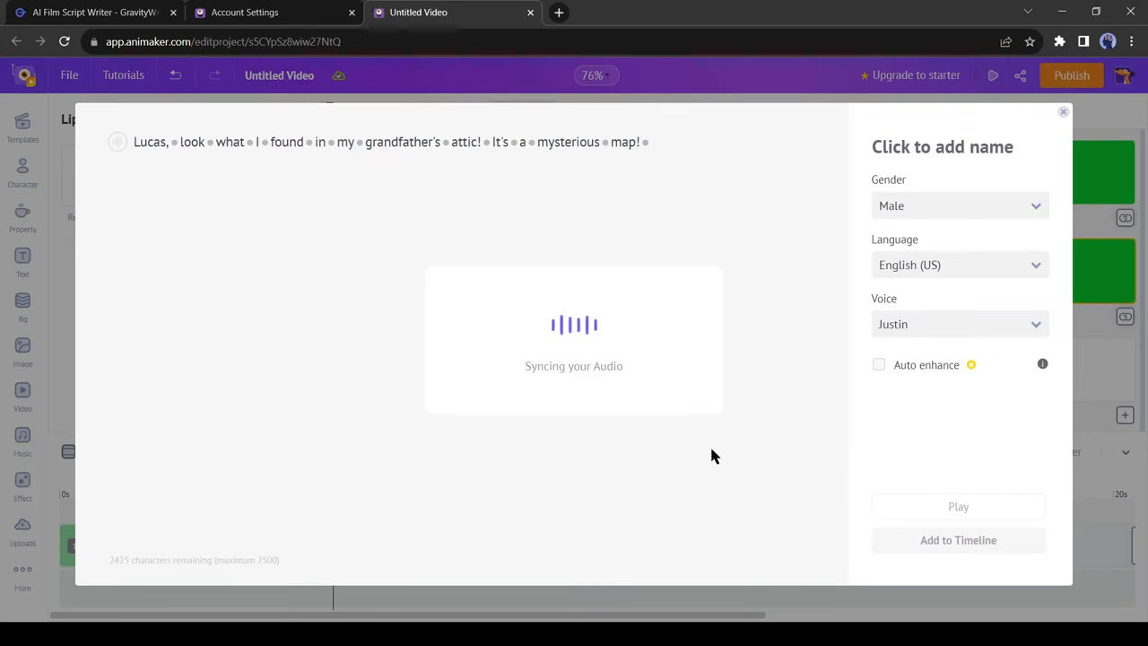
pyautogui.click(1063, 112)
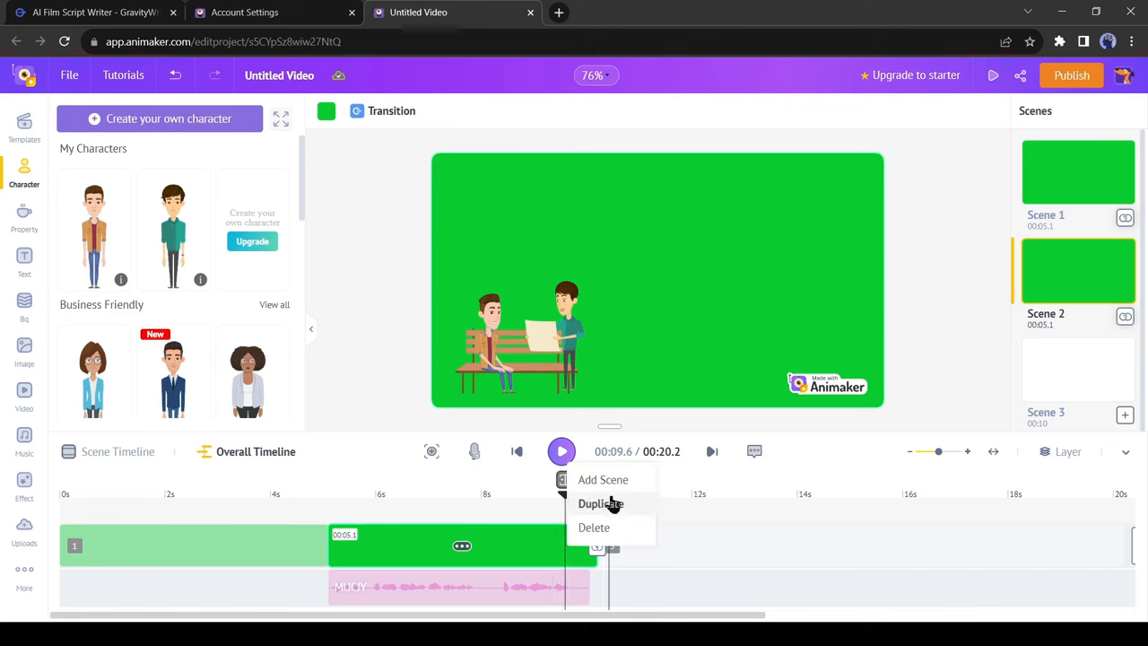
# Step: In scene 3, give the seated boy a voiced script line on the timeline
pyautogui.click(601, 503)
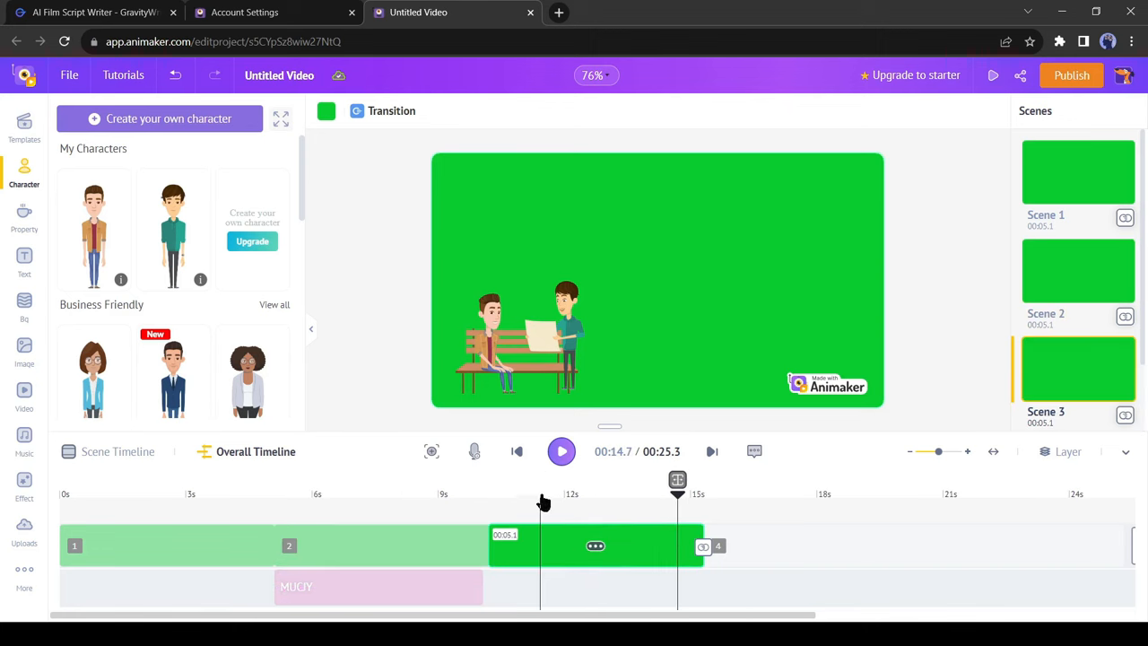
pyautogui.click(90, 12)
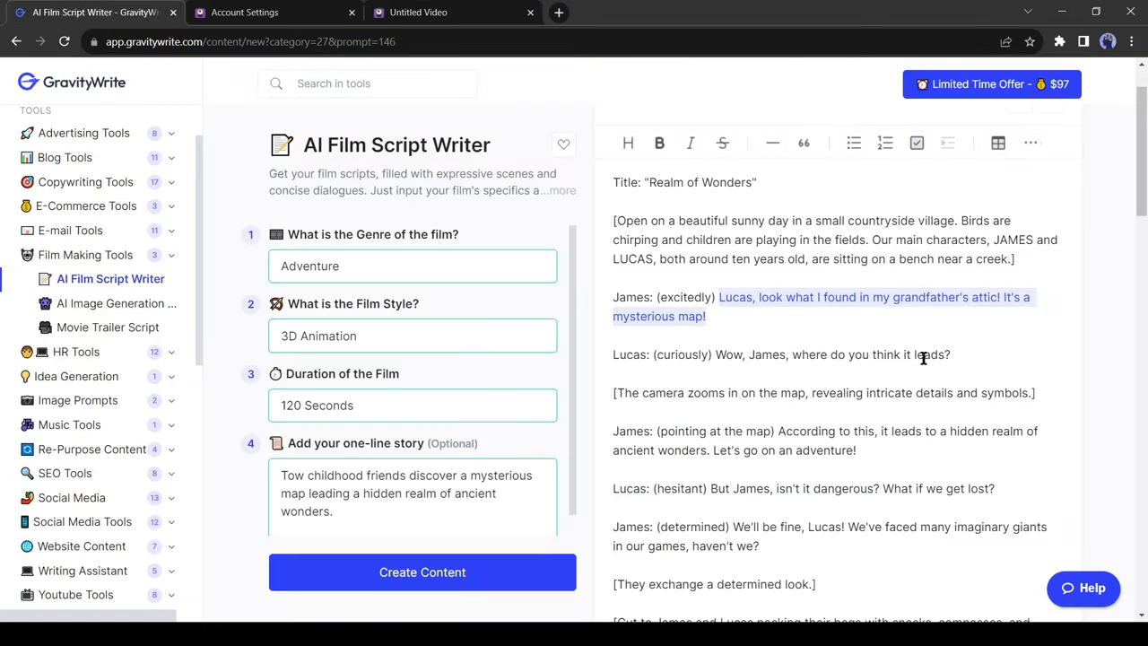
pyautogui.click(418, 11)
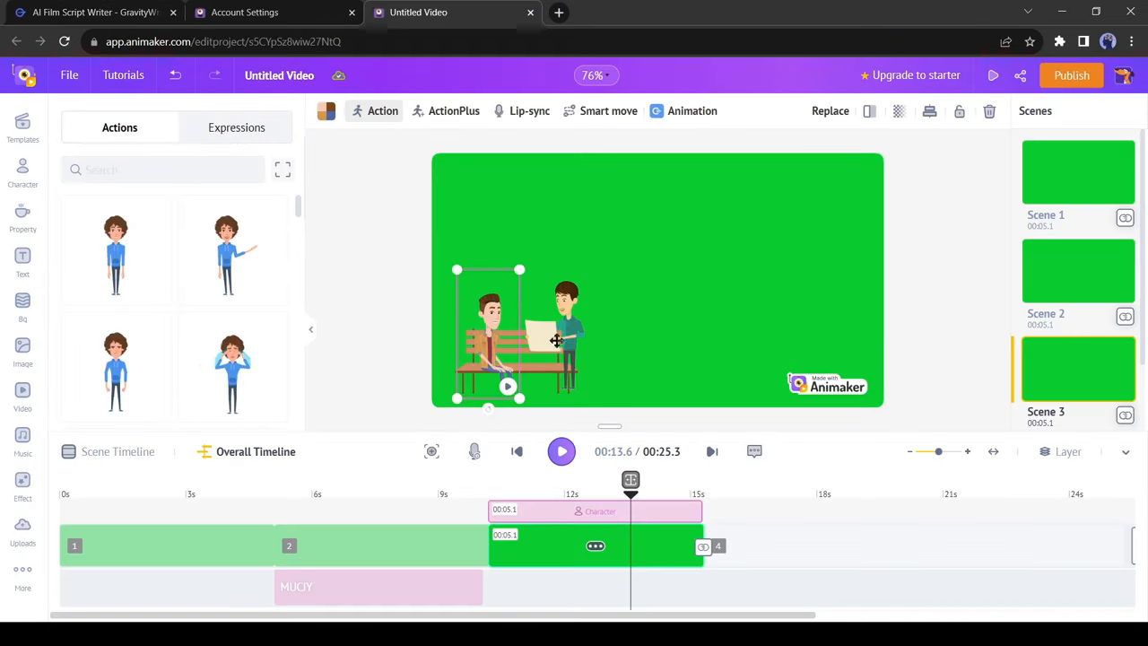
pyautogui.click(529, 110)
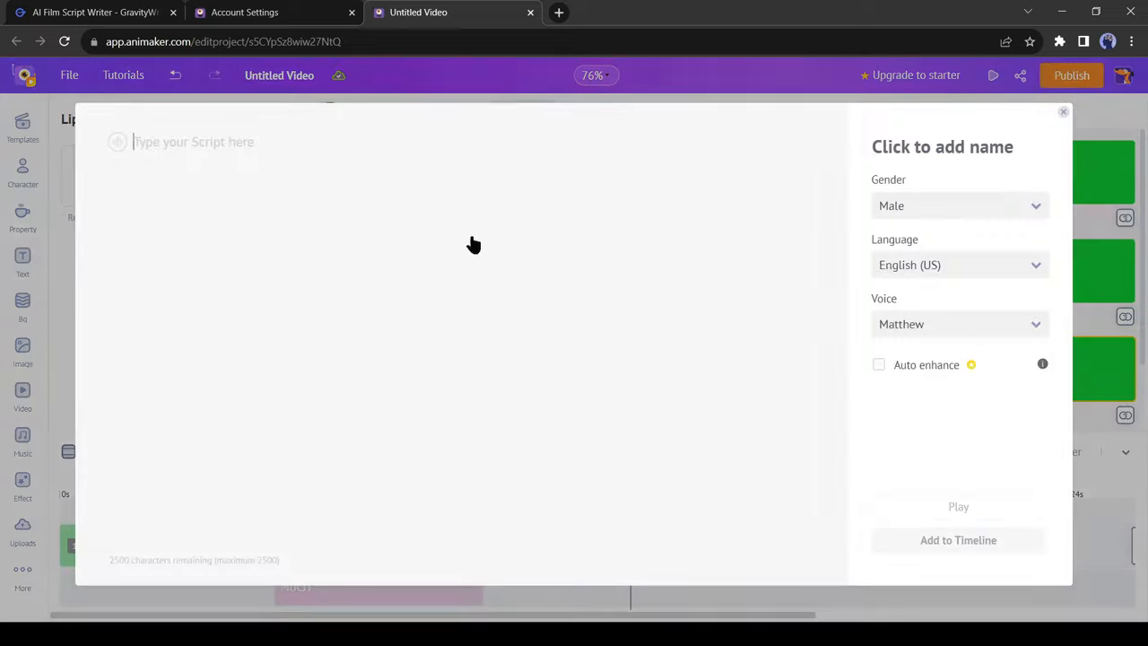
pyautogui.click(959, 264)
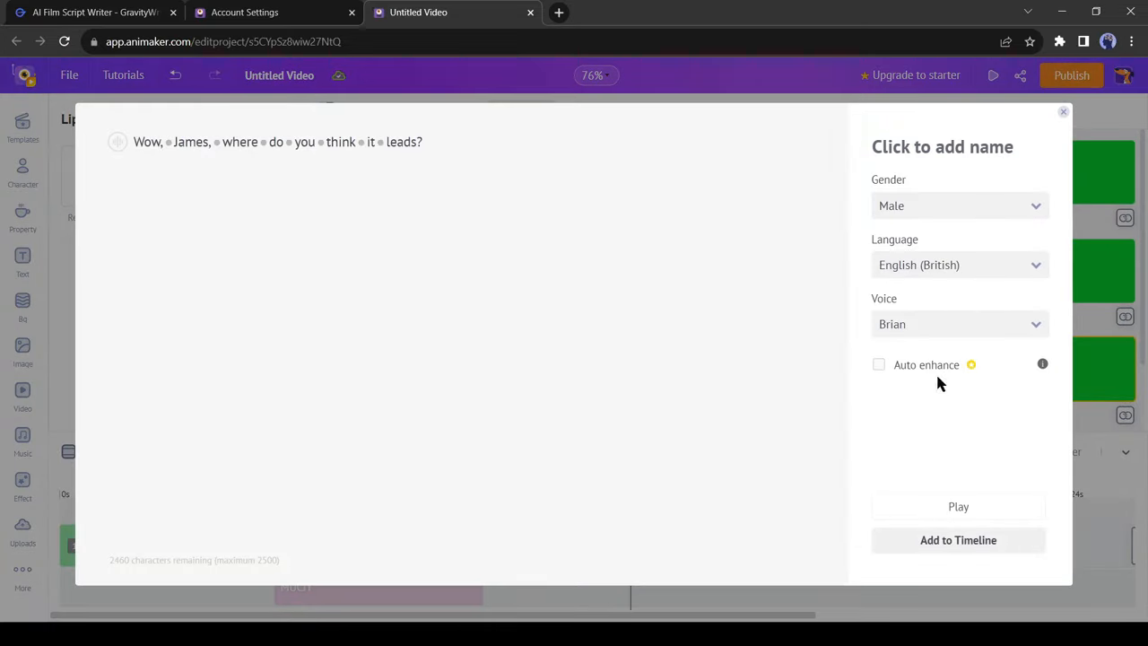
pyautogui.click(958, 540)
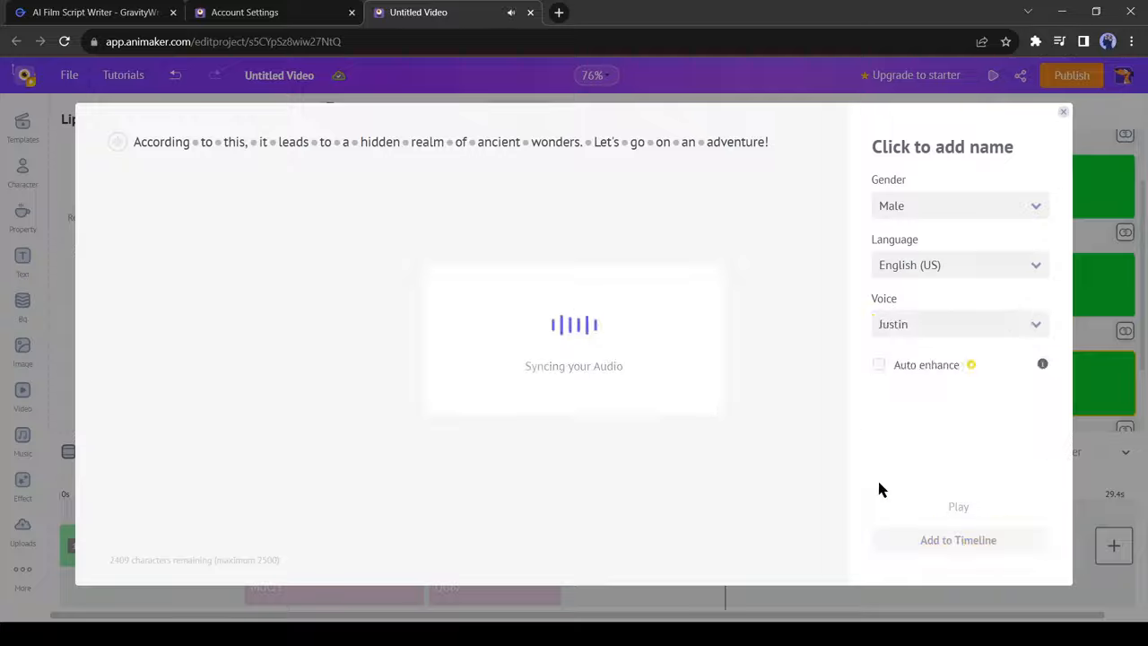
# Step: Check more script dialogue and return to the hikers scene
pyautogui.click(94, 11)
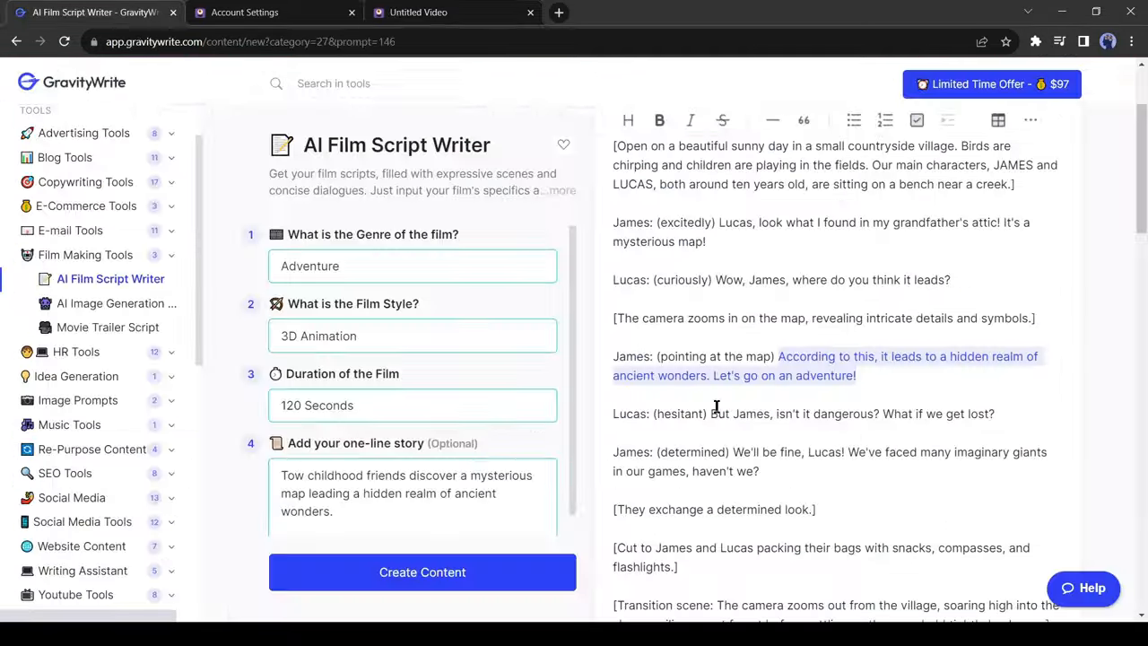
pyautogui.click(418, 12)
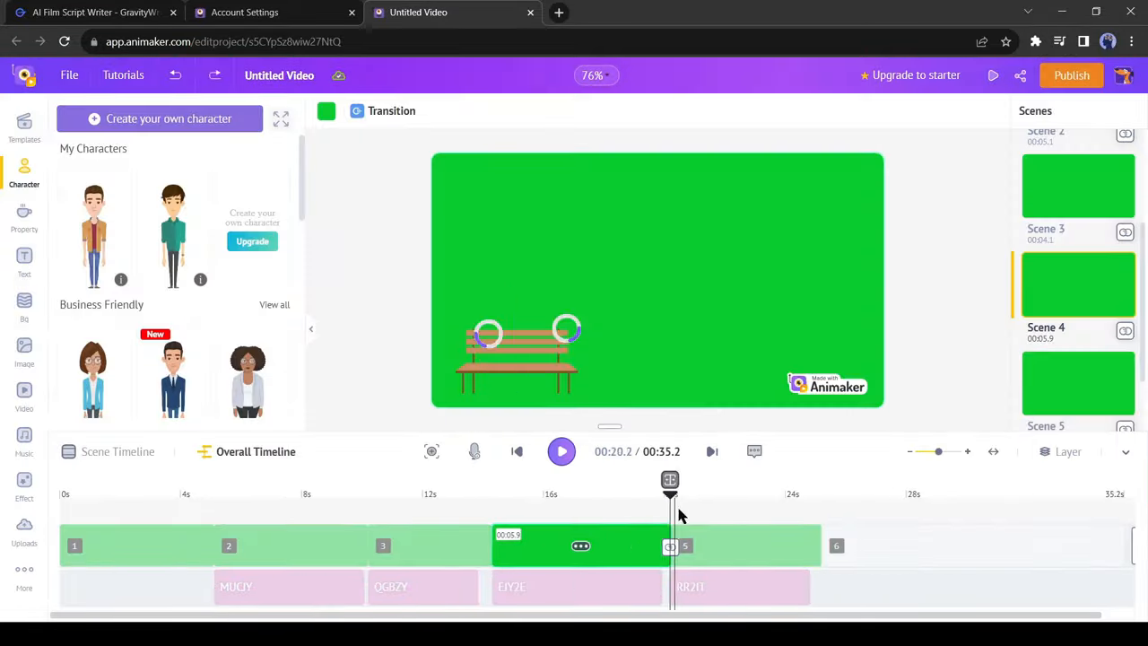
pyautogui.click(94, 12)
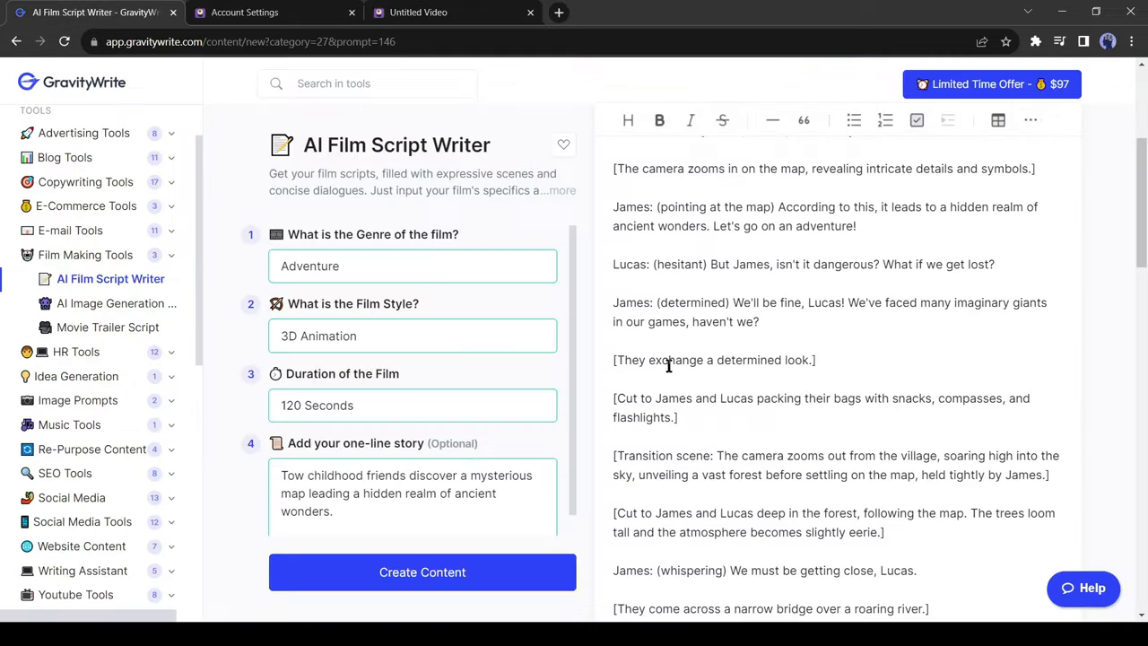
pyautogui.click(418, 11)
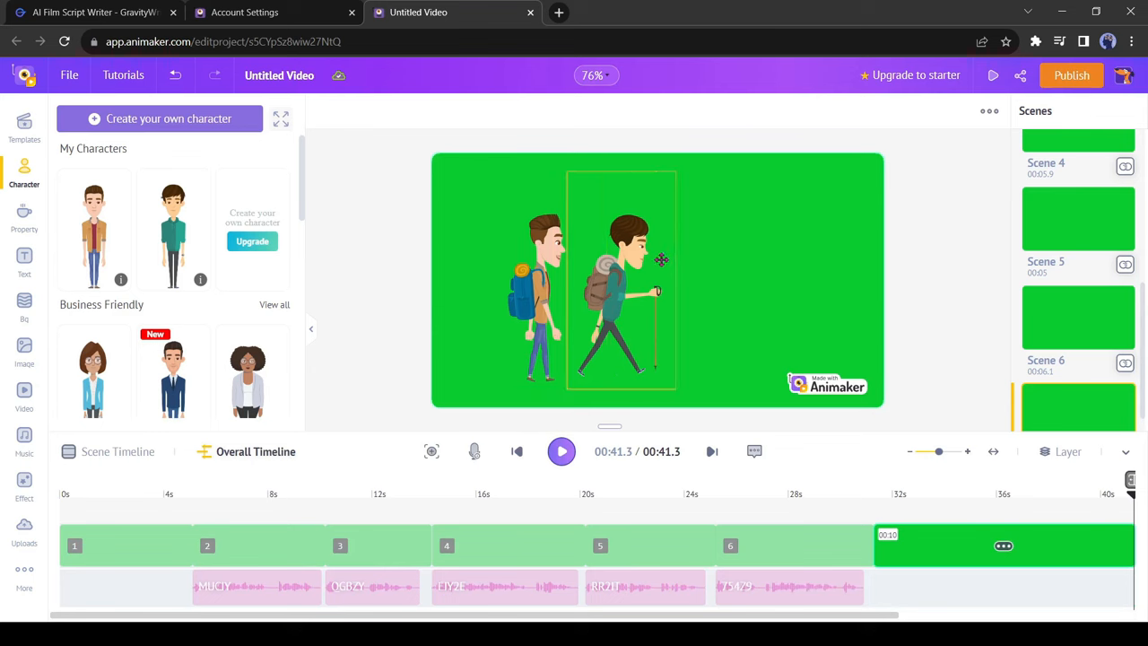
# Step: Download the Animaker video as an HD 720p MP4
pyautogui.click(1071, 74)
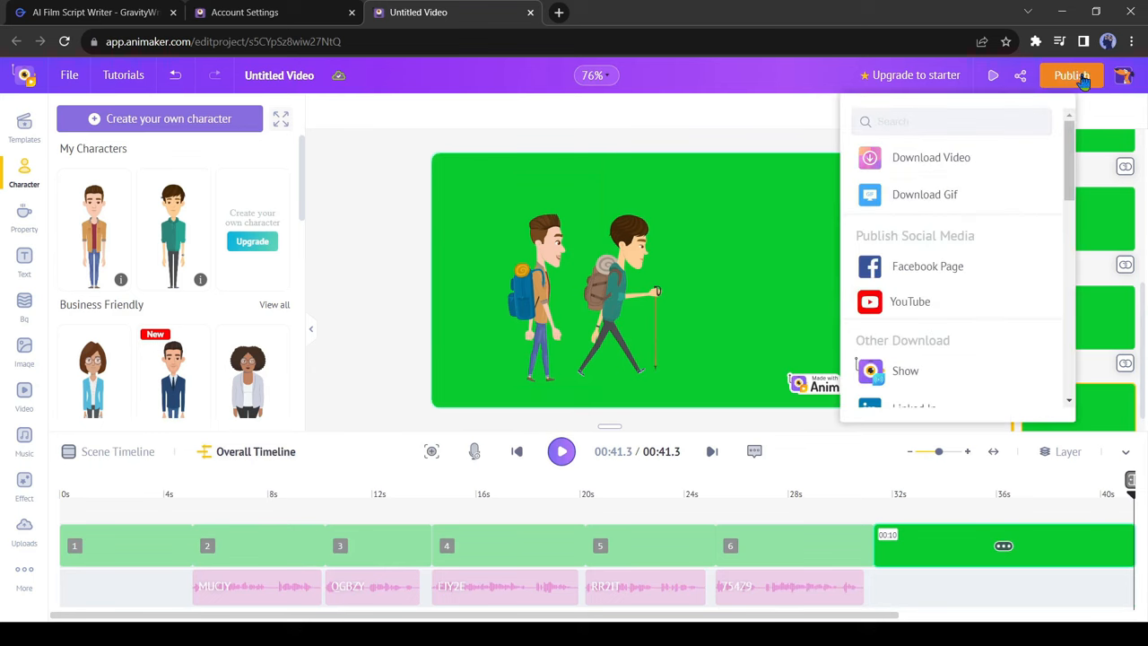
pyautogui.click(930, 157)
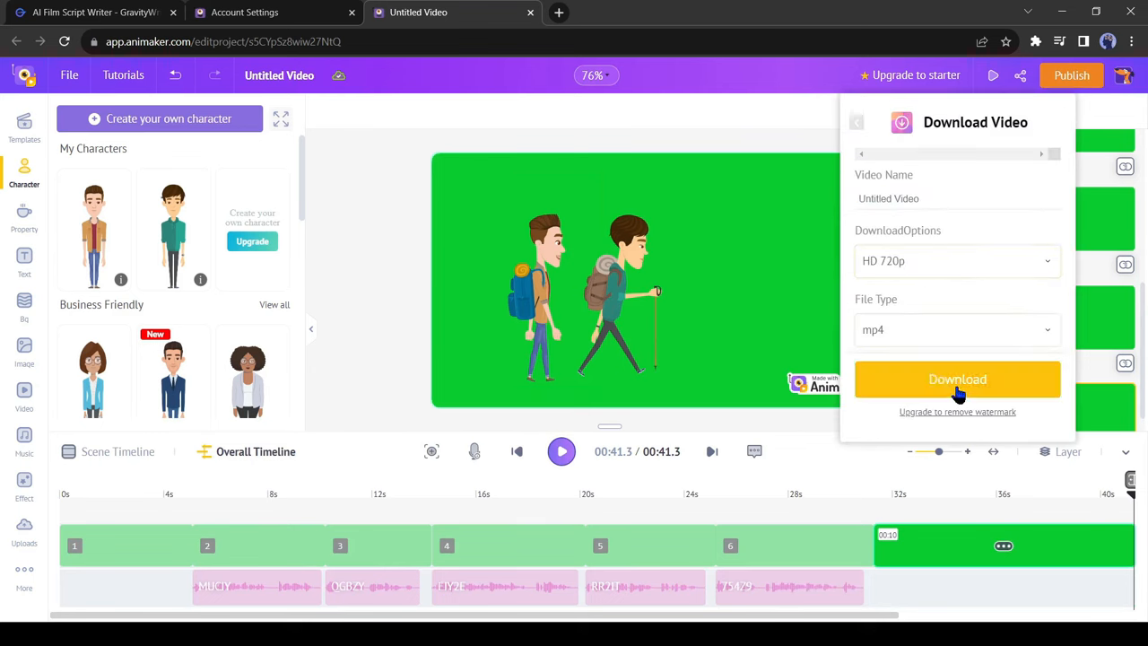
pyautogui.click(957, 379)
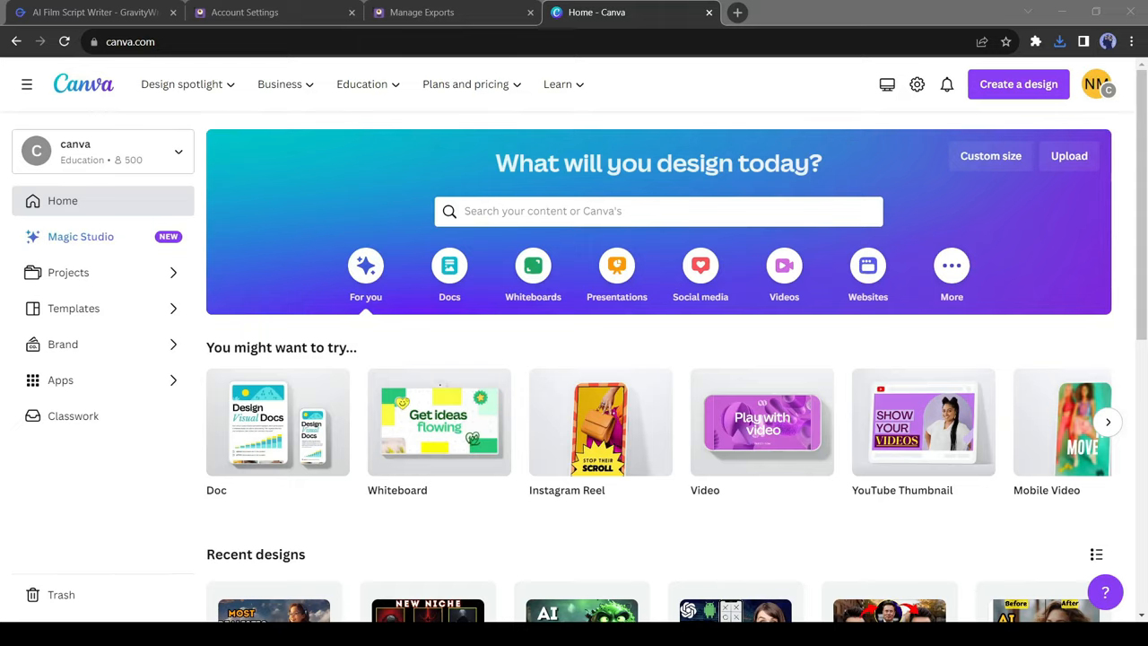
# Step: Create a Canva video design with the animated tug-of-war playground clip
pyautogui.click(761, 422)
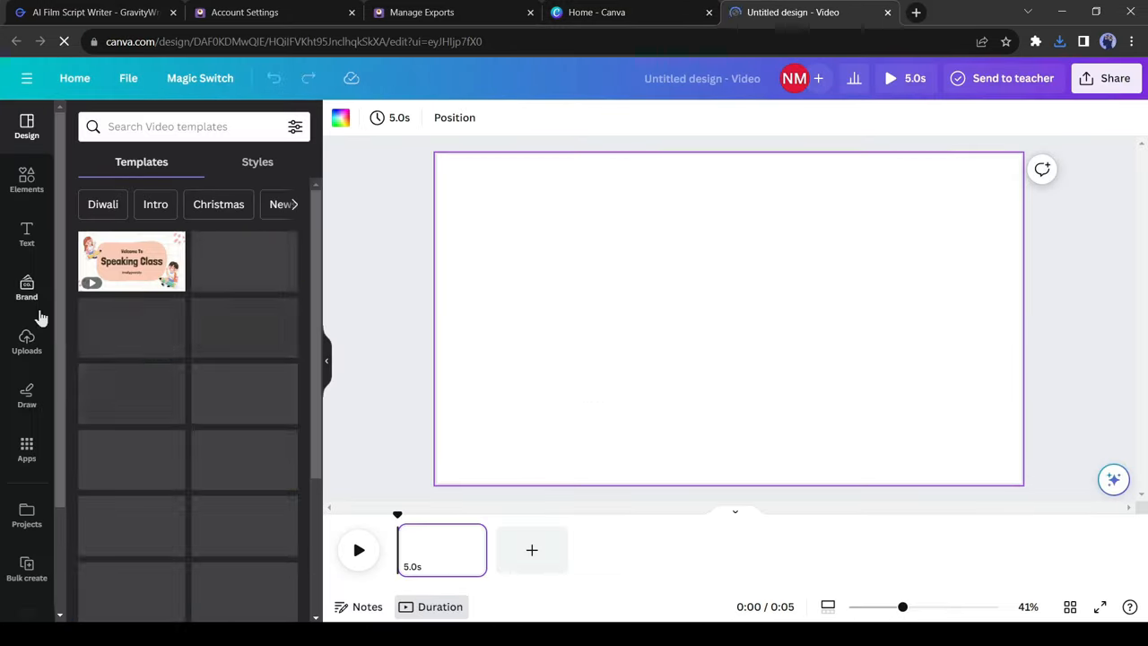
pyautogui.click(26, 179)
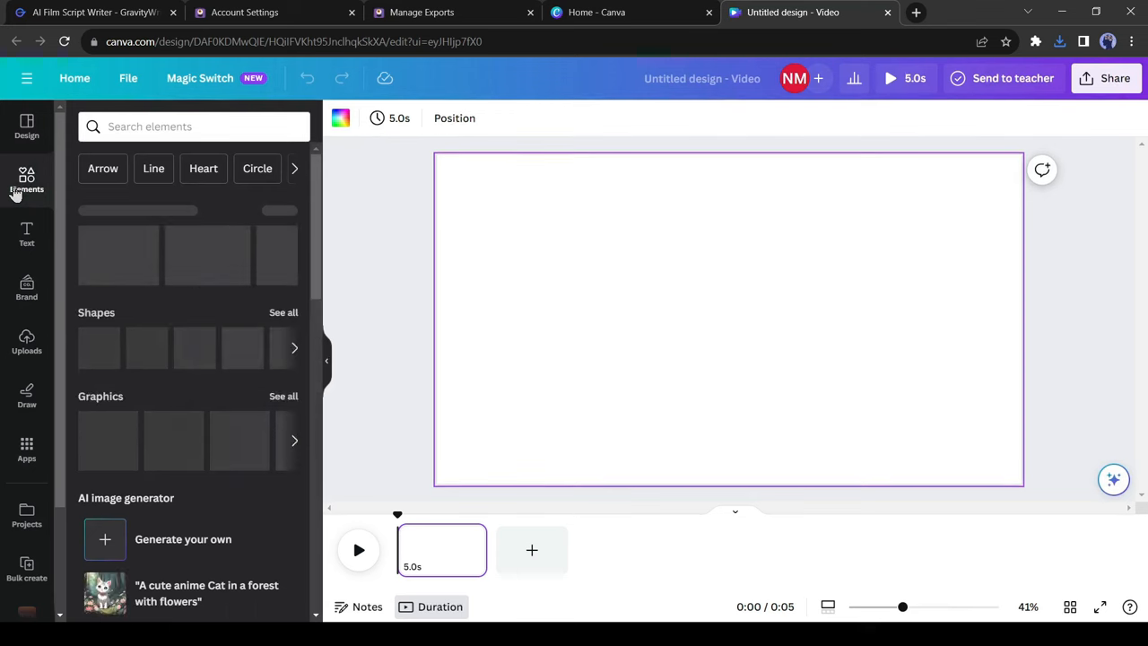
pyautogui.scroll(-3)
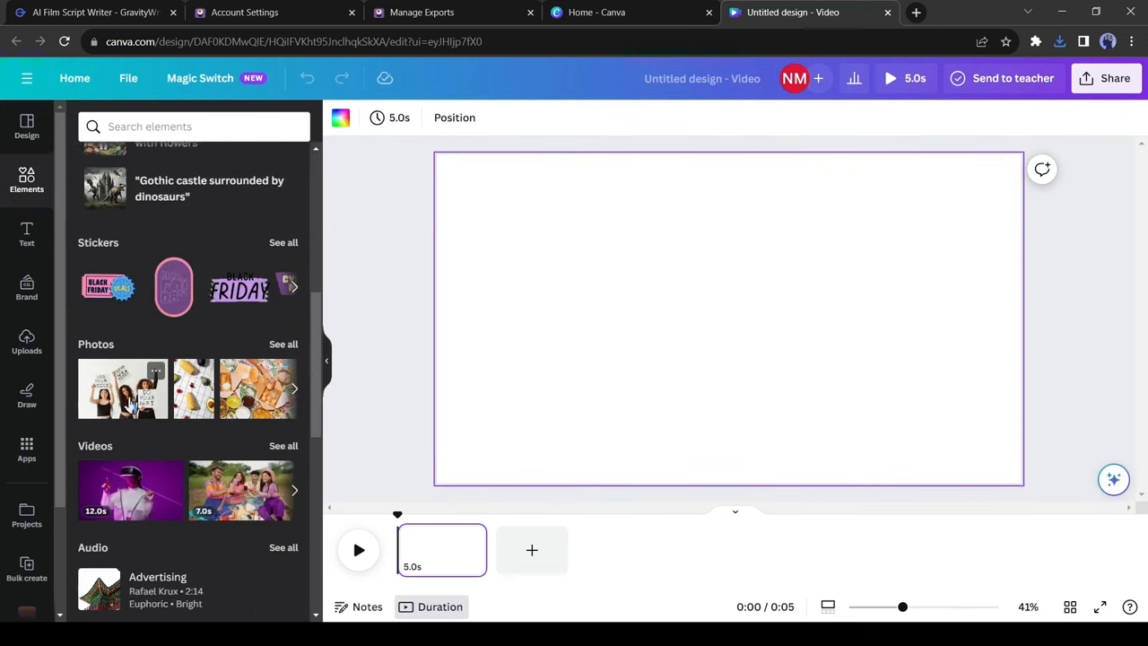
pyautogui.click(284, 446)
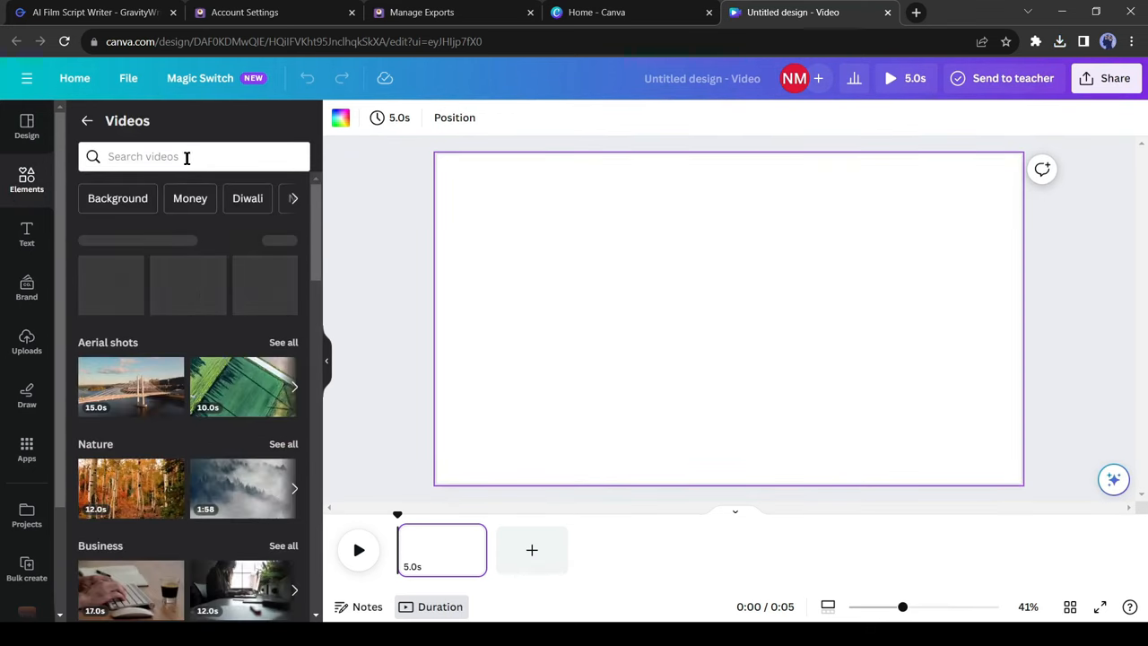
pyautogui.write('animated Palyground')
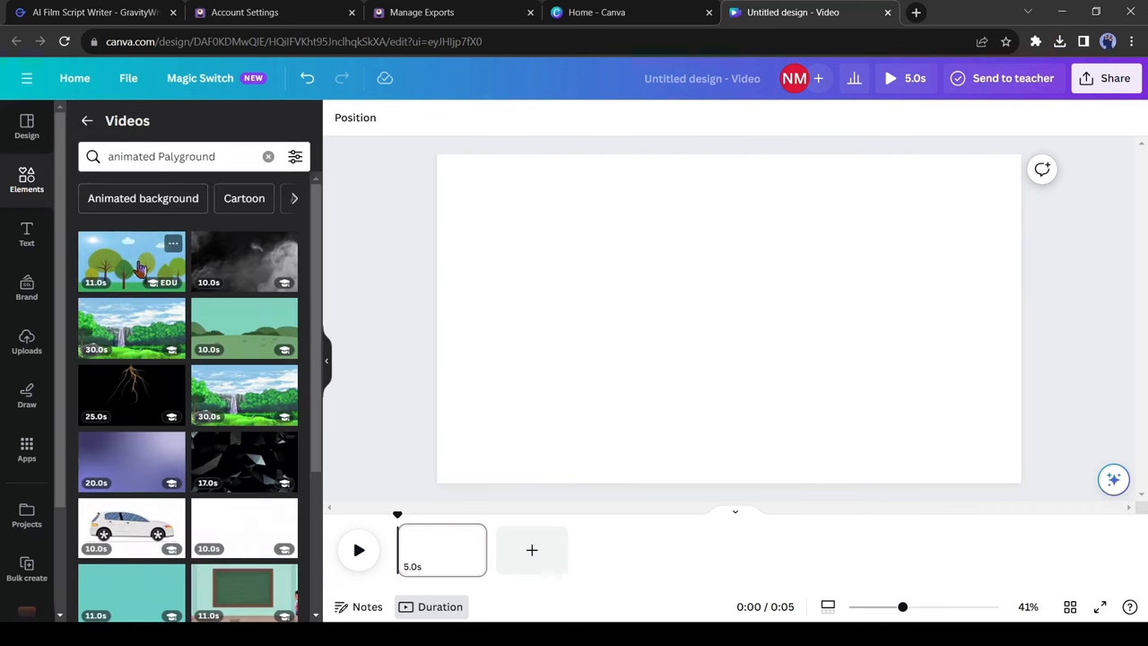
pyautogui.click(131, 261)
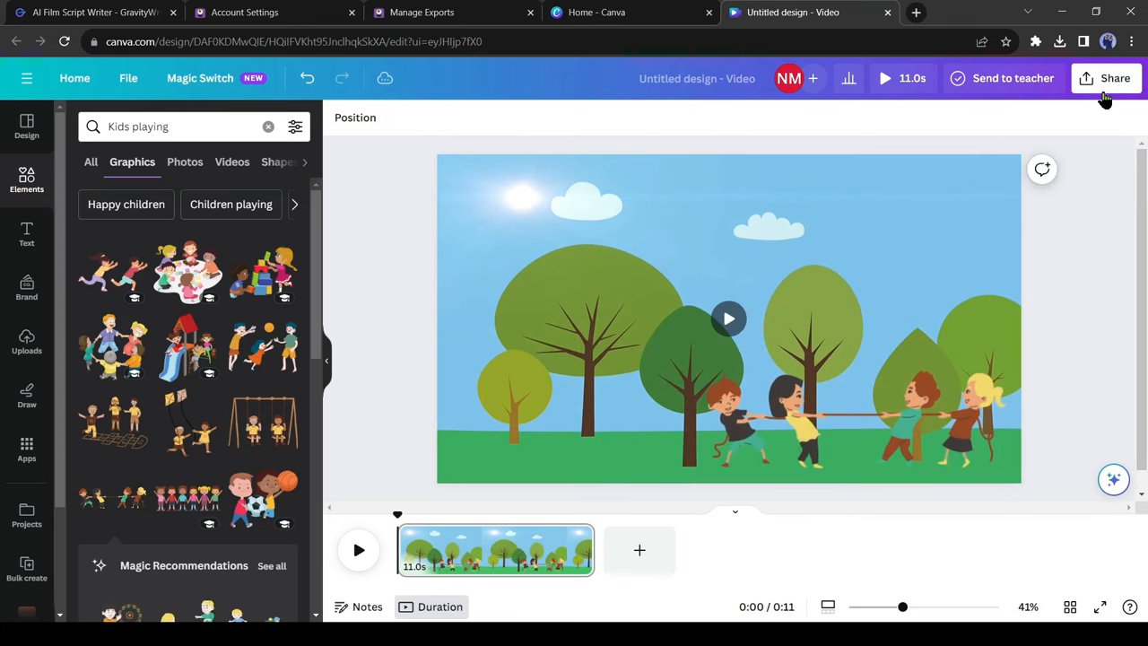
# Step: Download the playground design as an MP4
pyautogui.click(1115, 78)
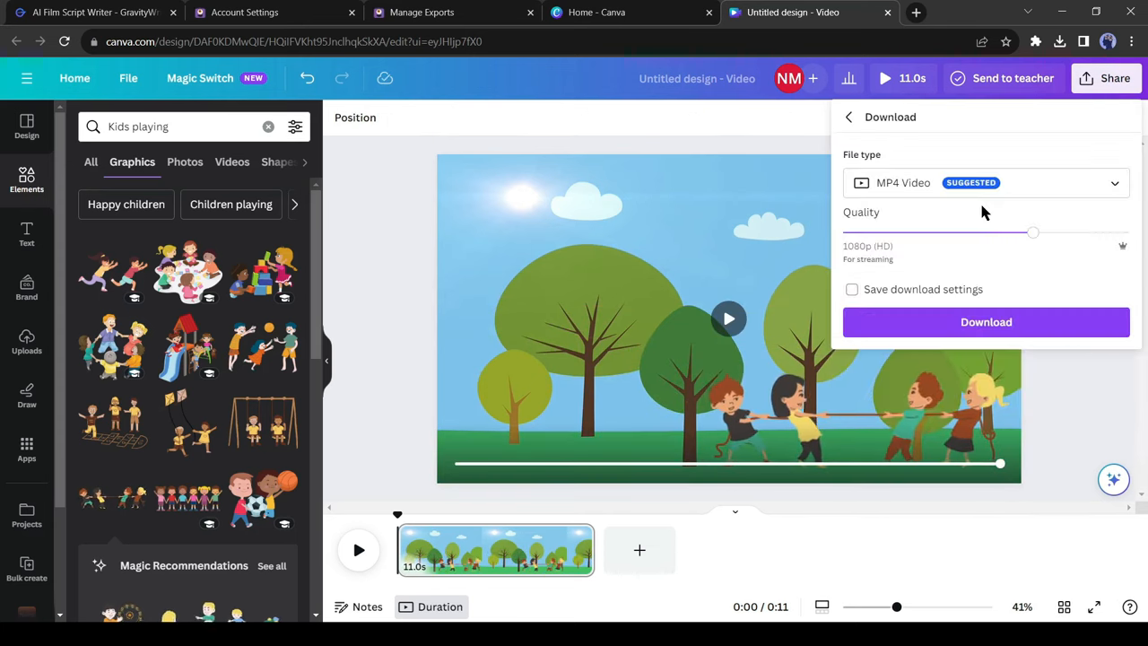
pyautogui.click(985, 322)
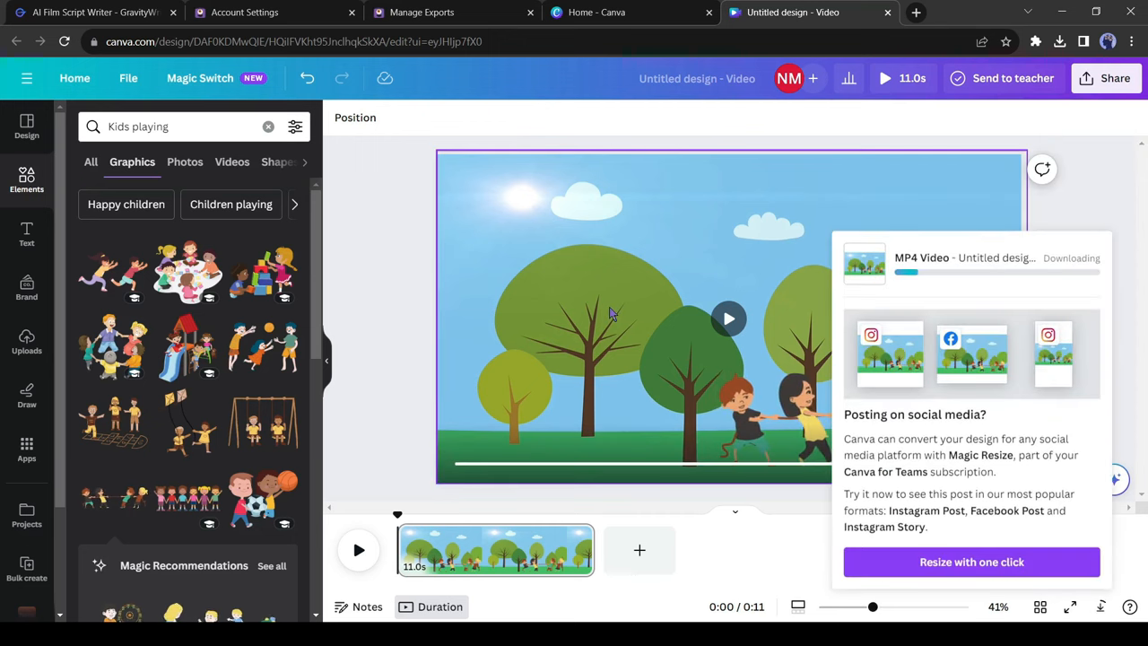
pyautogui.click(89, 12)
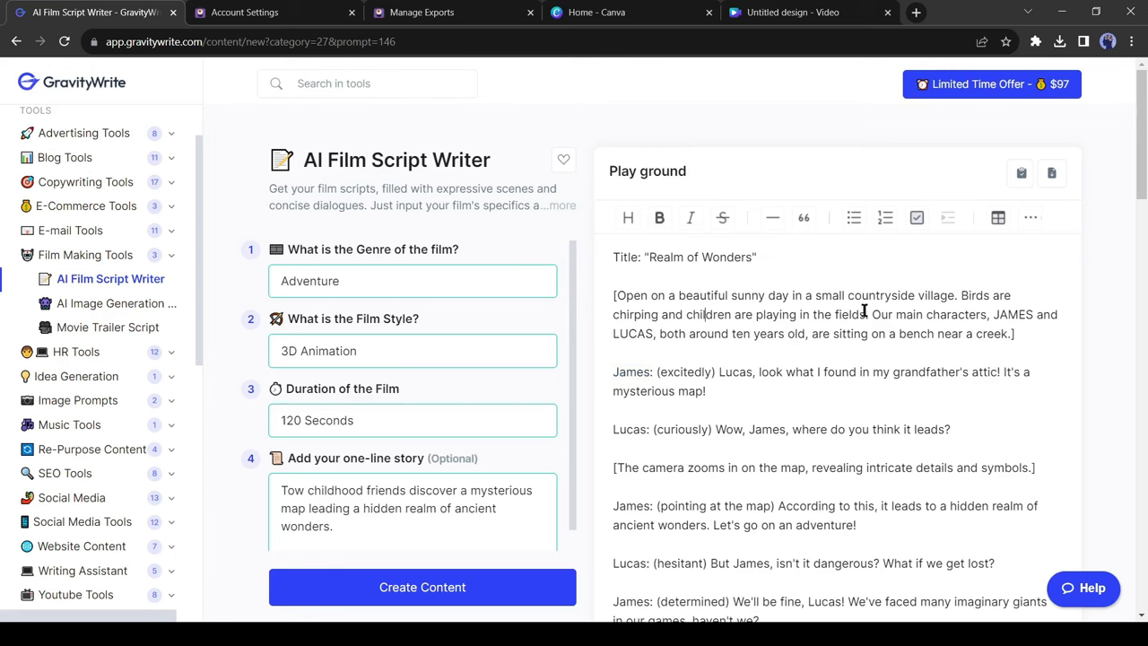
# Step: Open a new Canva video design and browse Magic Media's text-to-video generator
pyautogui.scroll(-3)
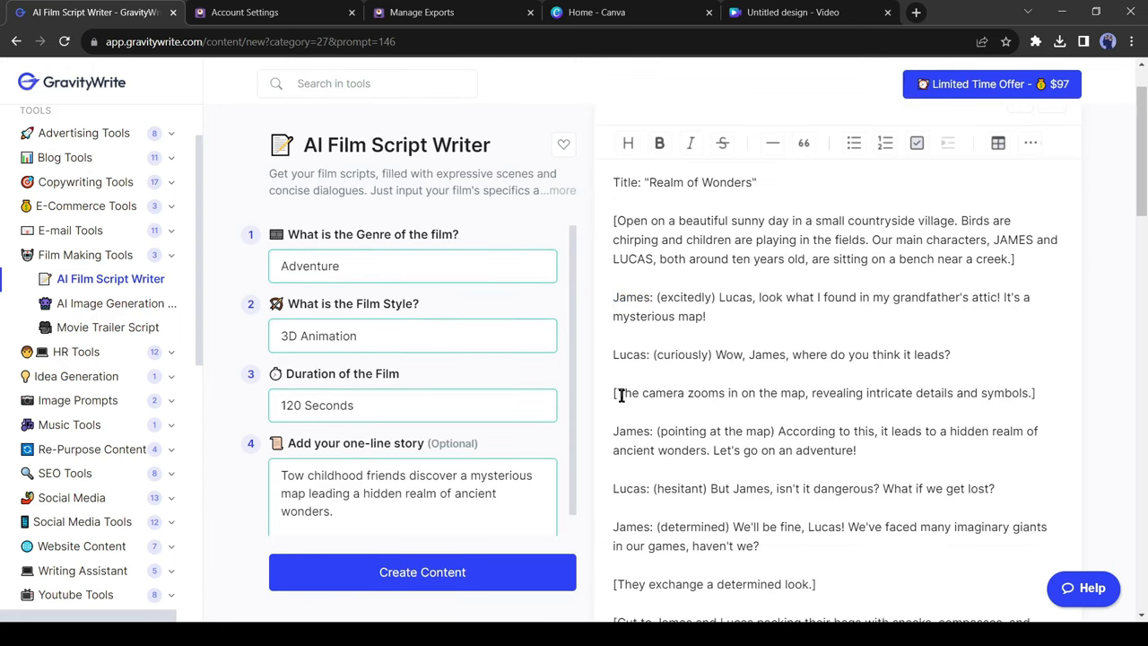
pyautogui.click(793, 11)
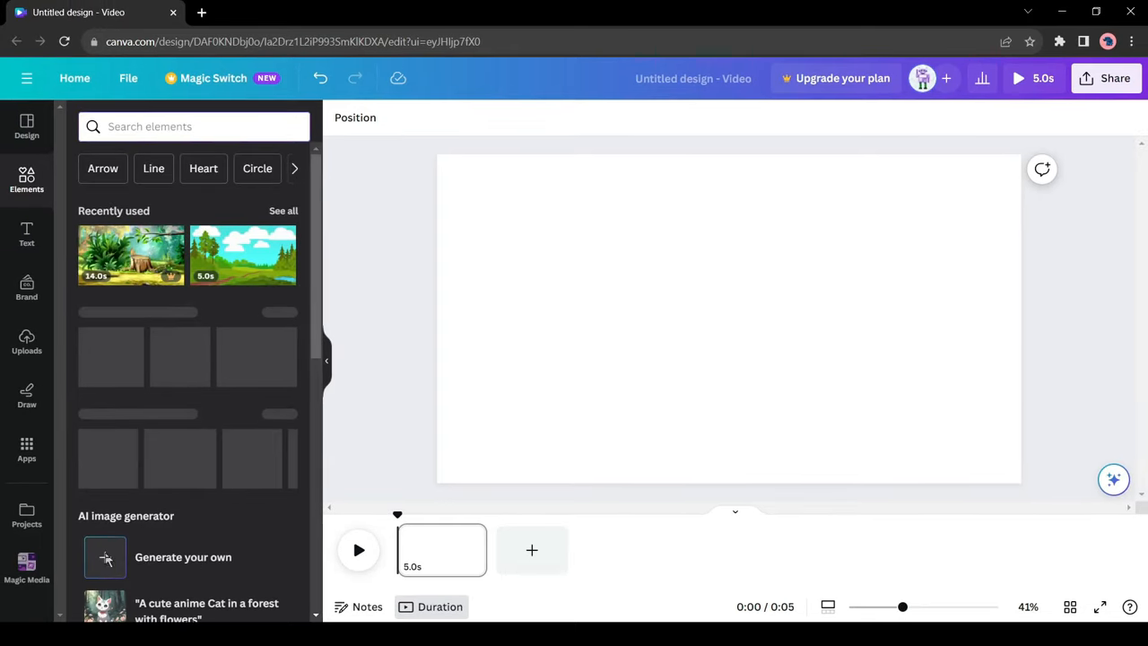
pyautogui.click(26, 569)
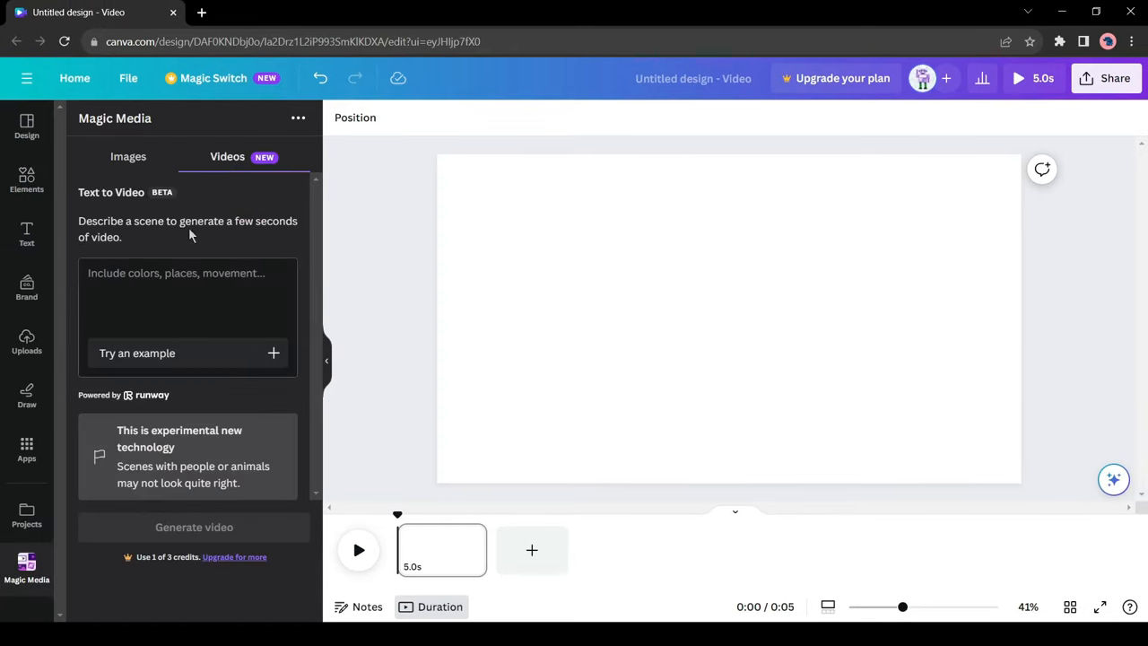
pyautogui.click(194, 526)
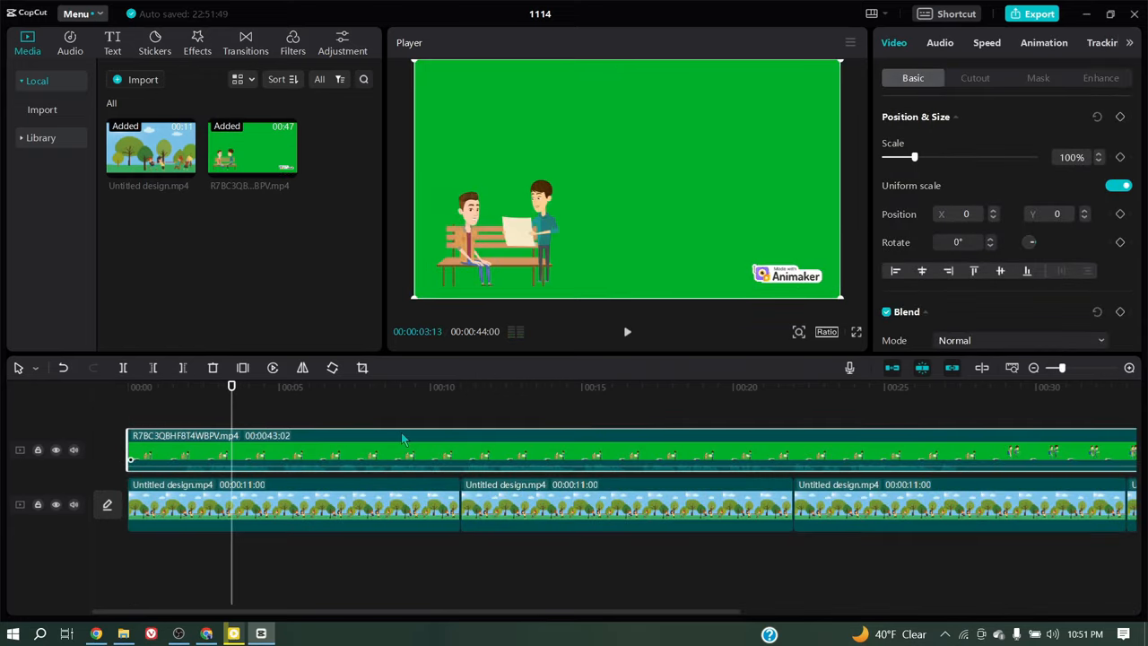
# Step: Chroma-key out the green at strength 30, resize the characters, and export the video
pyautogui.click(975, 78)
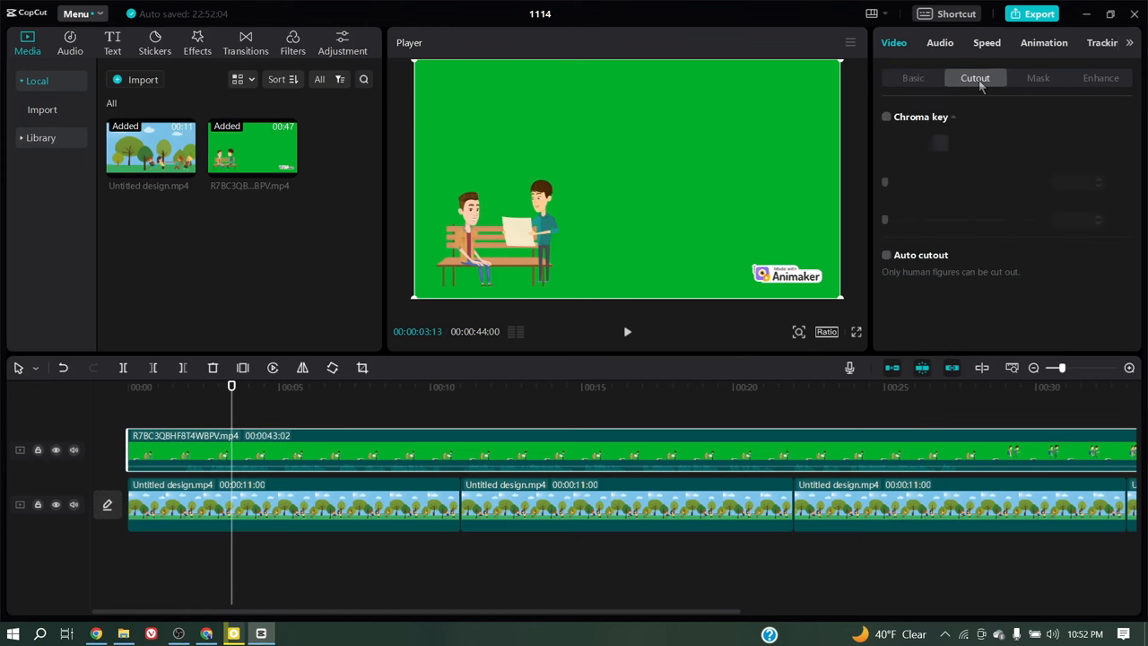
pyautogui.click(886, 117)
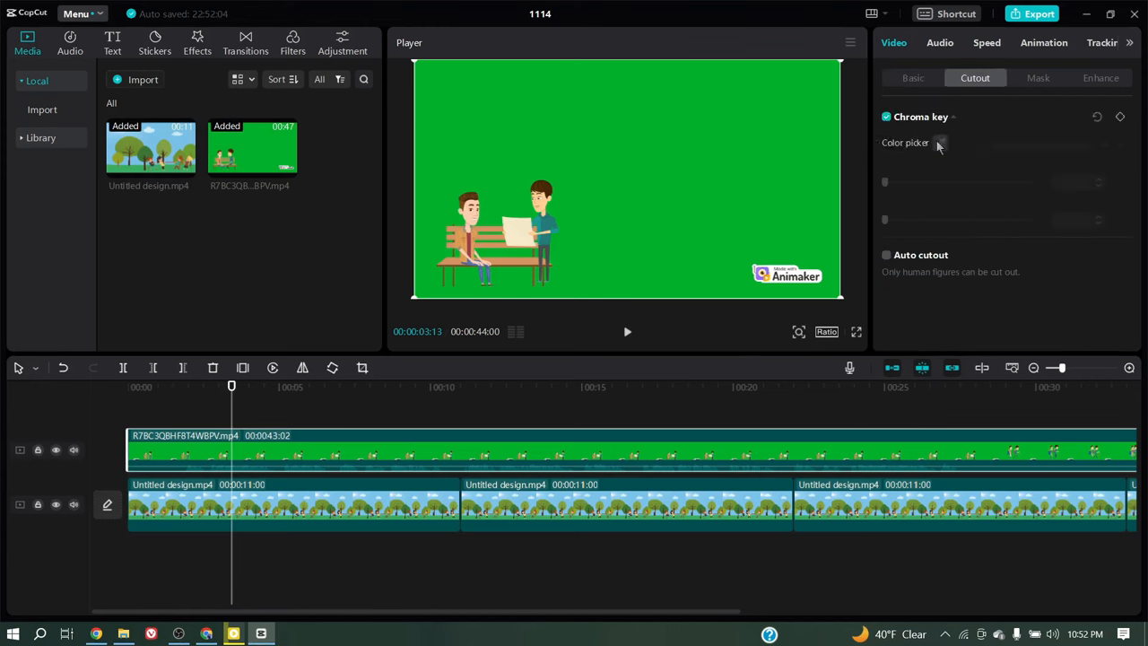
pyautogui.click(940, 143)
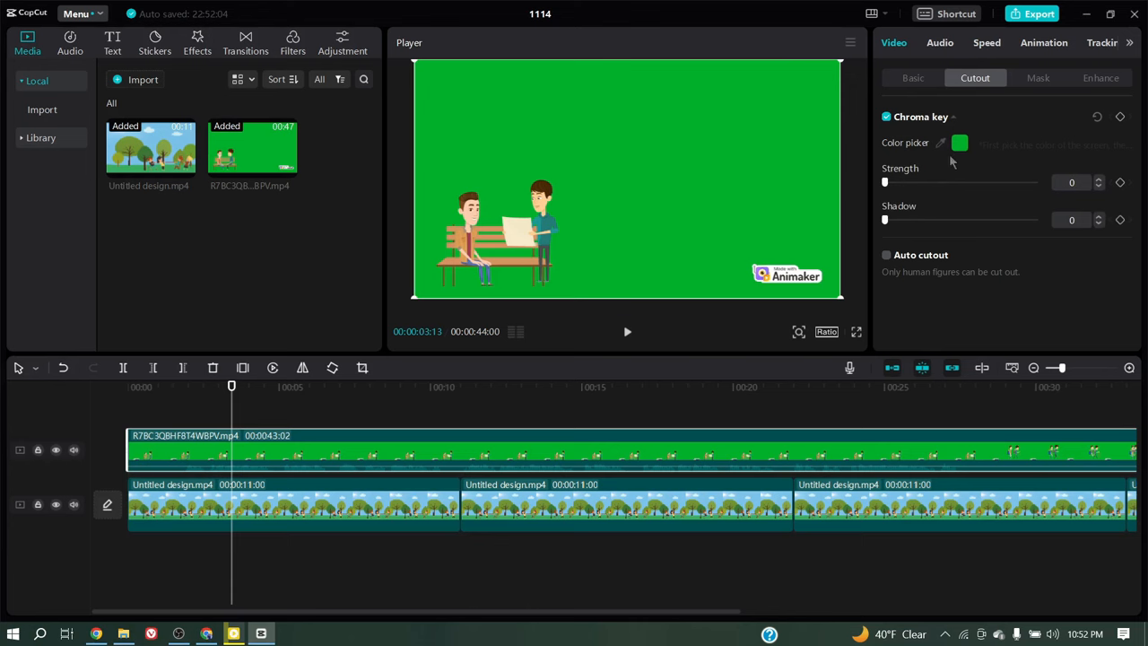
pyautogui.moveTo(885, 182); pyautogui.dragTo(931, 182)
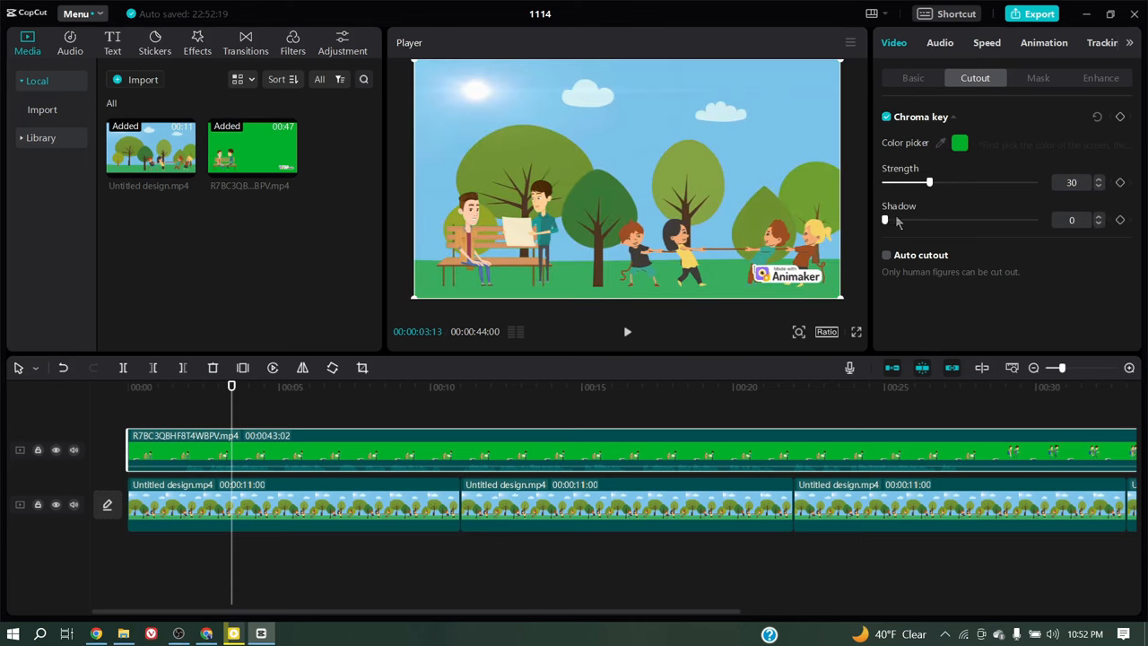
pyautogui.click(912, 77)
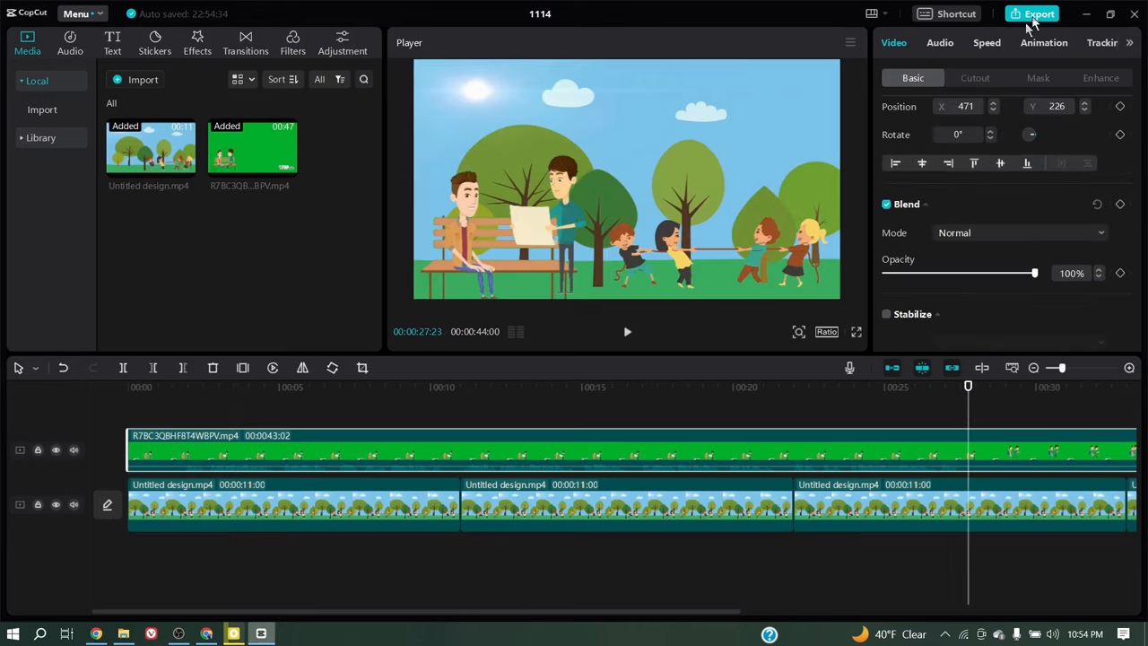
pyautogui.click(1033, 14)
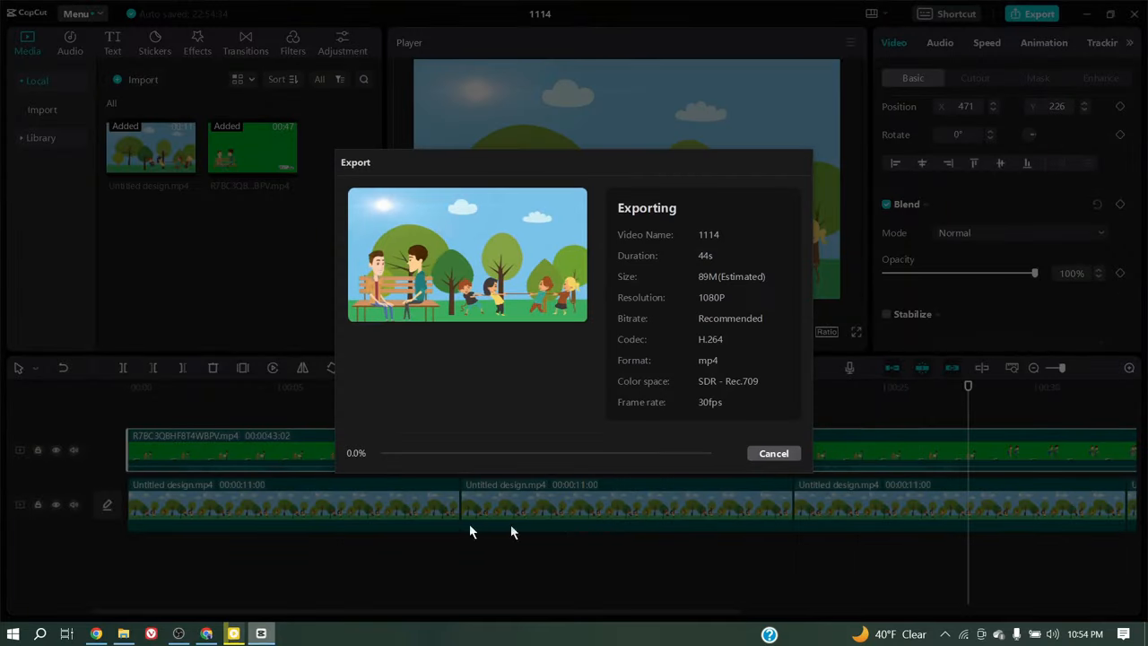